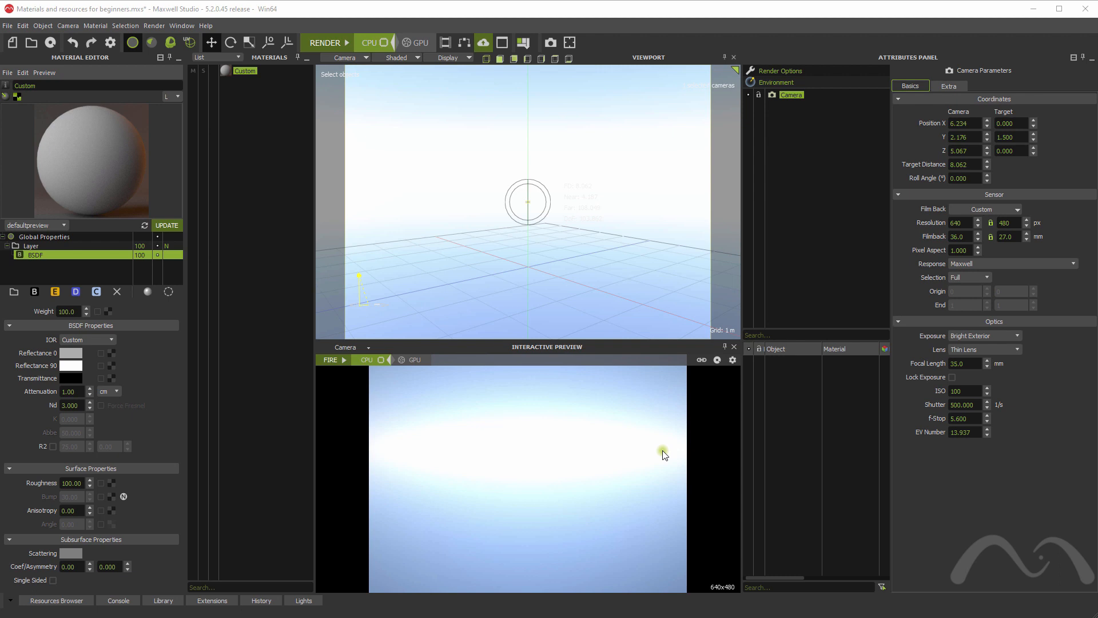
mouse_move(436, 379)
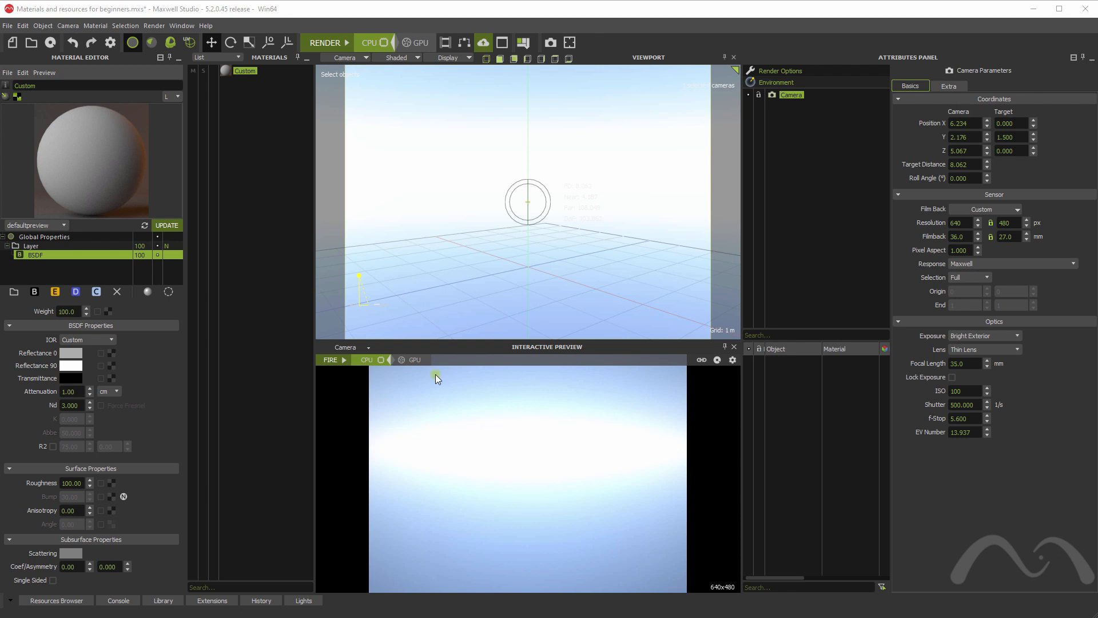
mouse_move(9, 484)
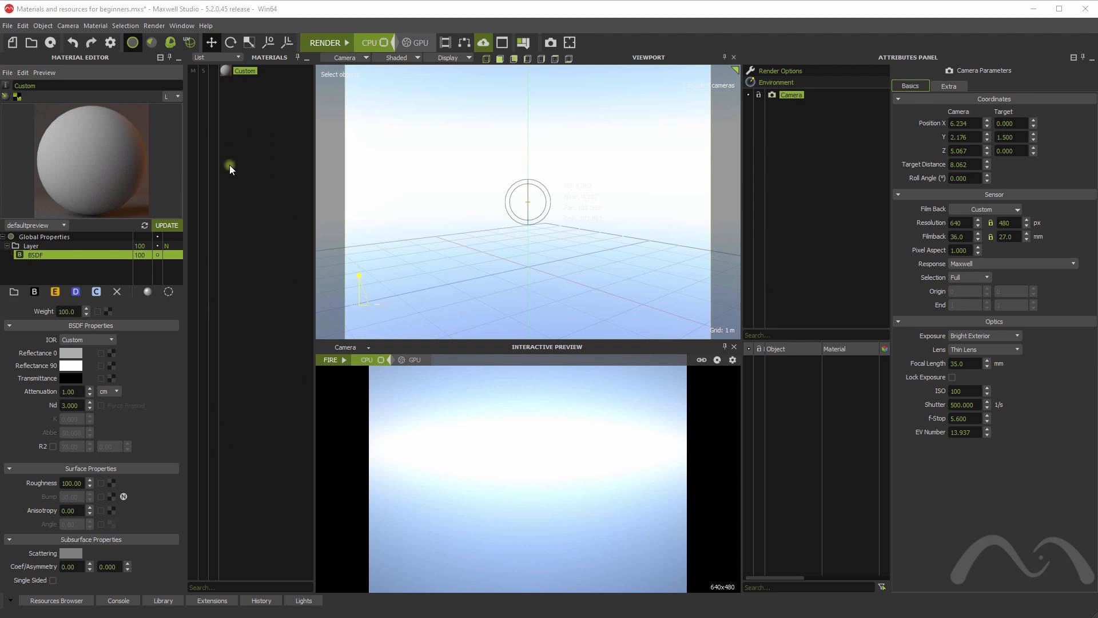
mouse_move(251, 248)
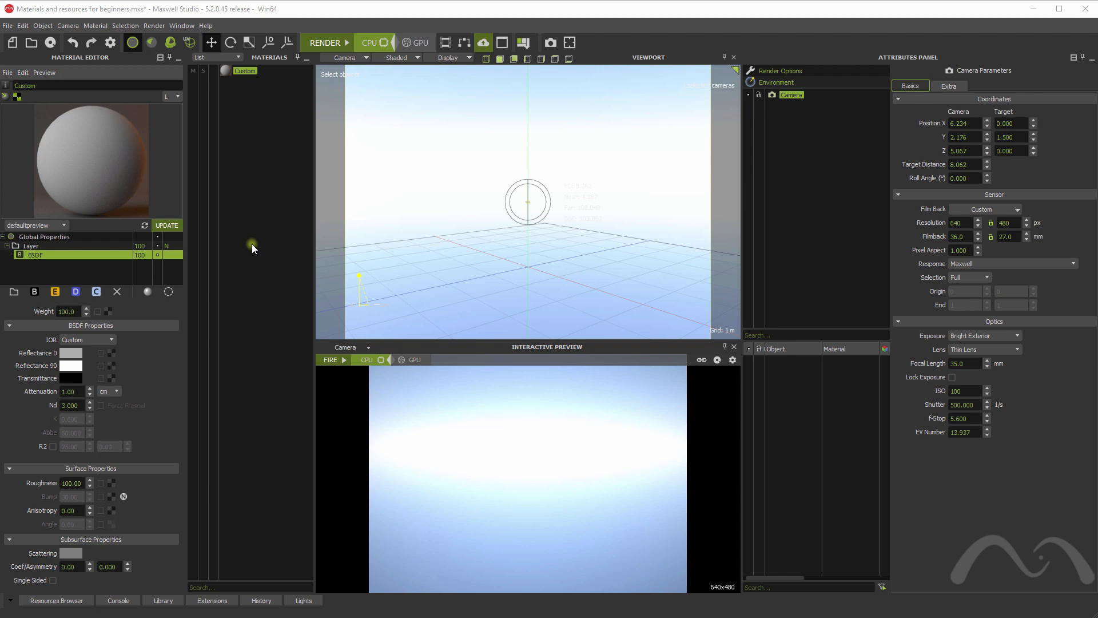
mouse_move(109, 399)
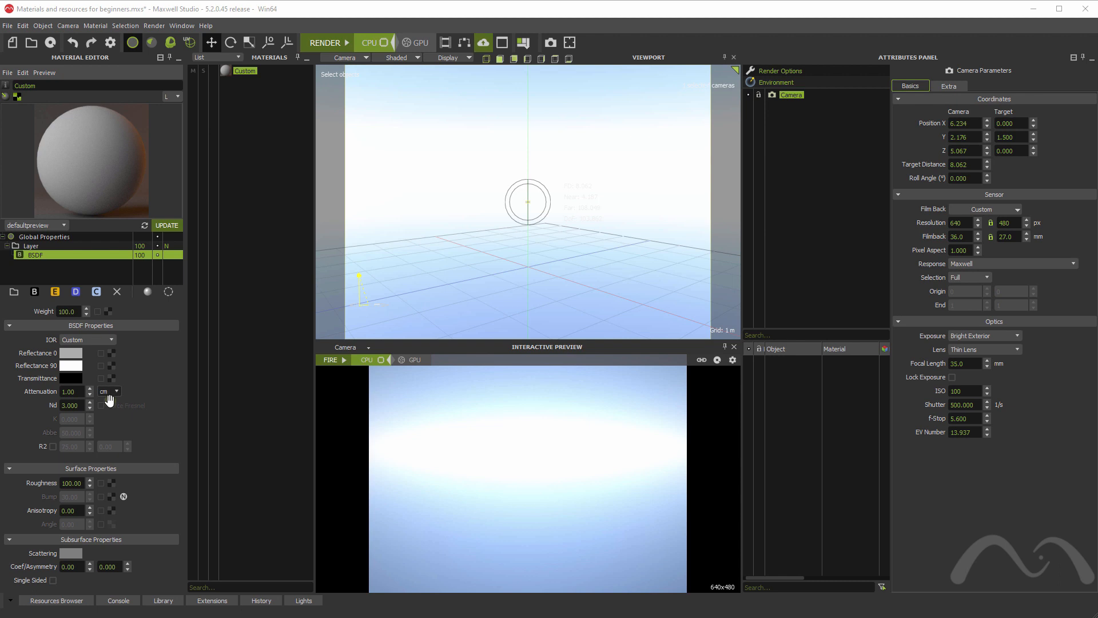
mouse_move(163, 401)
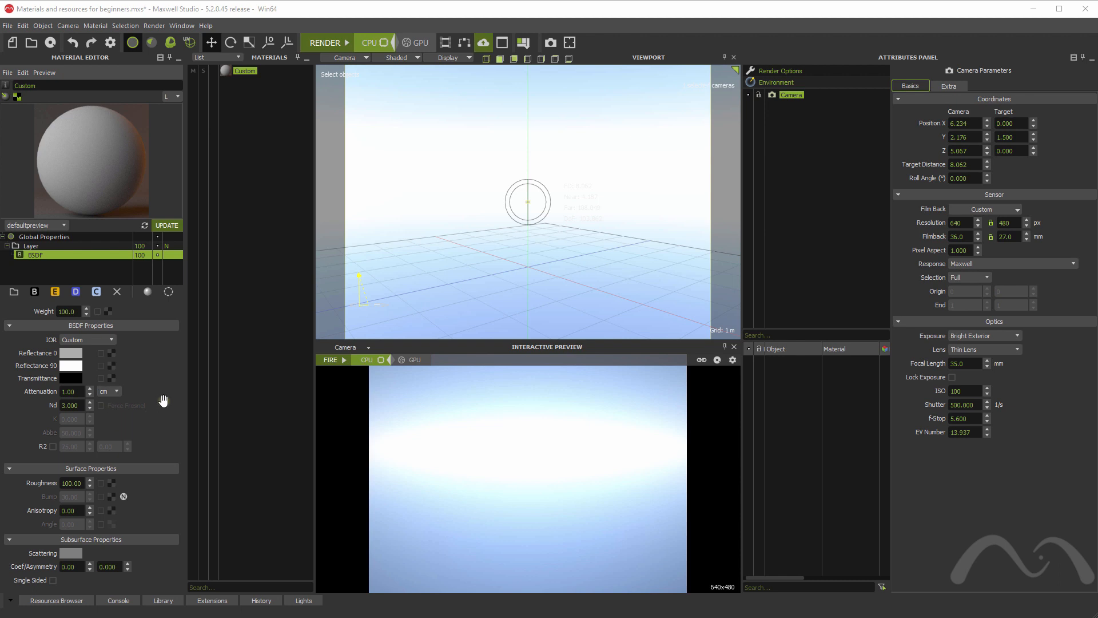
mouse_move(174, 364)
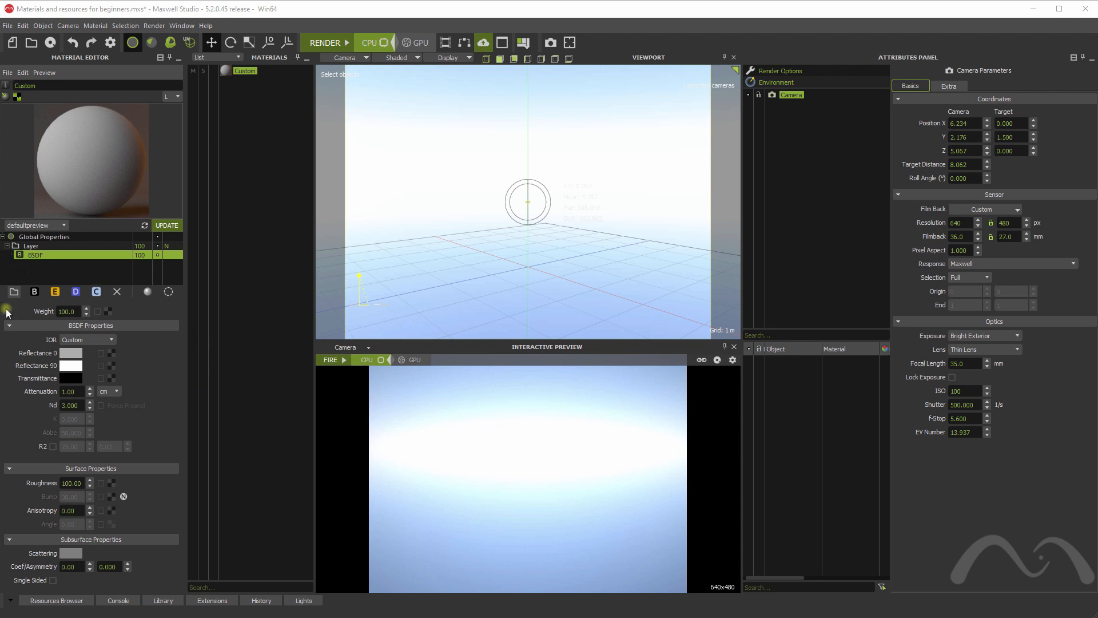
mouse_move(4, 392)
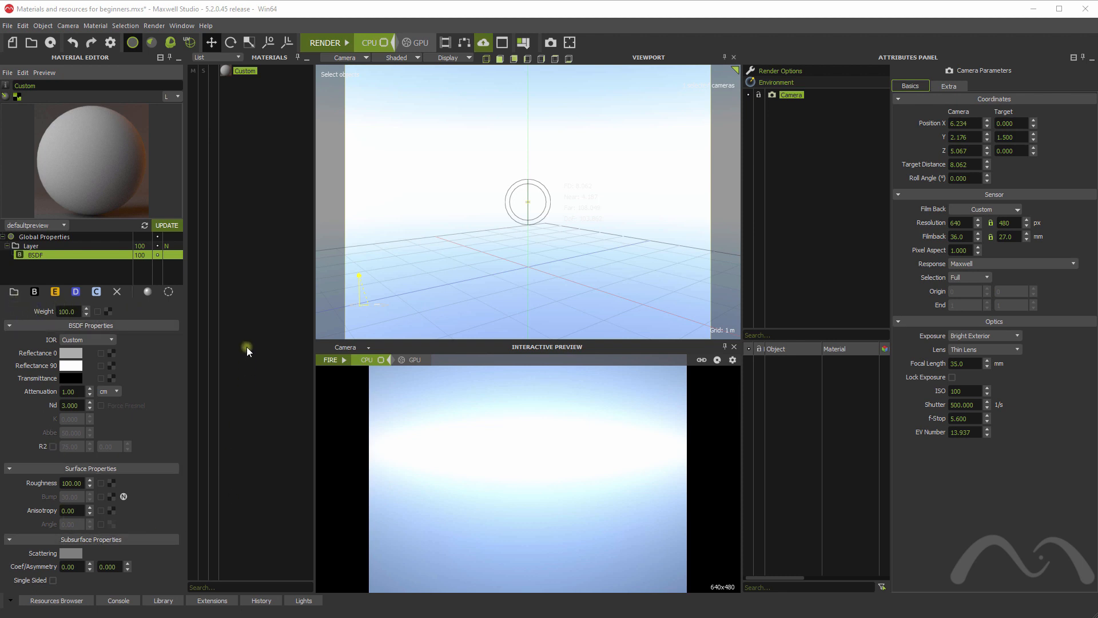
mouse_move(261, 231)
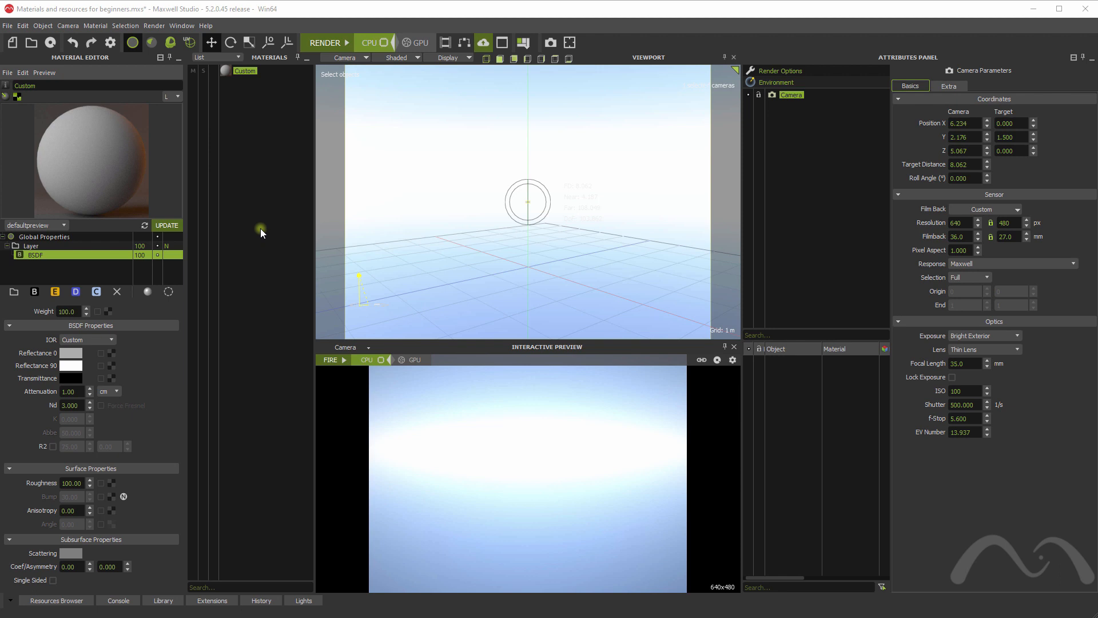
mouse_move(257, 215)
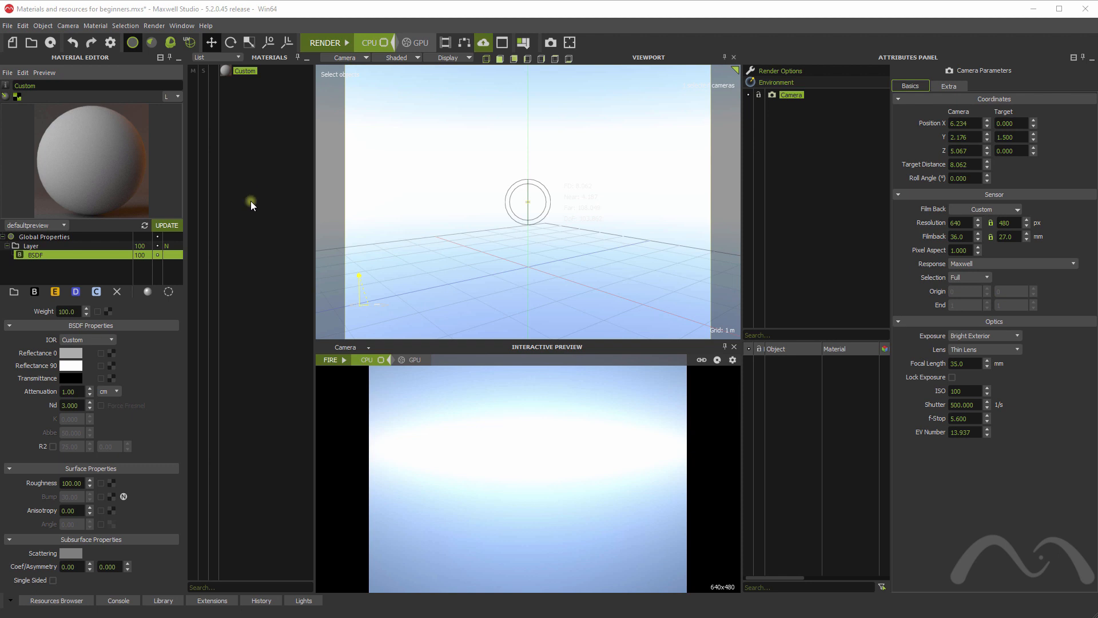
mouse_move(247, 129)
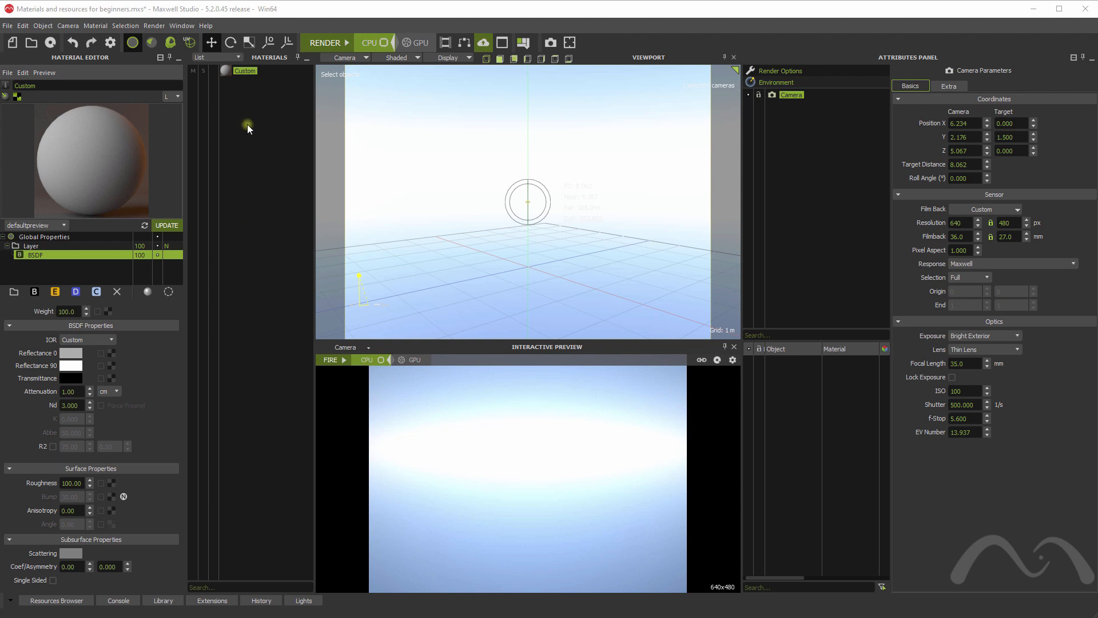
- Review the Custom material's global properties and BSDF layer settings
right_click(247, 129)
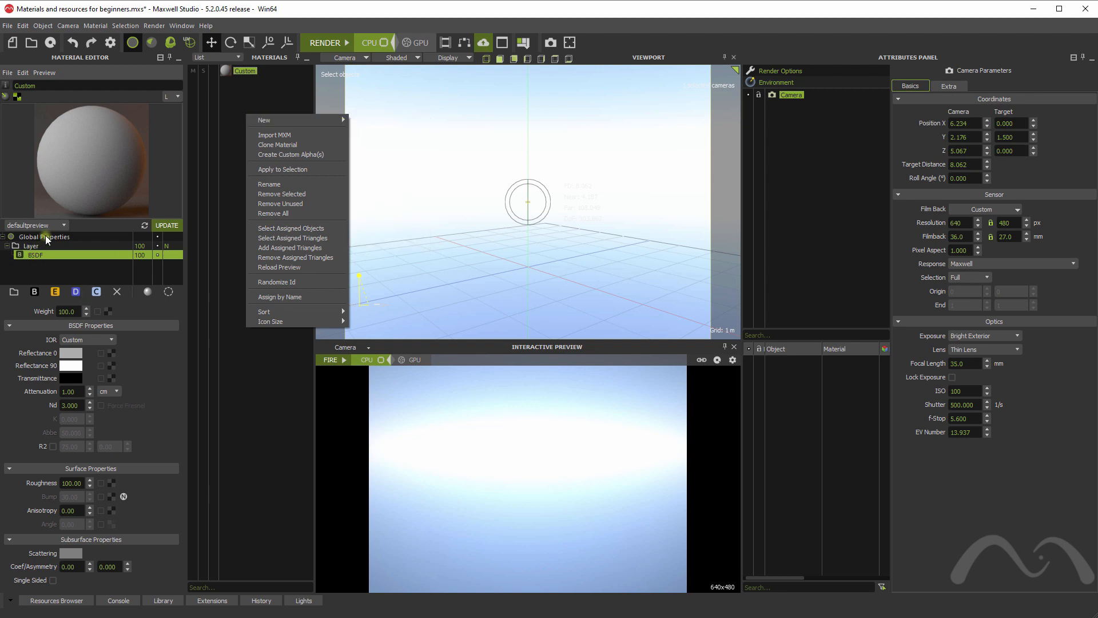
click(42, 235)
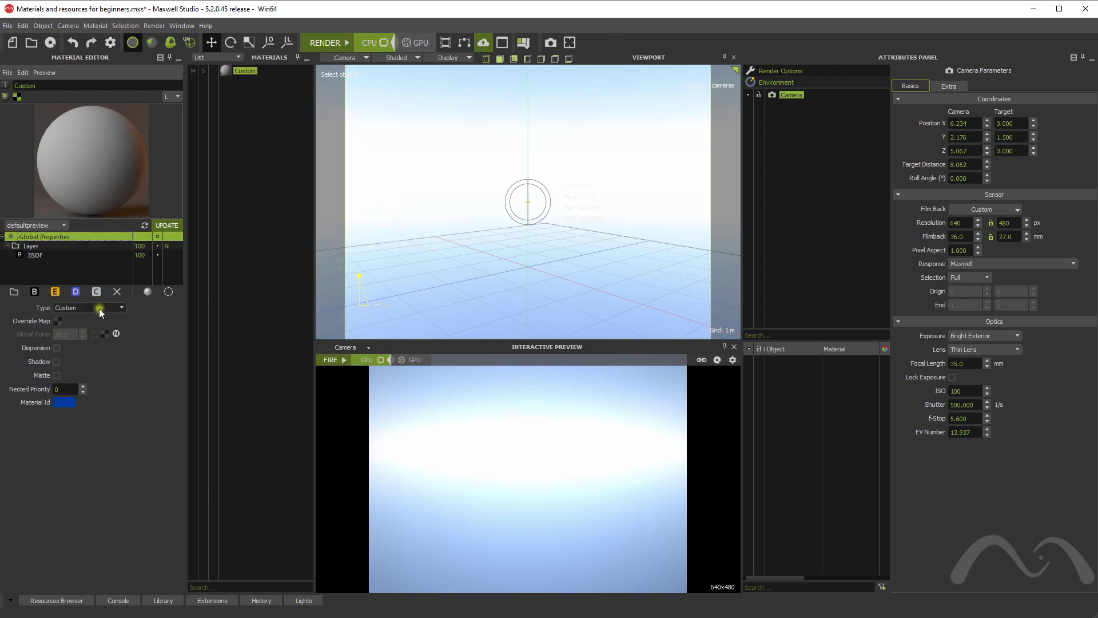
click(120, 307)
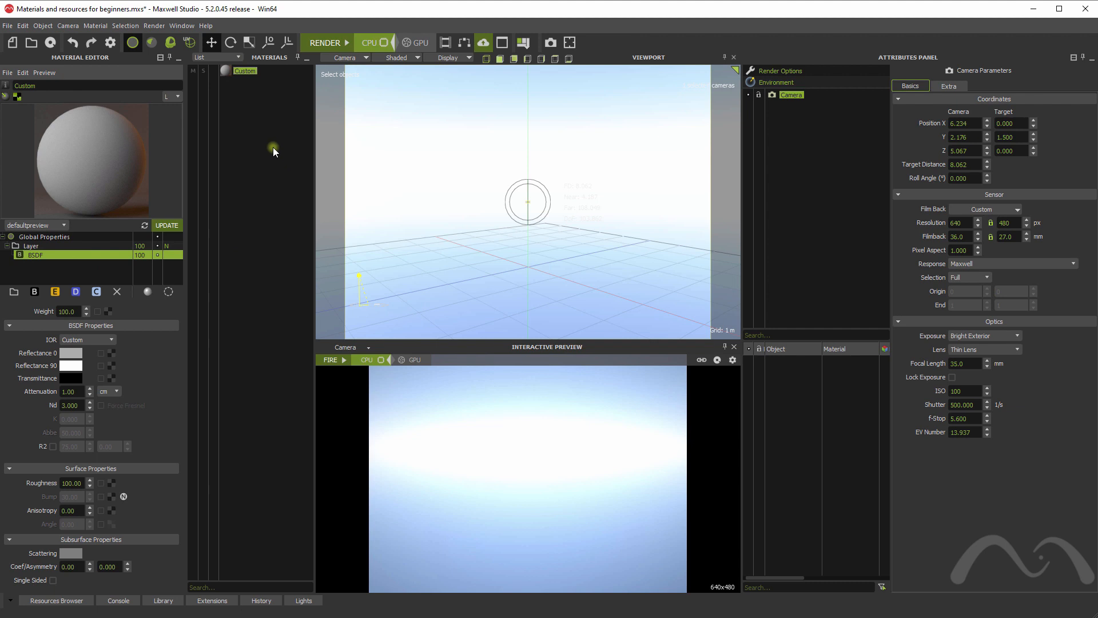
- Create a new Opaque material with the White Clay preset
right_click(273, 151)
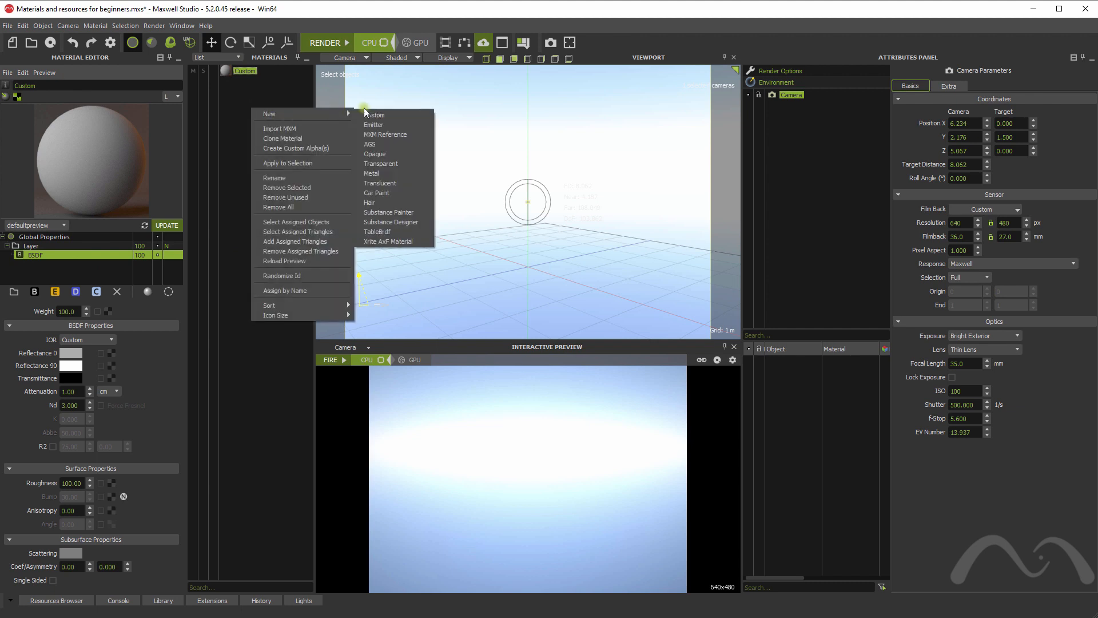
mouse_move(358, 156)
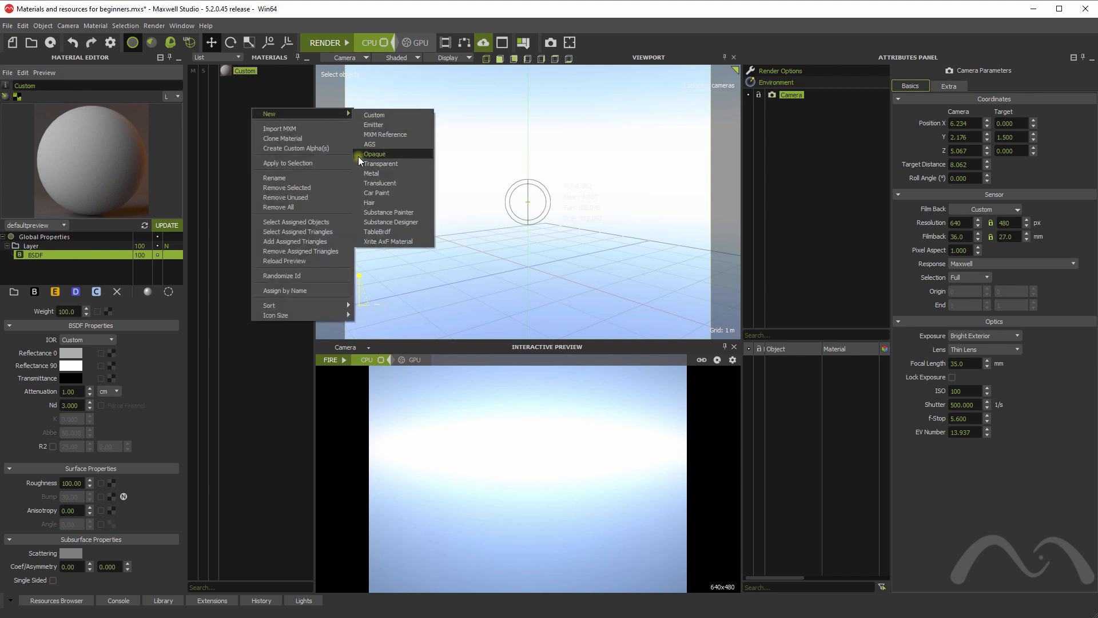
click(375, 153)
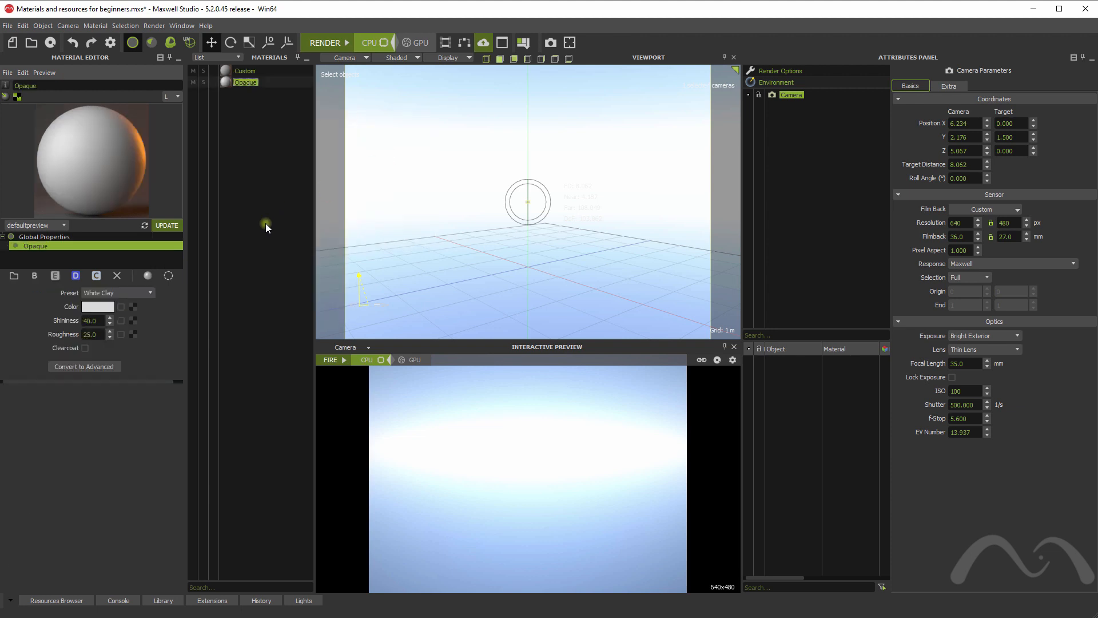
mouse_move(269, 173)
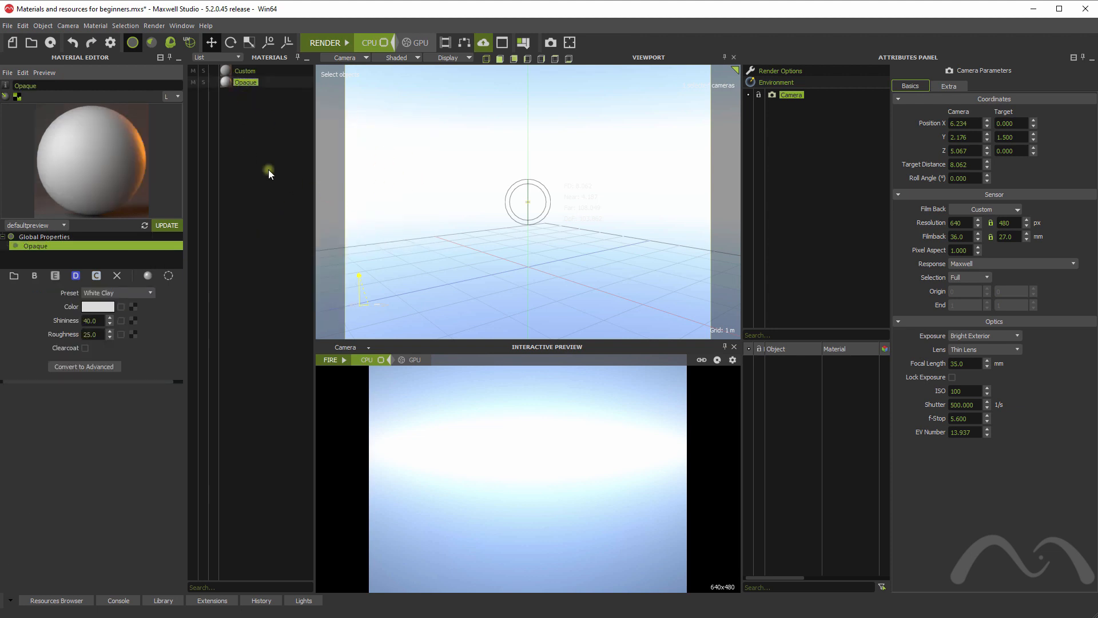
mouse_move(245, 174)
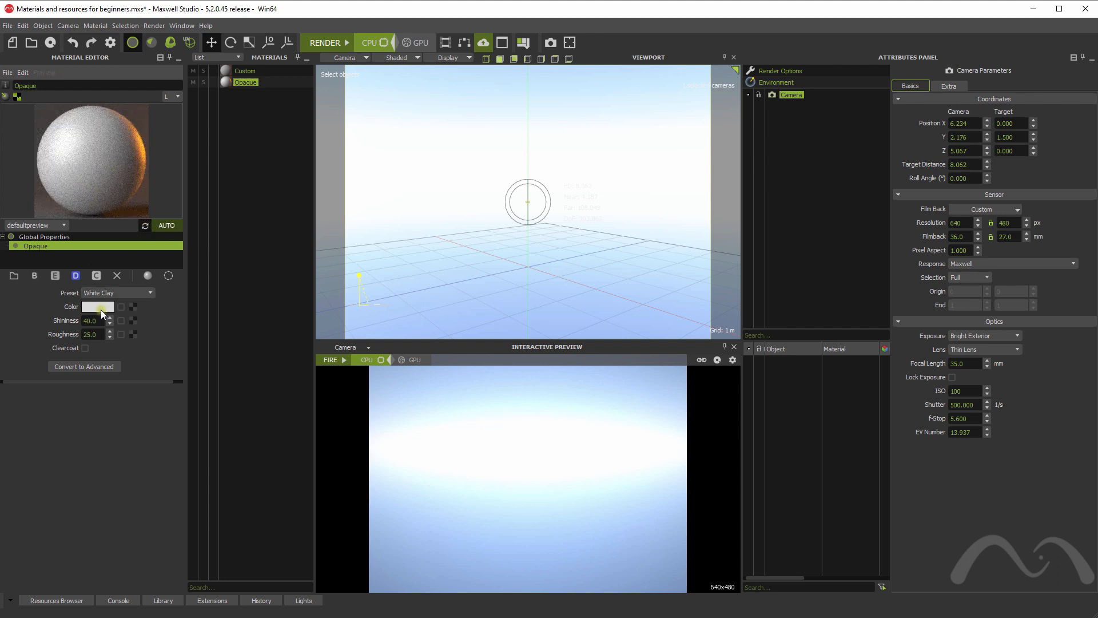
- Make the Opaque material orange and lower its shininess to 38.7
click(98, 307)
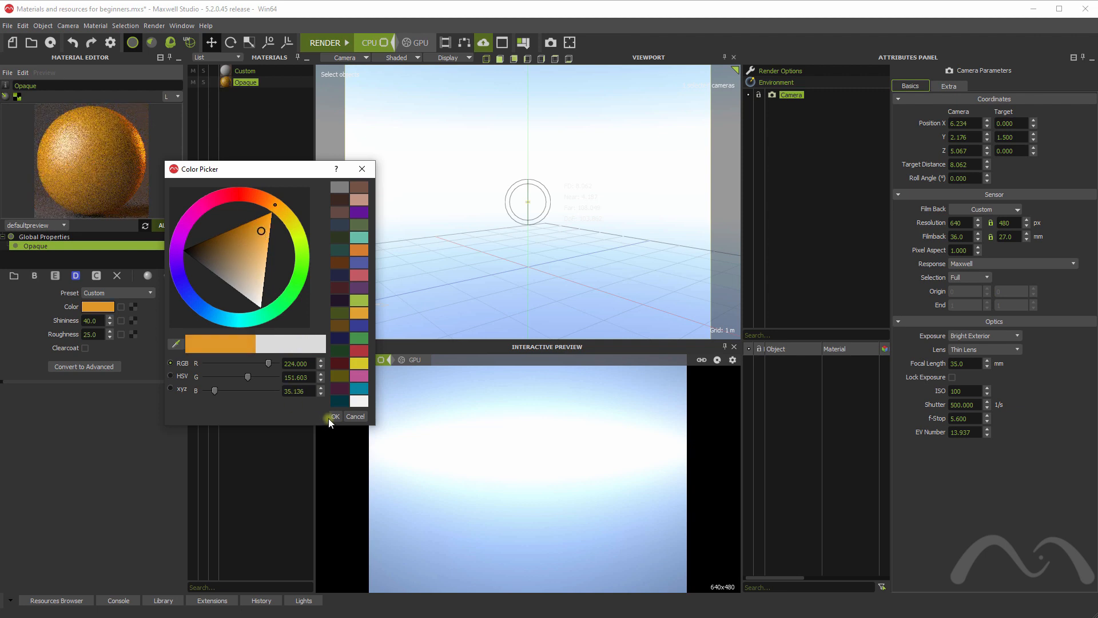
click(334, 417)
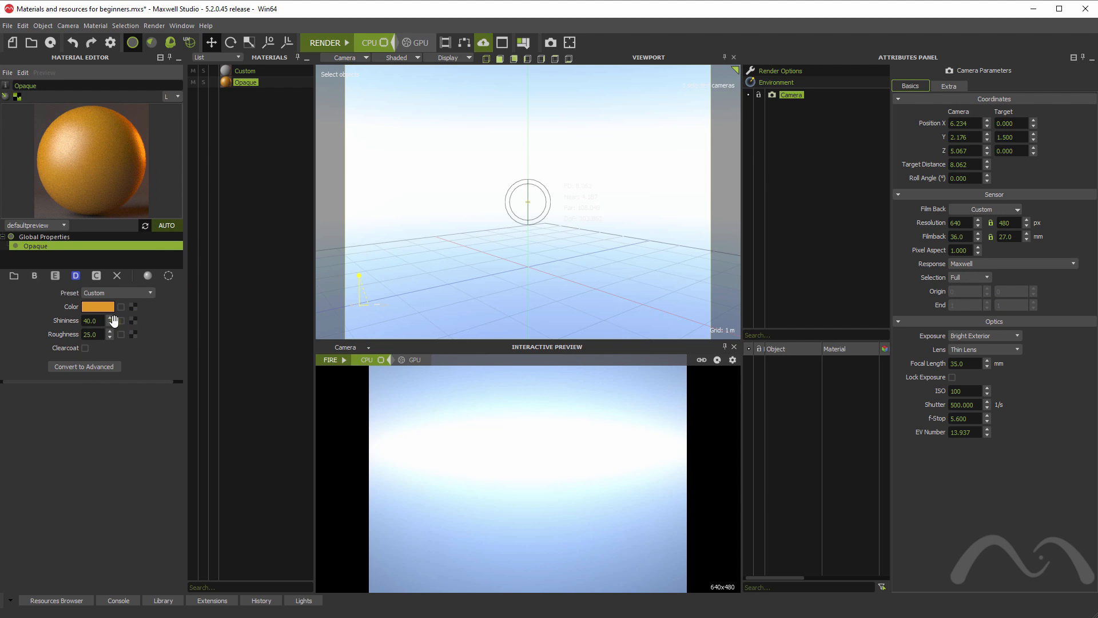
mouse_move(135, 299)
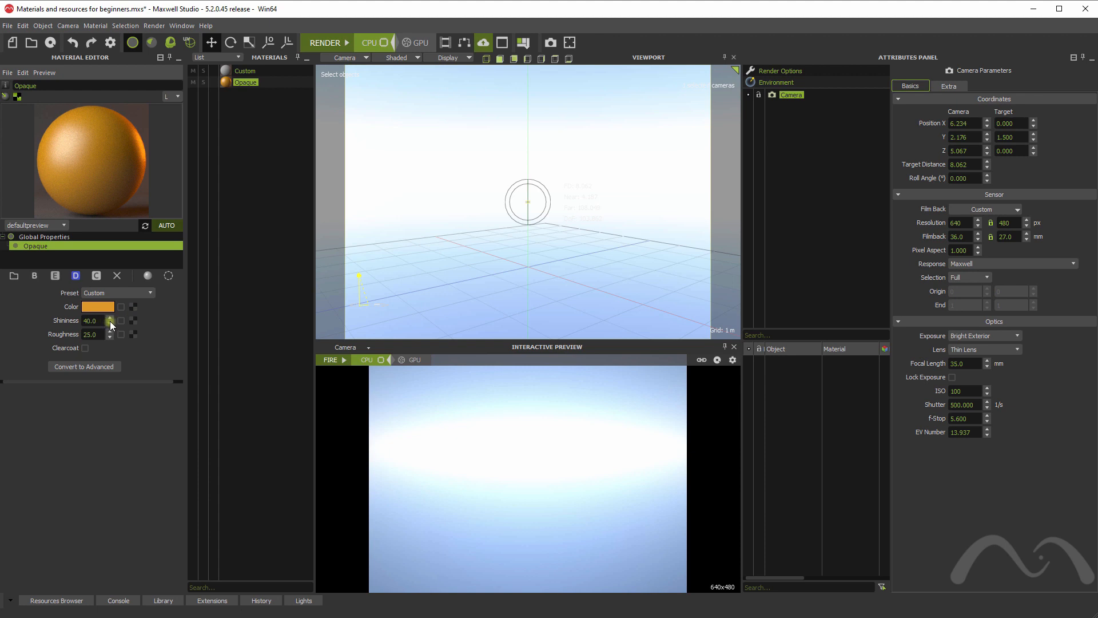
click(109, 319)
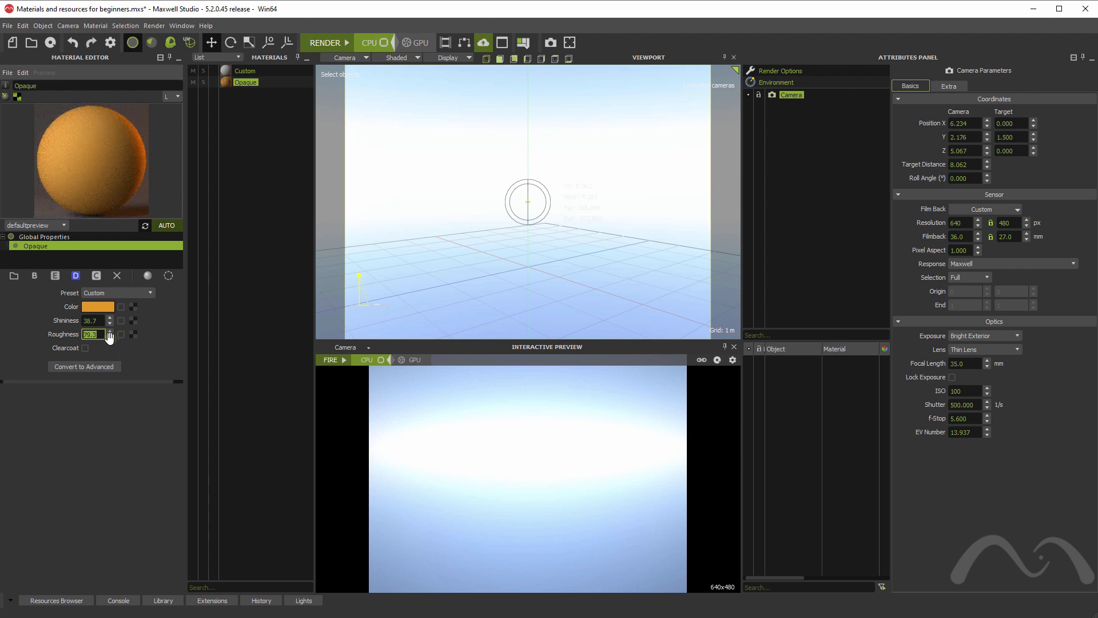
right_click(91, 333)
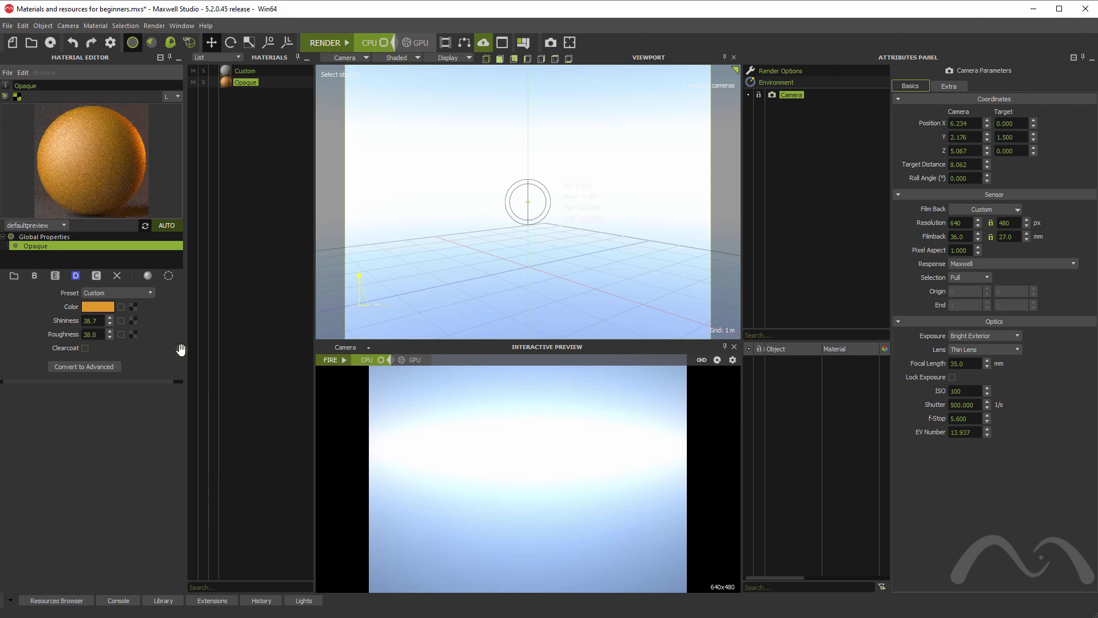
click(86, 348)
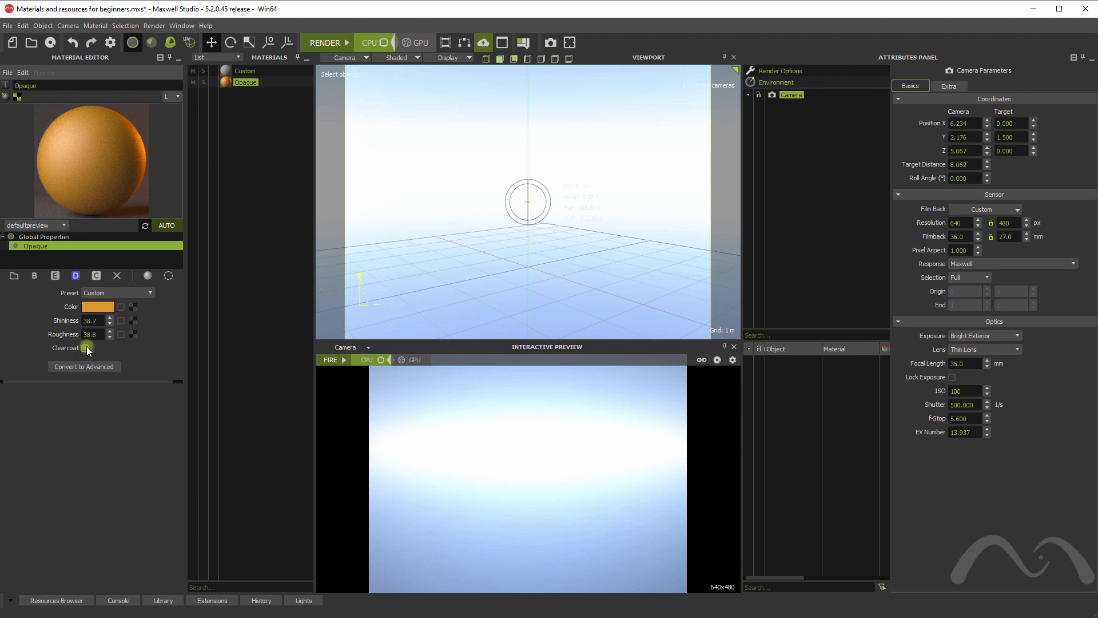
click(86, 348)
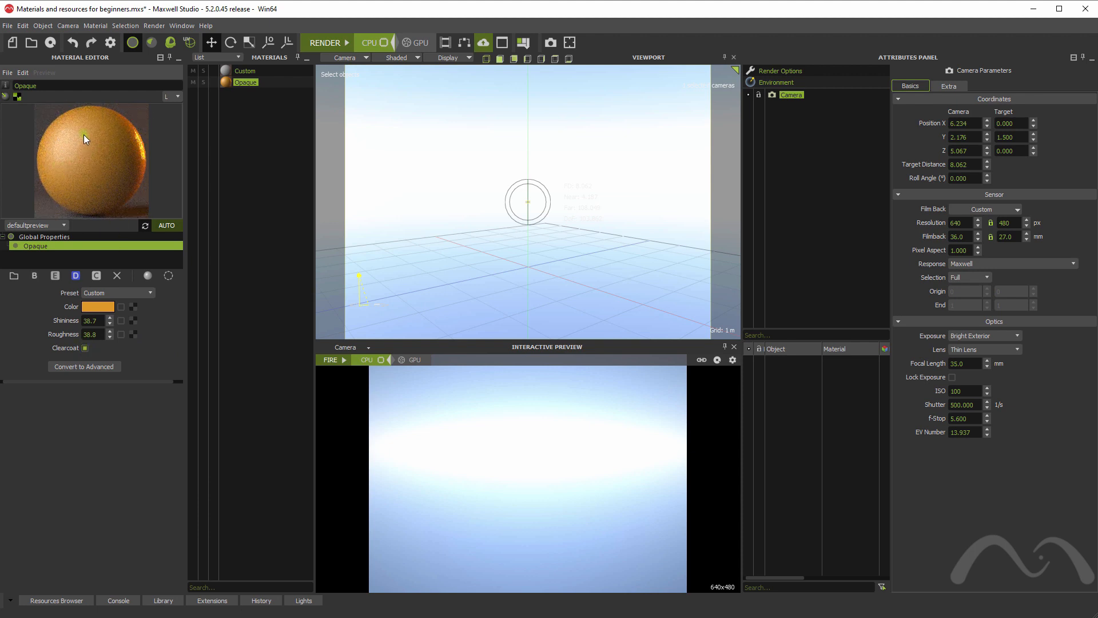
click(85, 347)
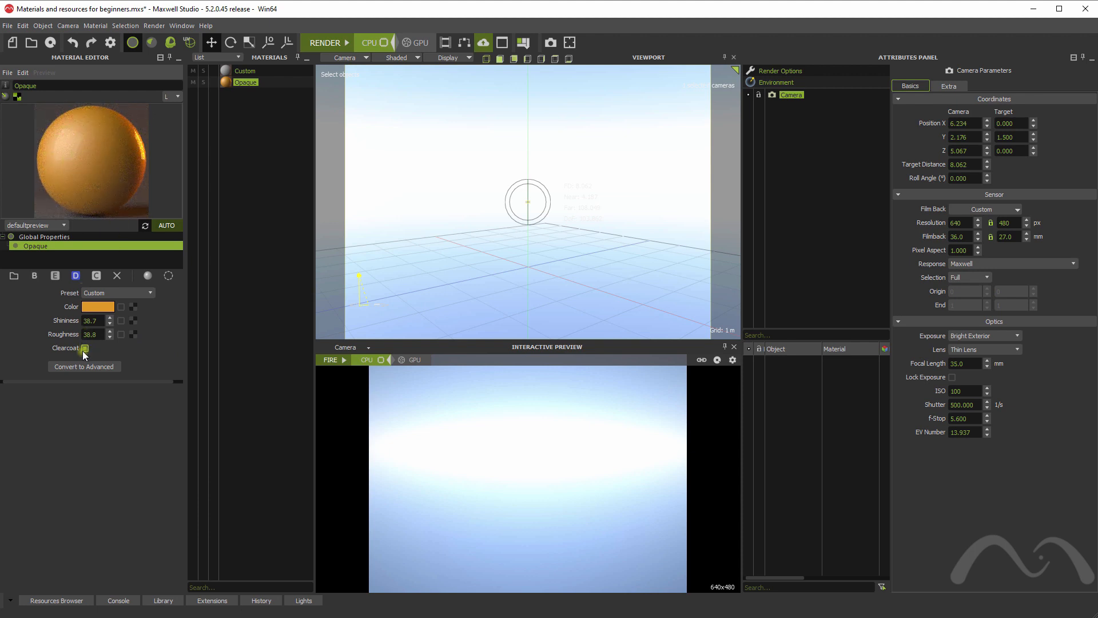
click(84, 348)
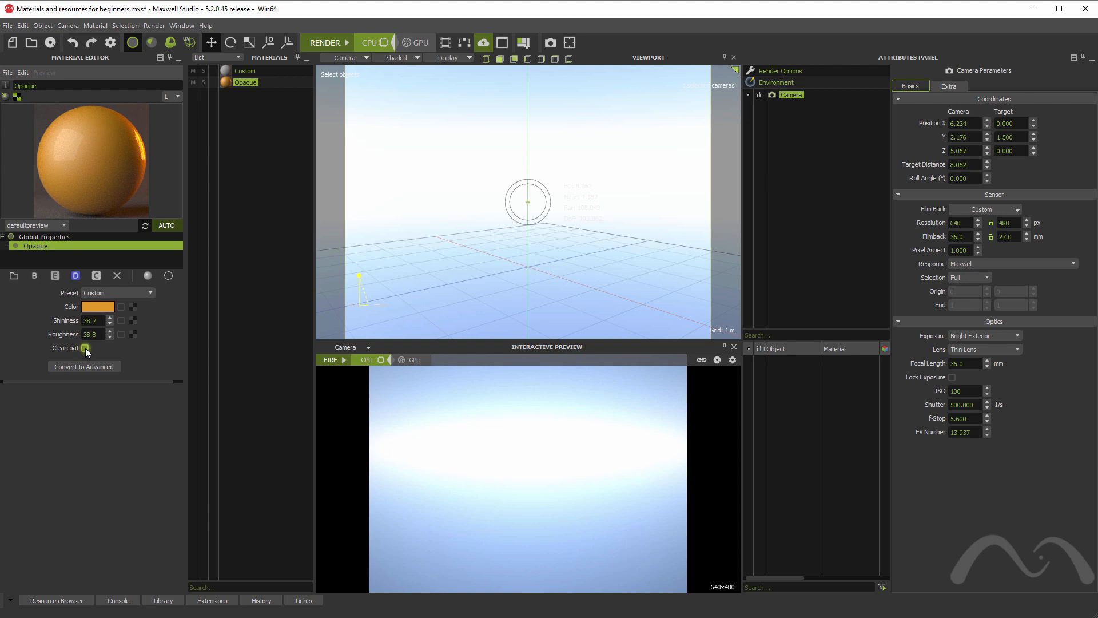
click(87, 348)
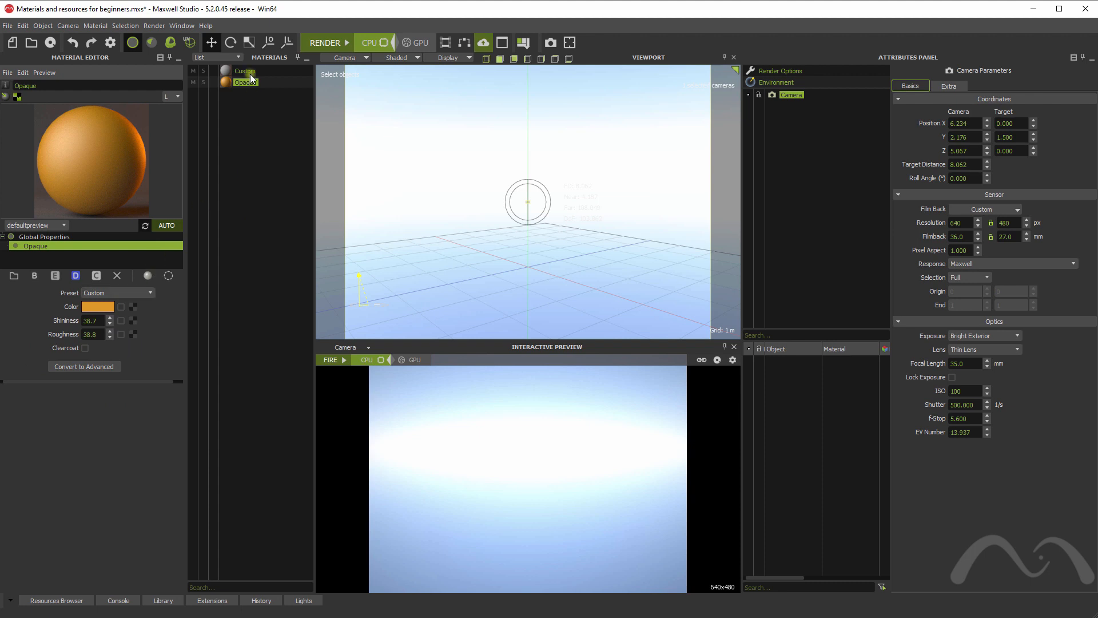
- Convert the orange Opaque material to advanced and inspect its Base and Shininess layers
click(245, 82)
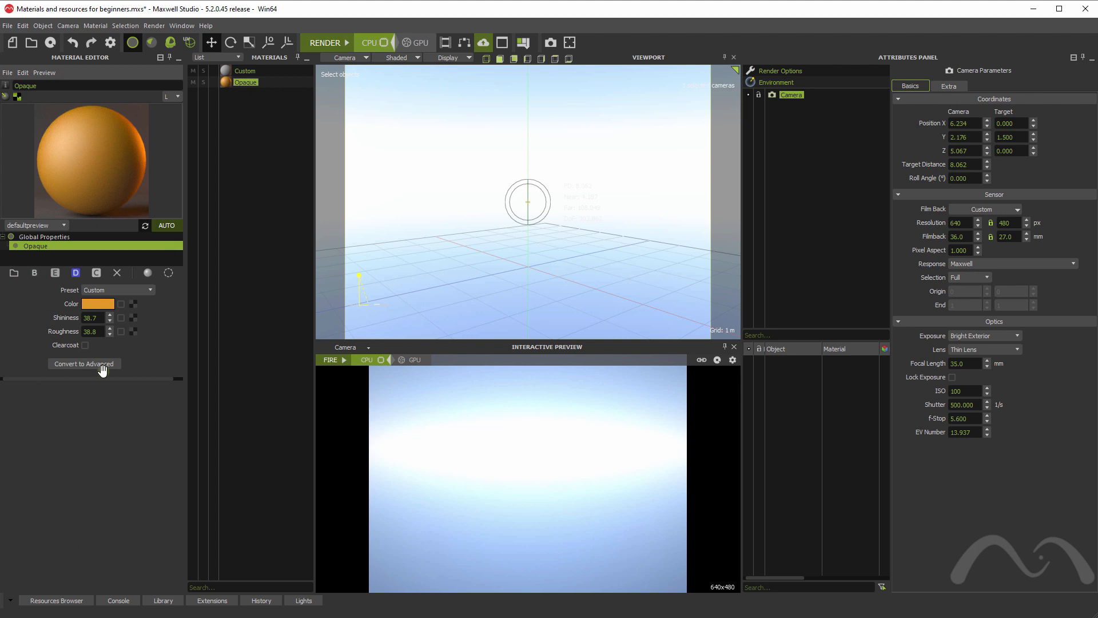
mouse_move(132, 356)
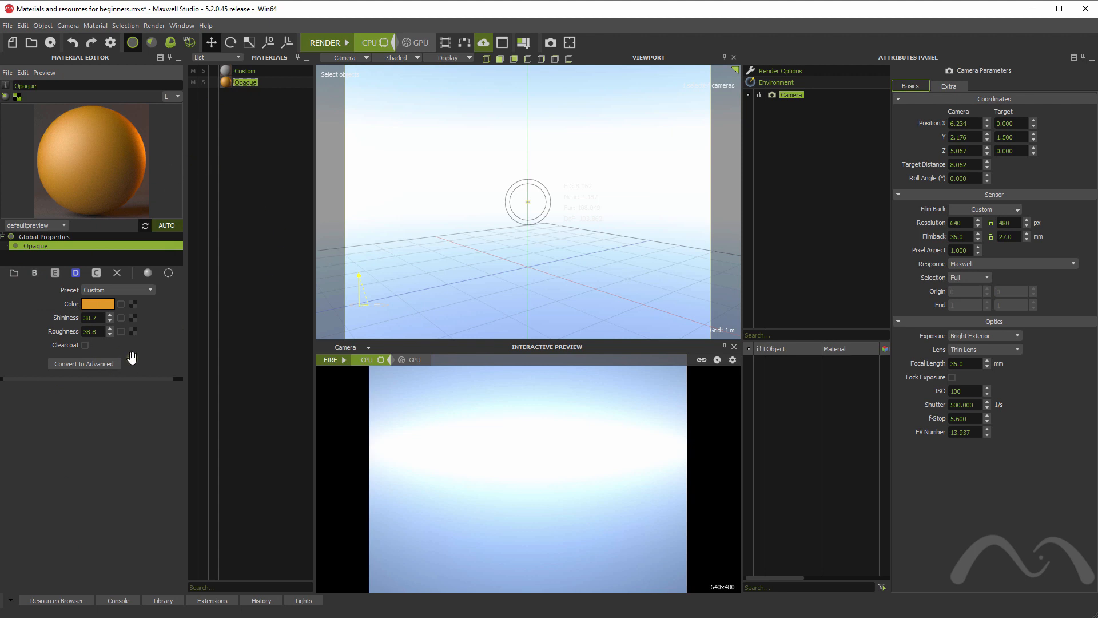
mouse_move(32, 323)
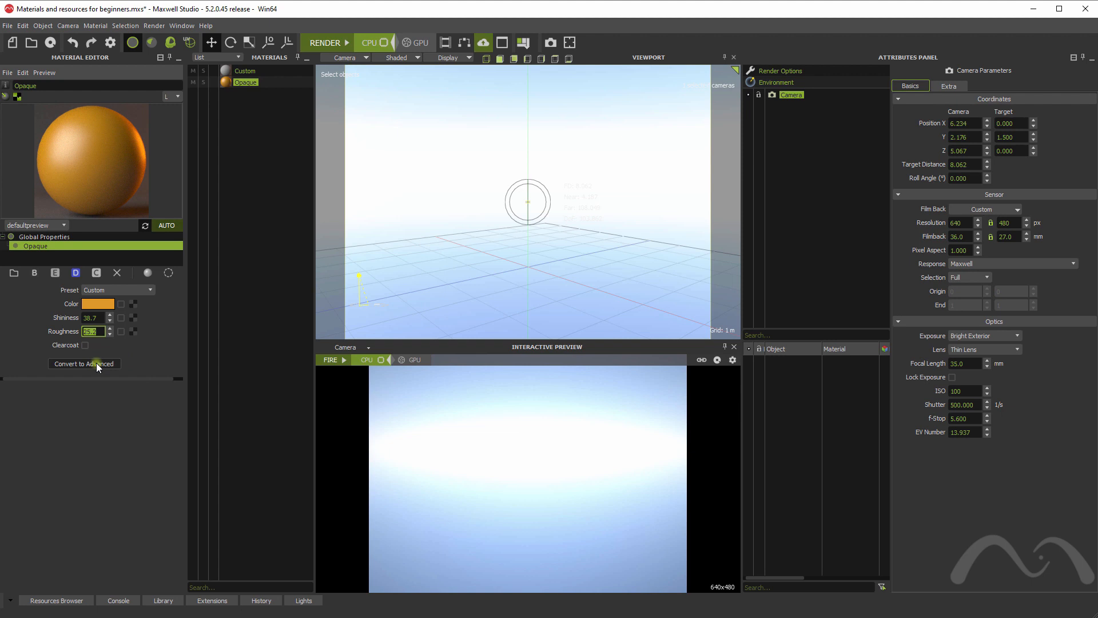
click(83, 363)
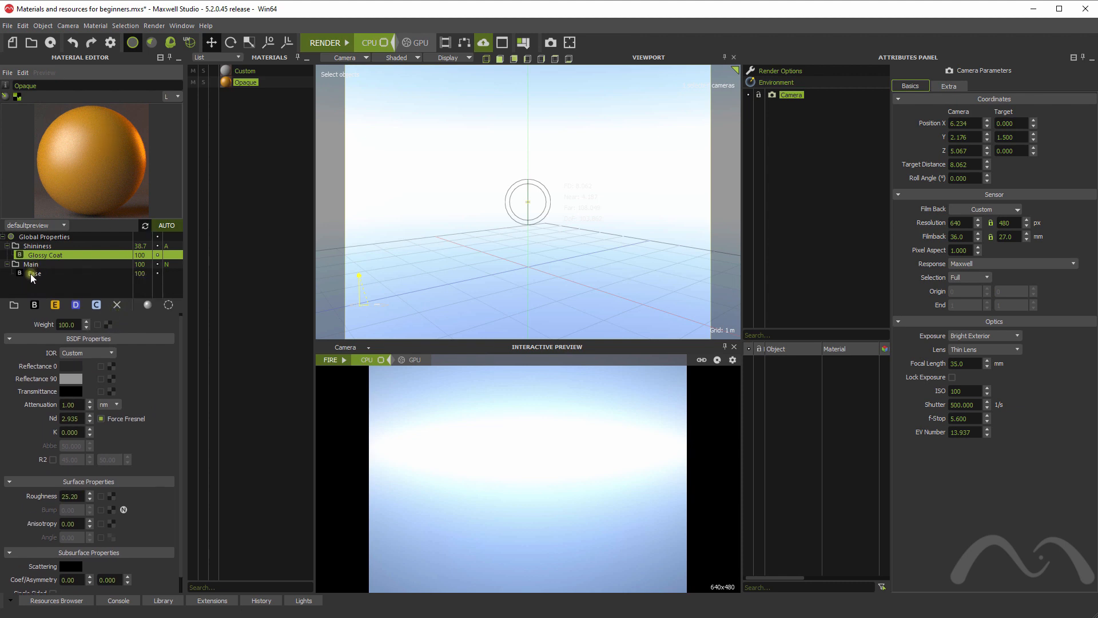
click(33, 273)
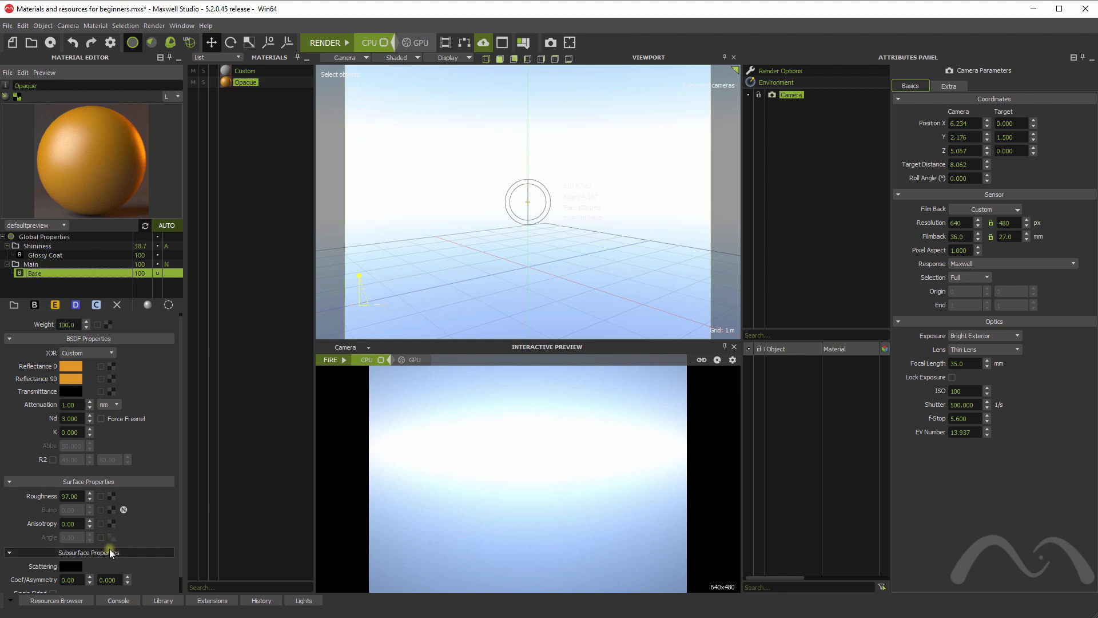
click(39, 246)
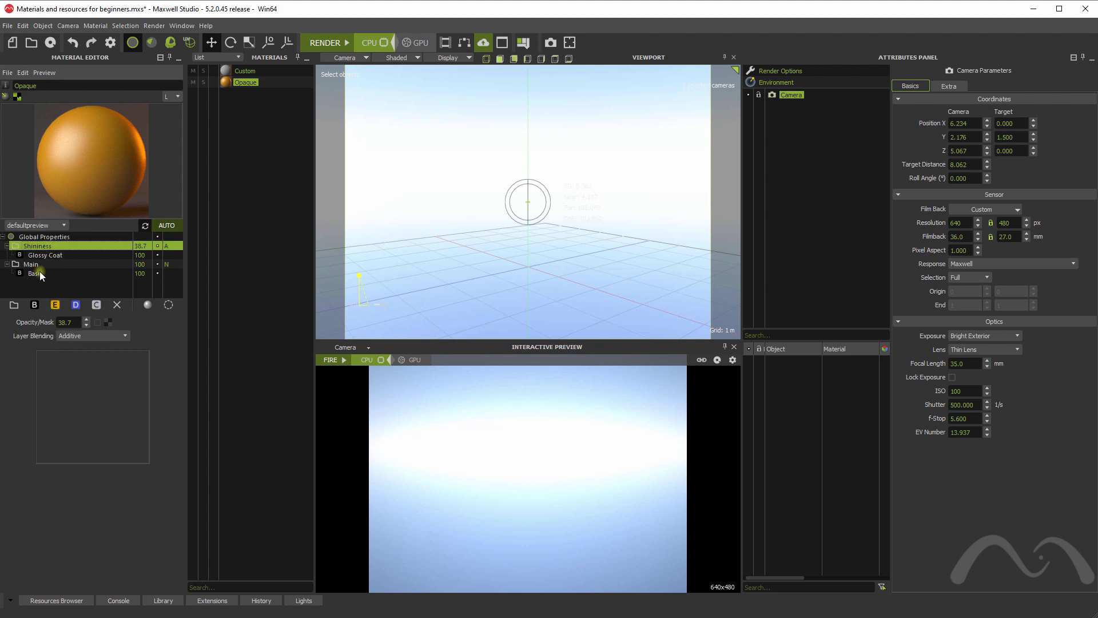
click(36, 274)
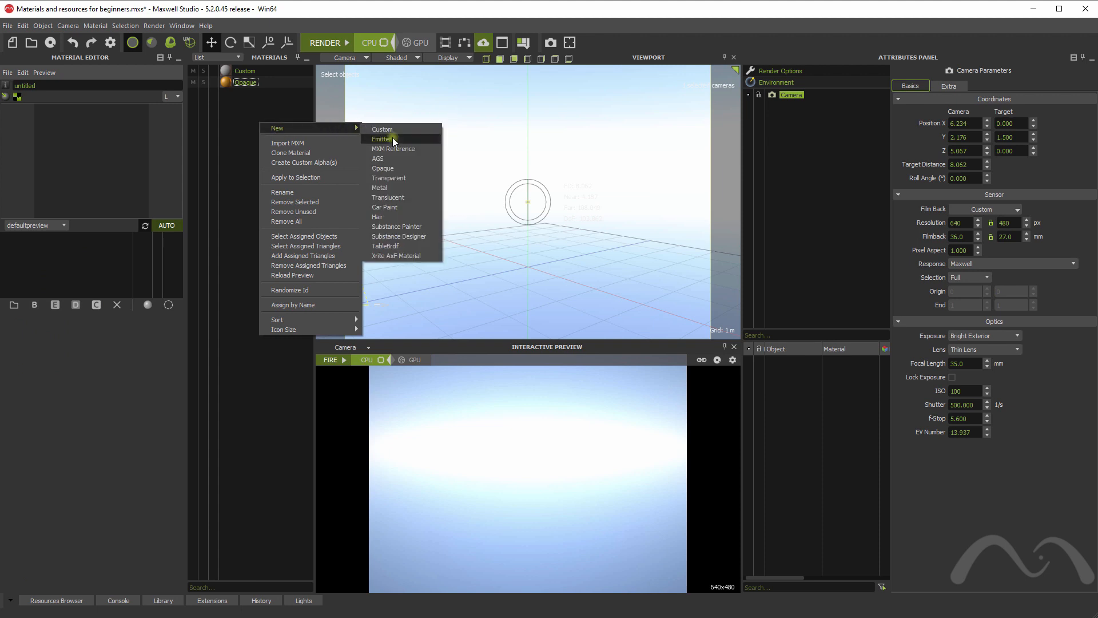
- Create a new Emitter material with area emitter properties
click(382, 138)
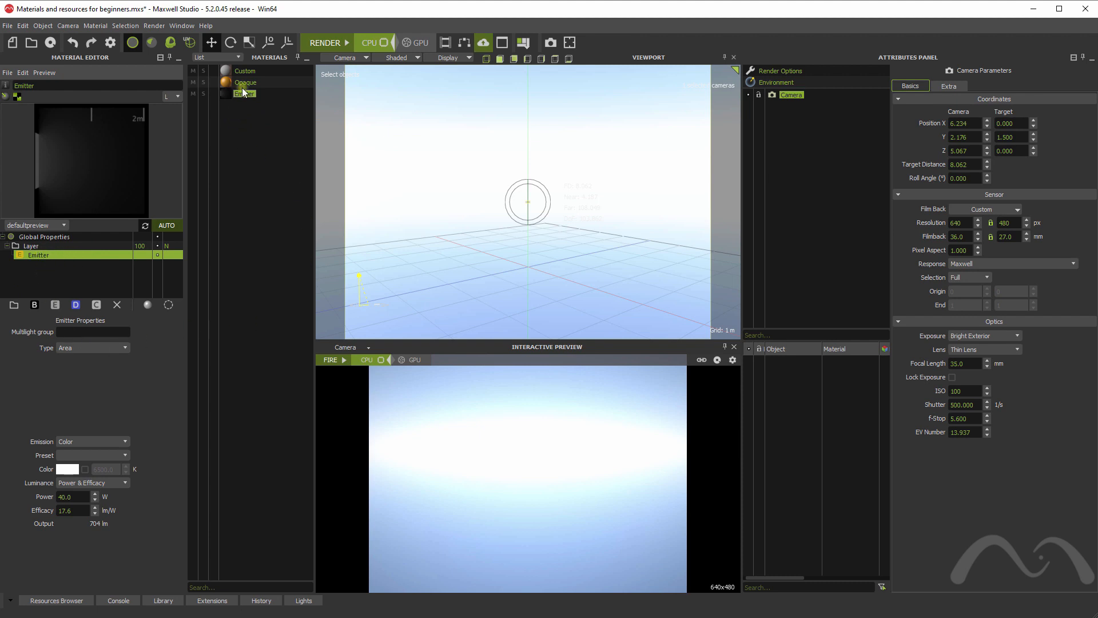
- Create a Transparent material set to the Water preset (refractive index 1.330)
right_click(244, 93)
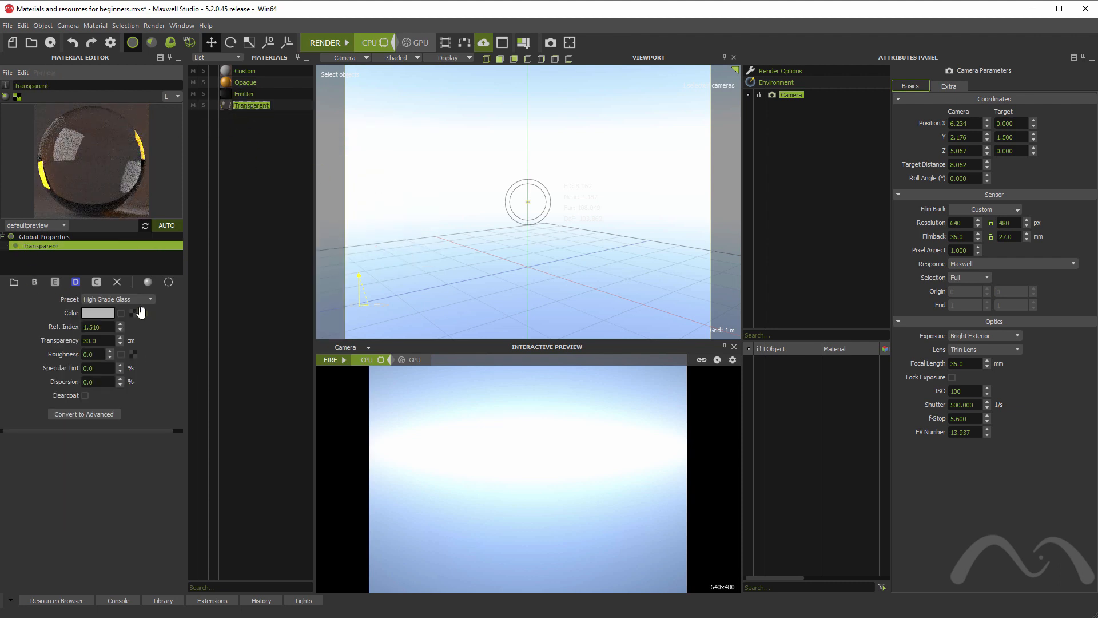
click(150, 298)
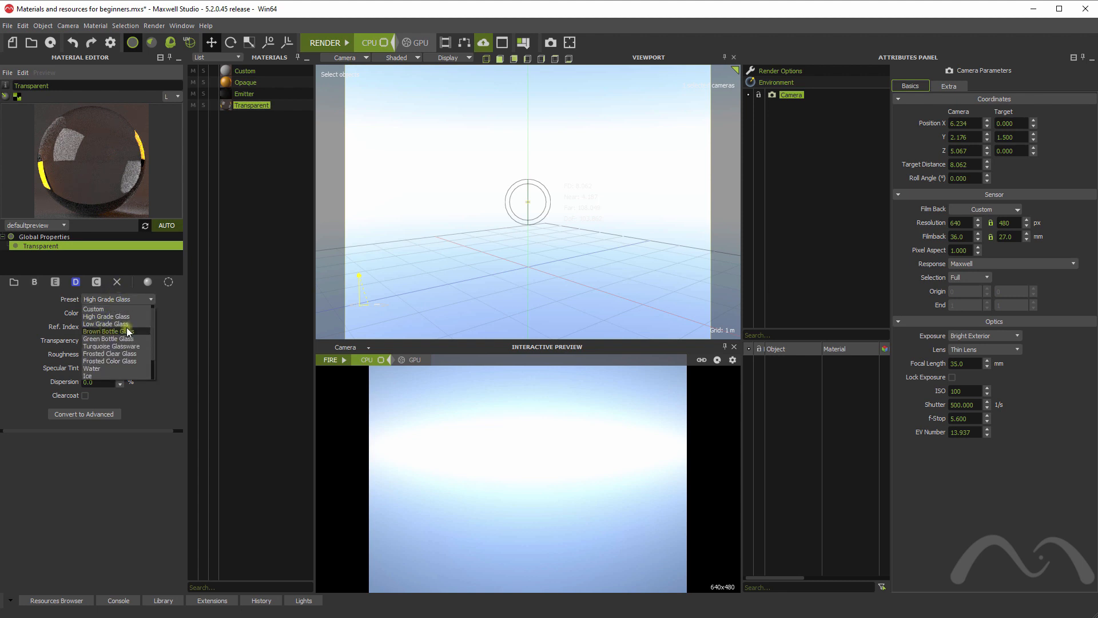
click(105, 315)
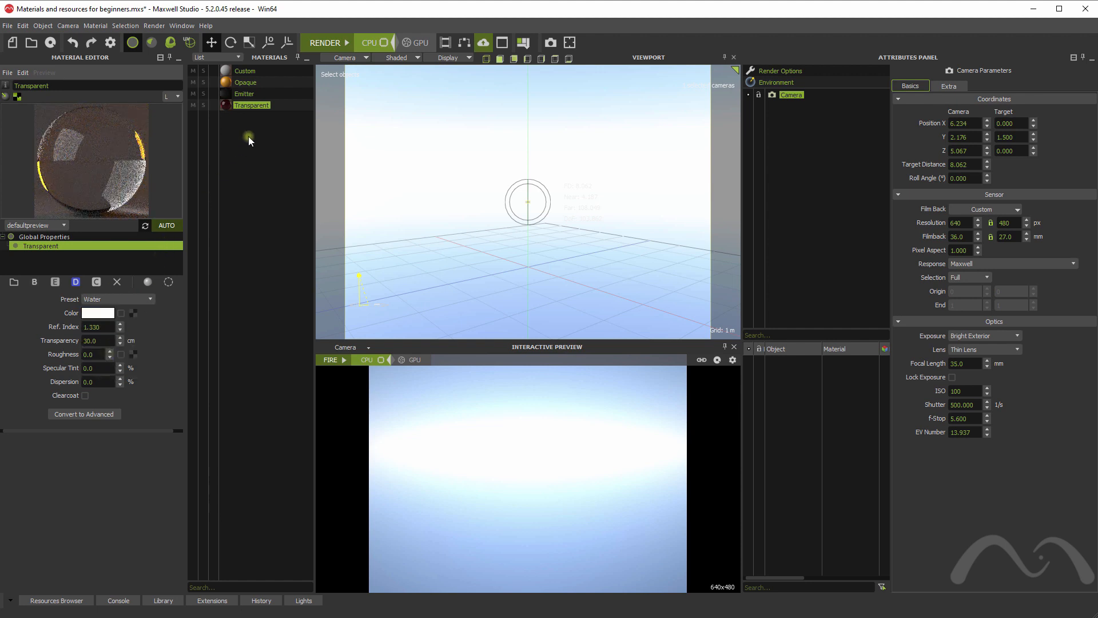
- Create a Metal material, try 24K Jewelry Gold, then settle on Brushed Aluminium
right_click(250, 136)
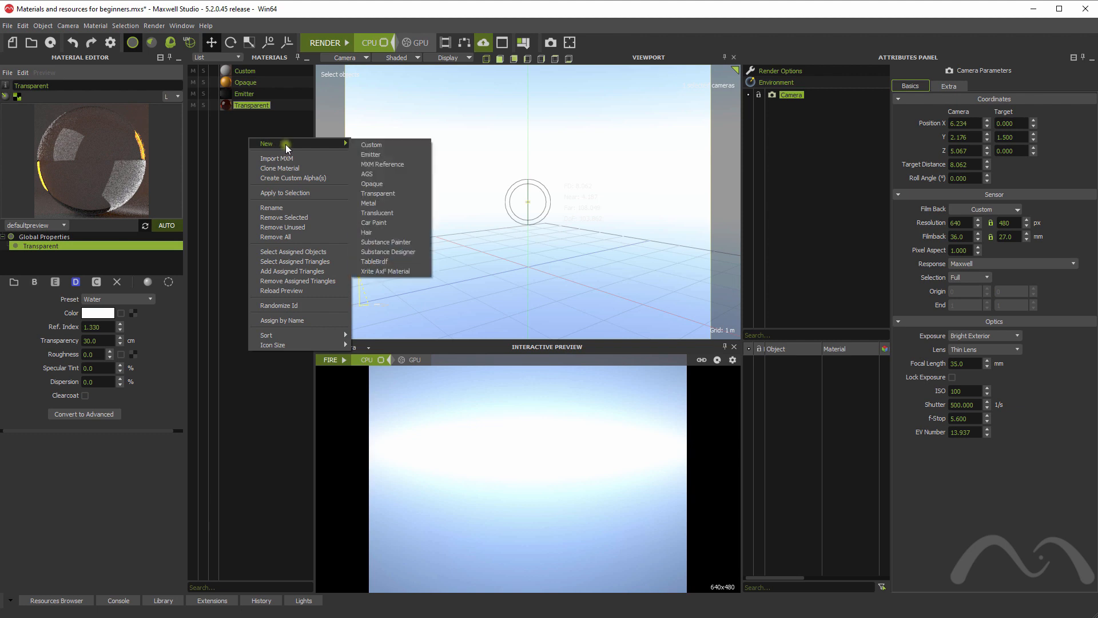
click(368, 202)
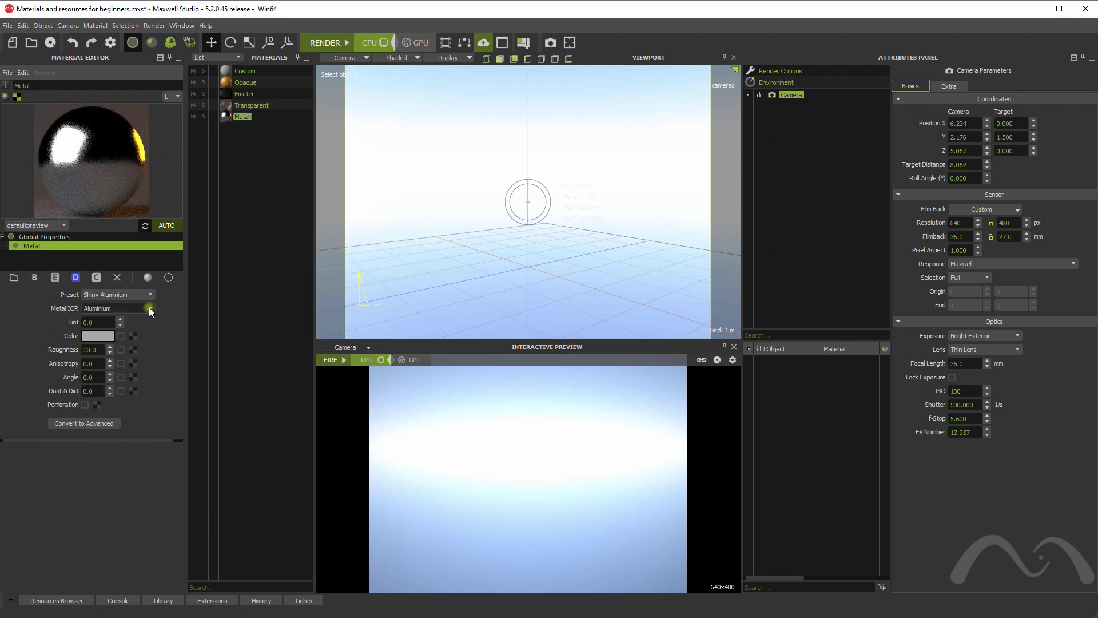
click(118, 294)
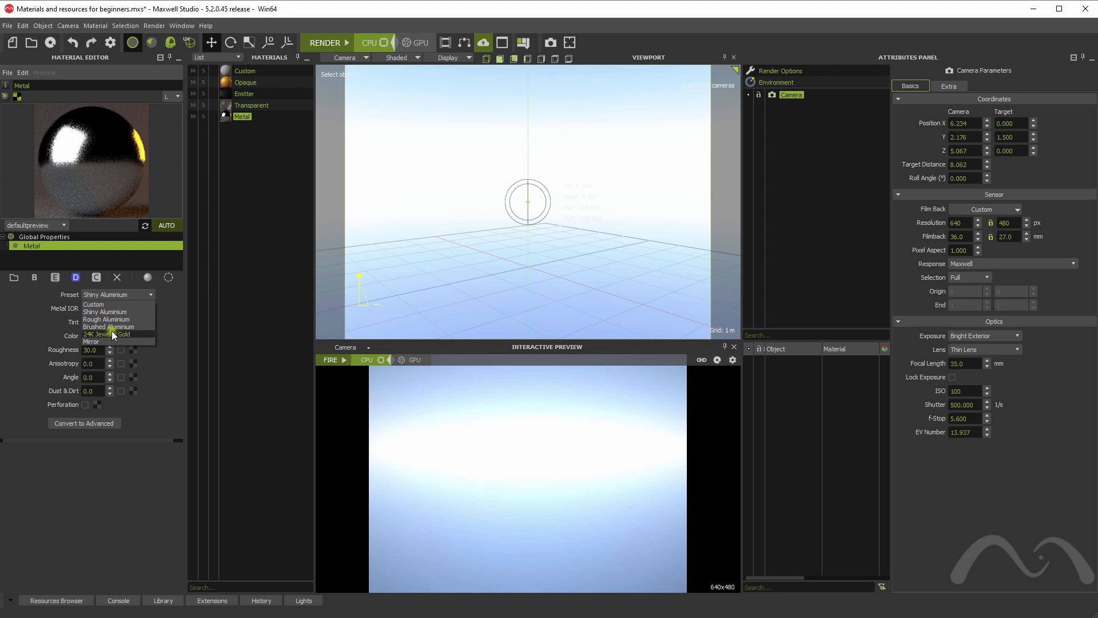
click(105, 334)
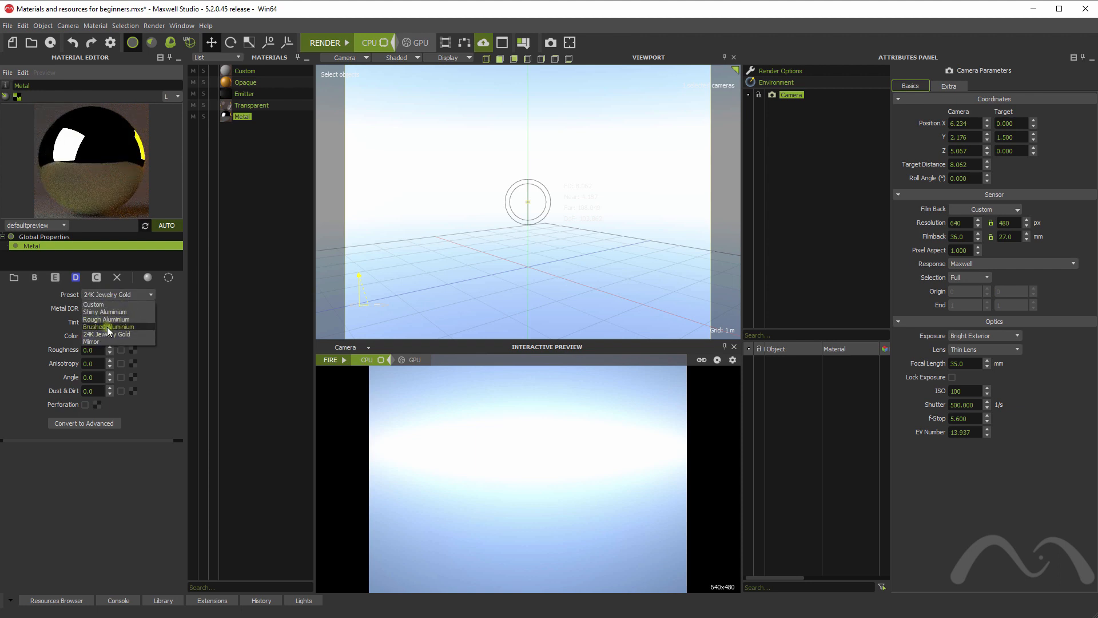
click(108, 327)
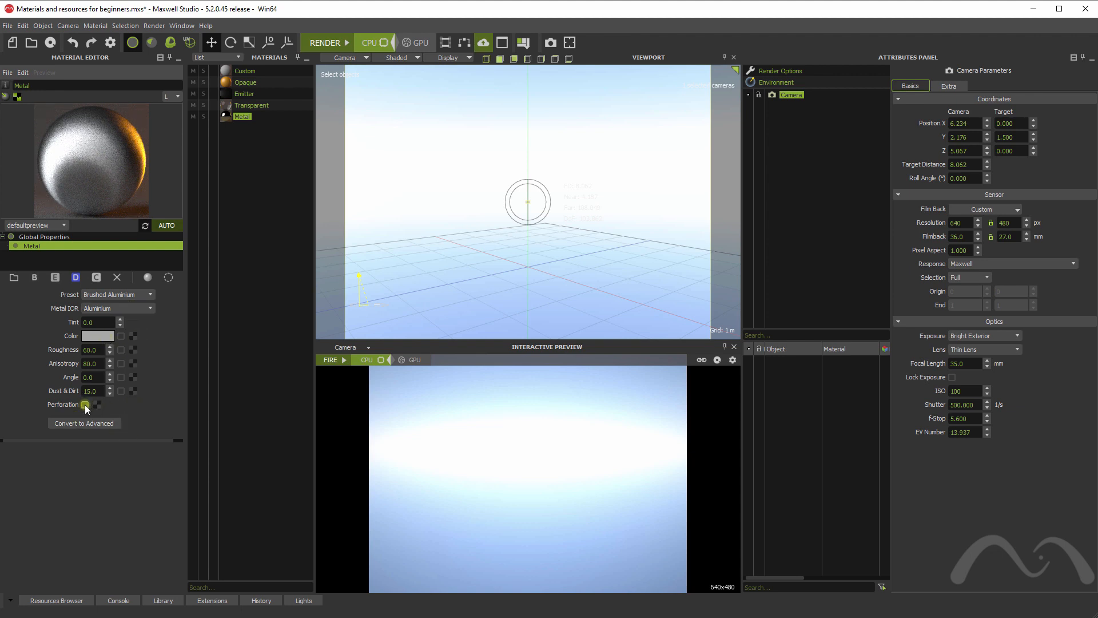
click(86, 405)
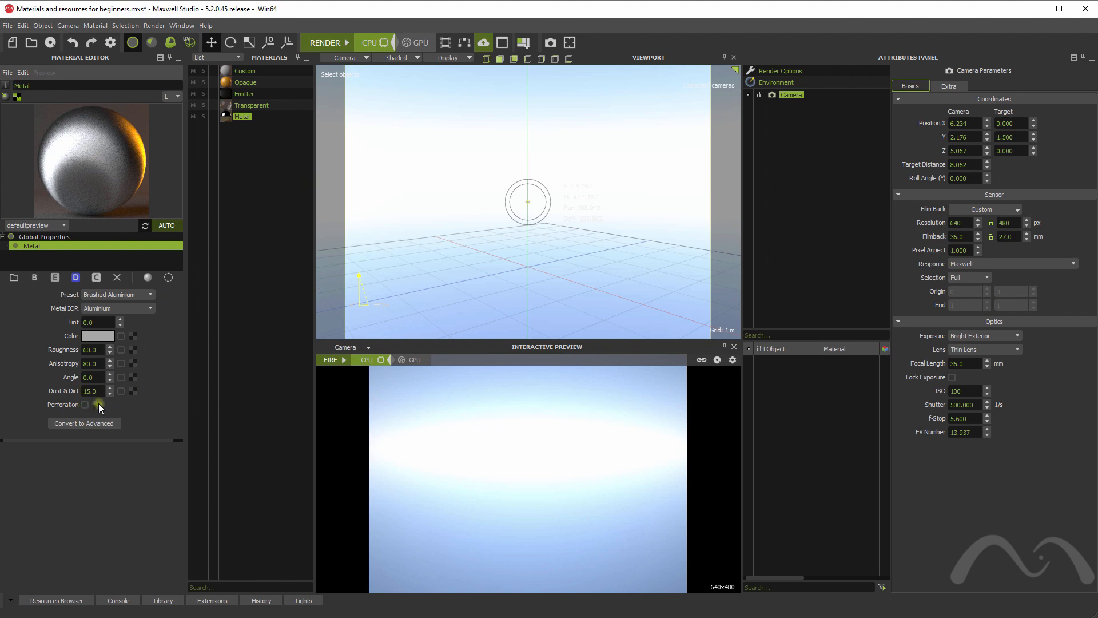
right_click(241, 116)
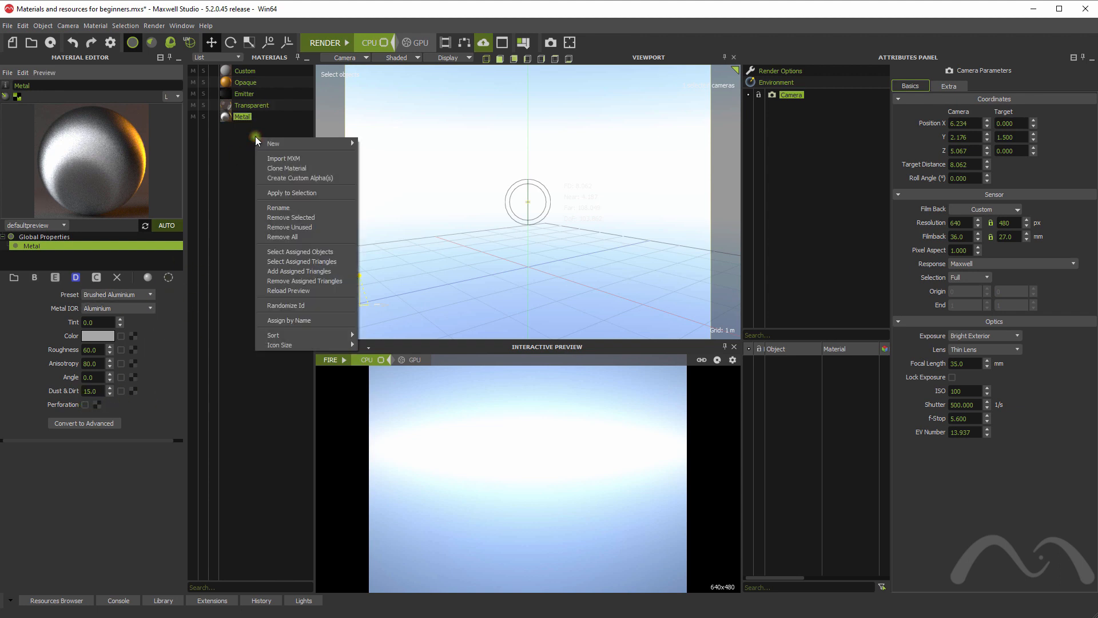
mouse_move(274, 143)
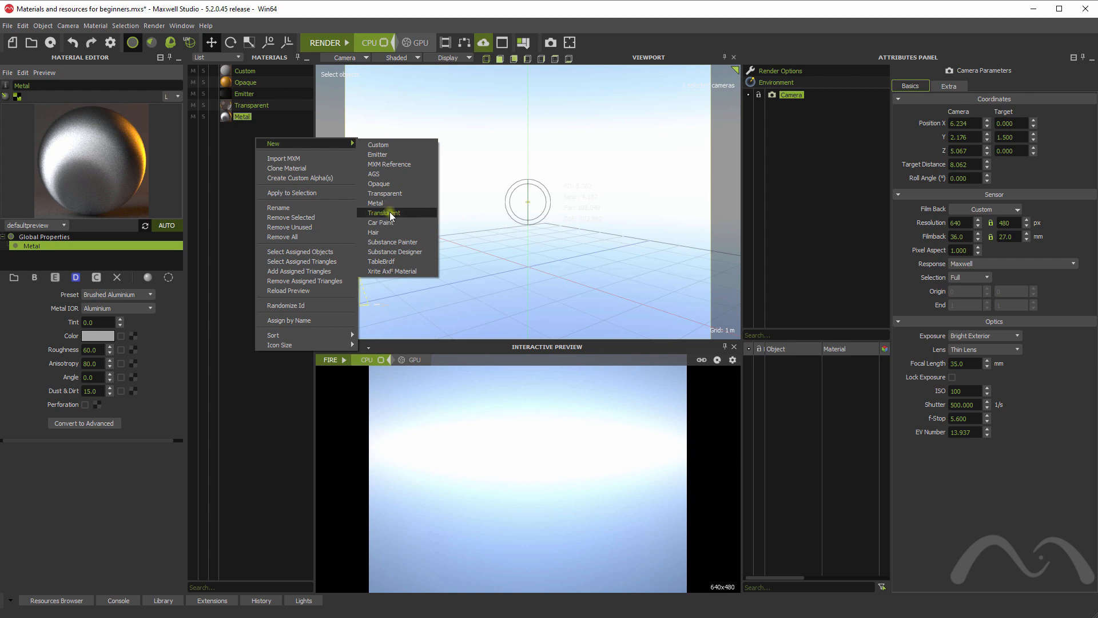
- Create a Translucent material set to the Polyurethane preset
click(385, 213)
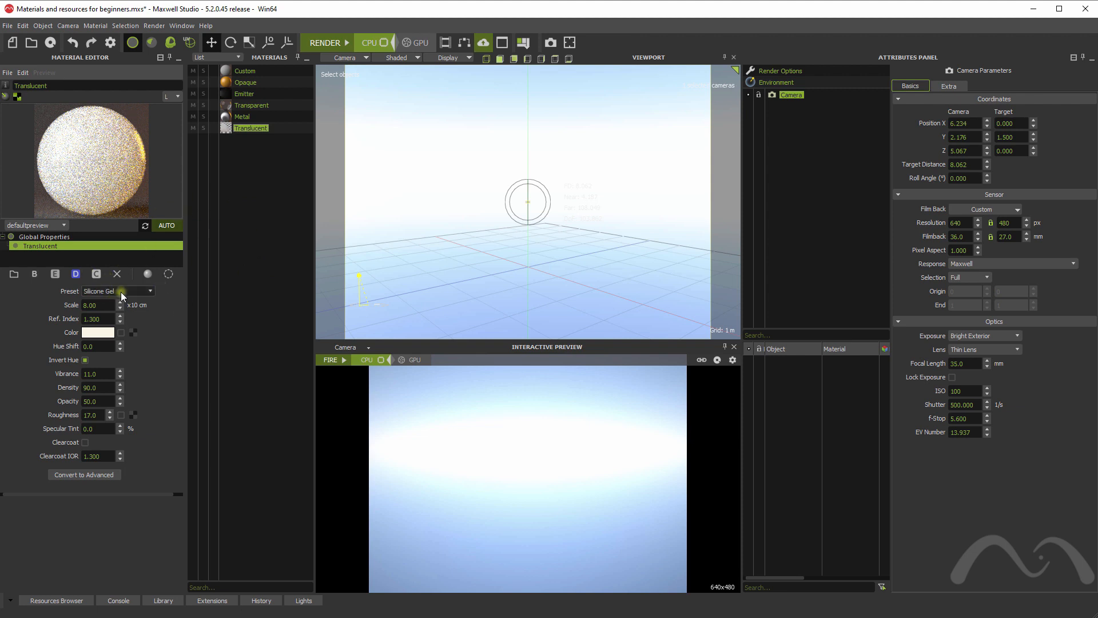
click(149, 290)
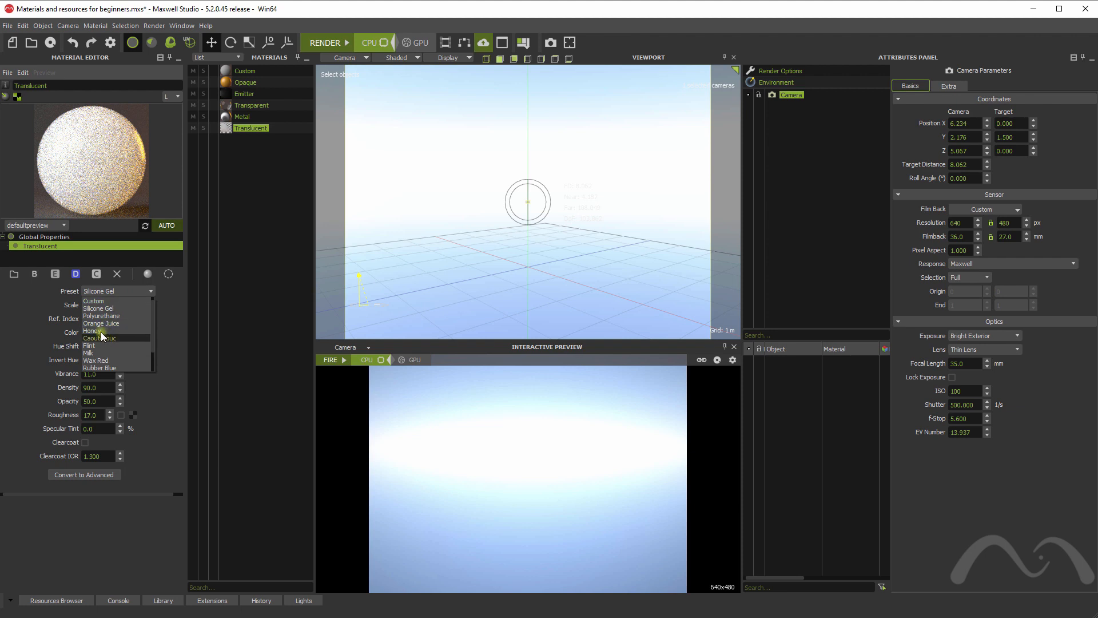
mouse_move(102, 323)
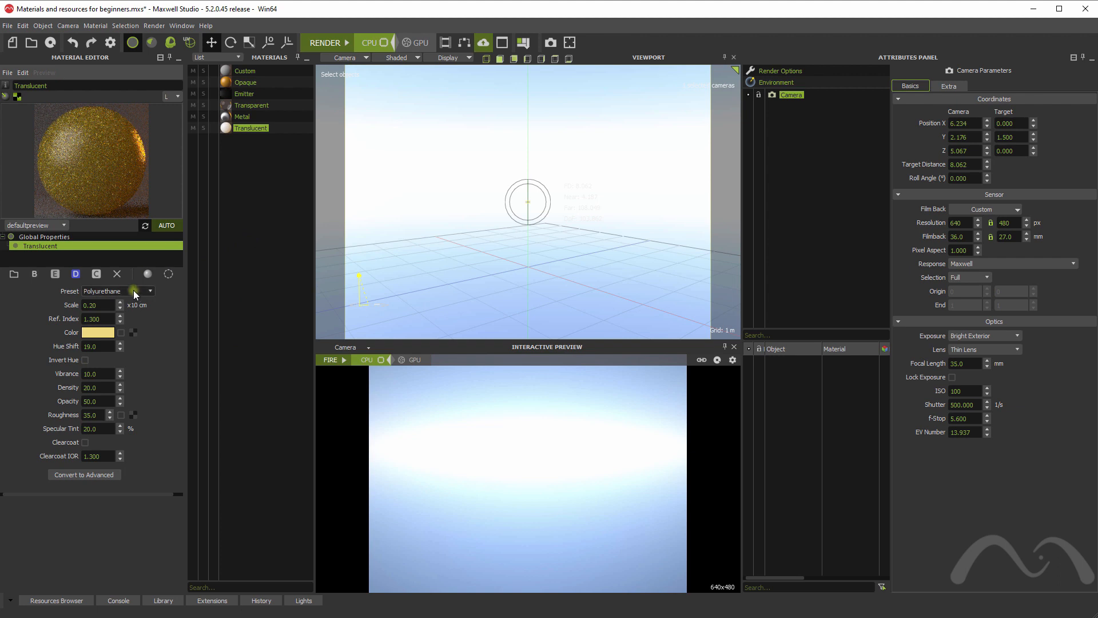
right_click(251, 127)
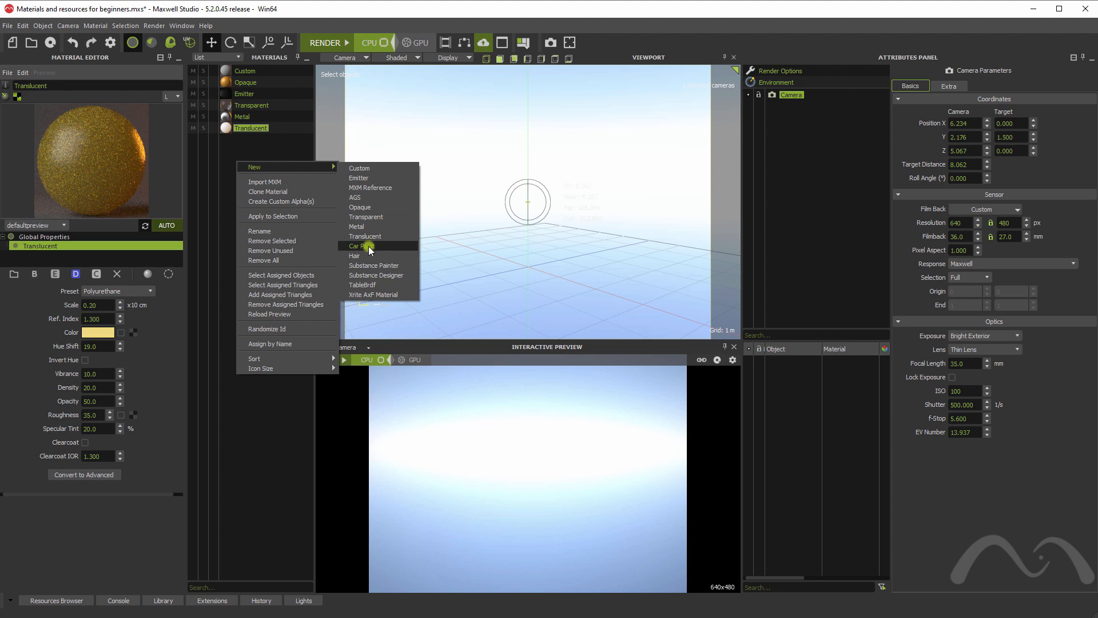
- Create a Car Paint material using the default Cherry Metallic preset
click(358, 246)
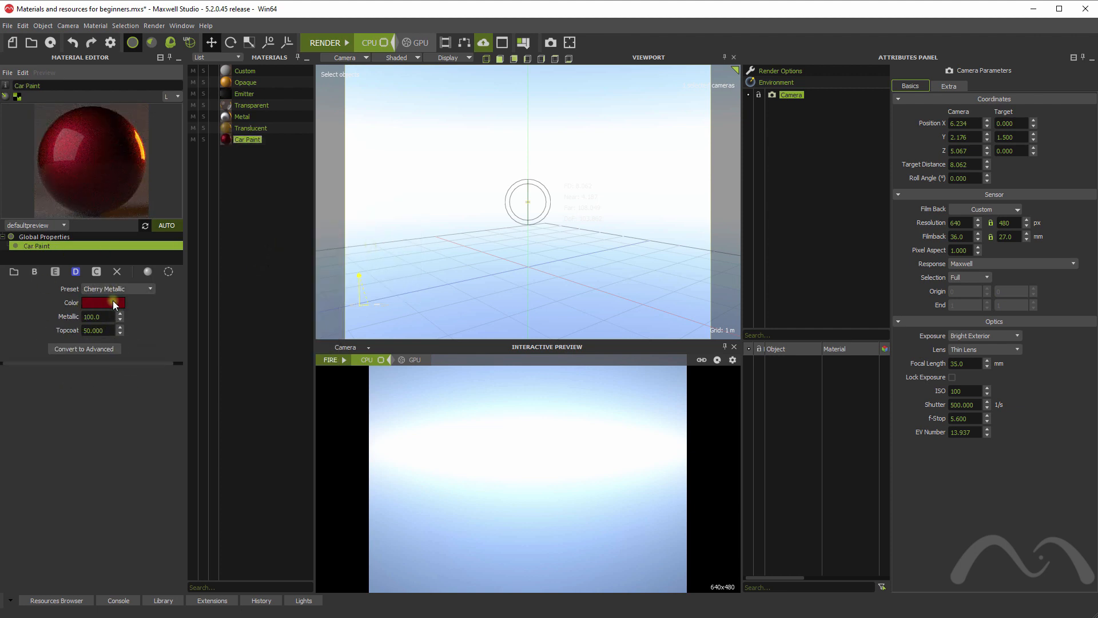
click(149, 288)
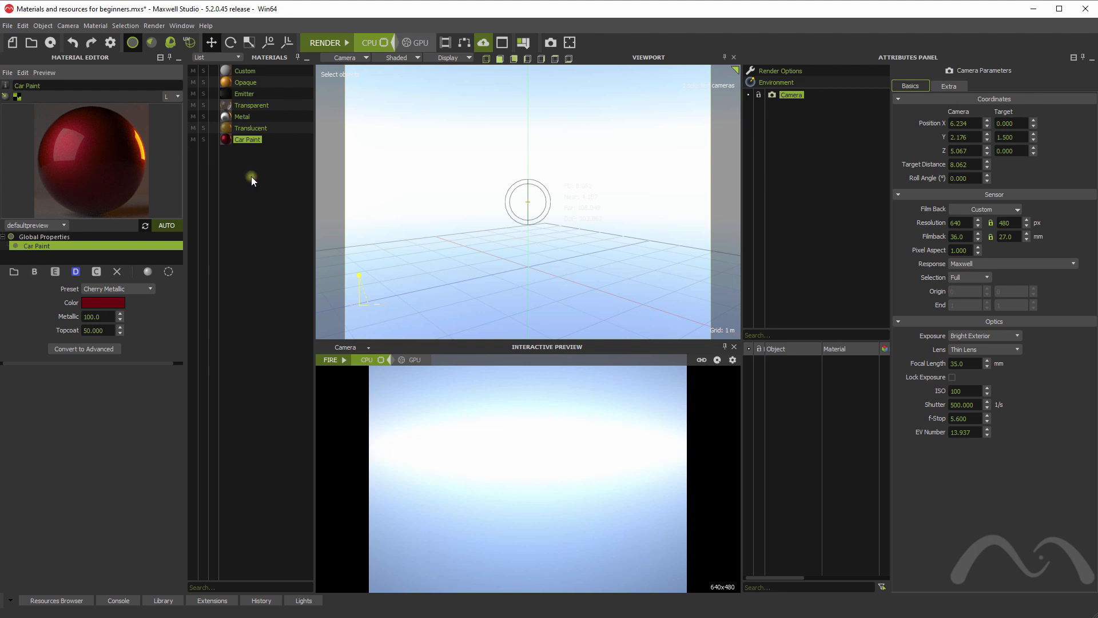
right_click(251, 178)
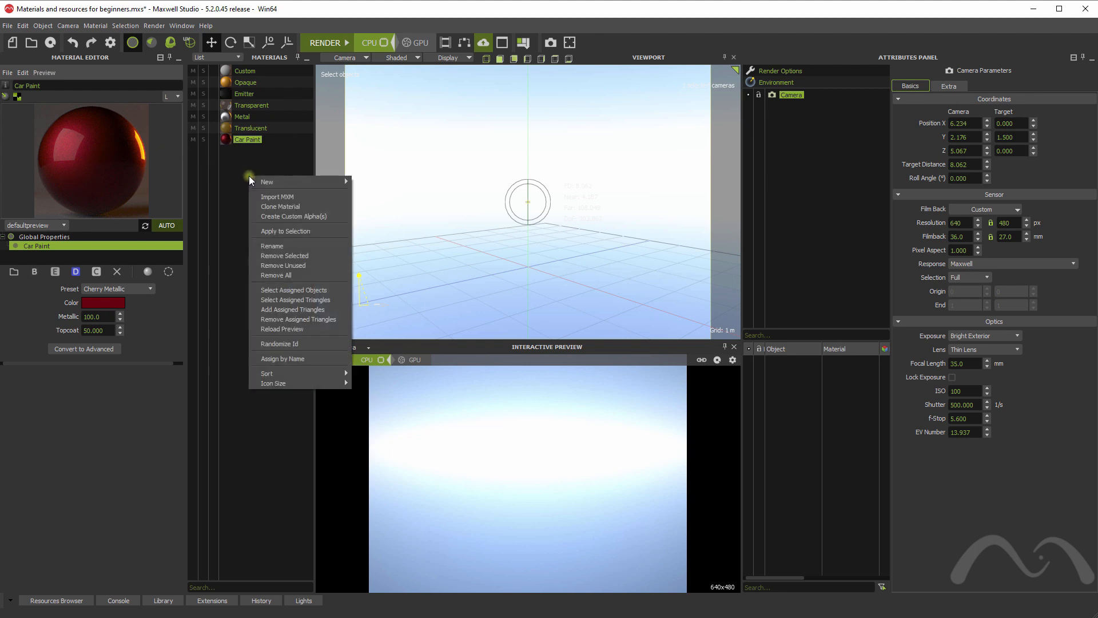
mouse_move(266, 182)
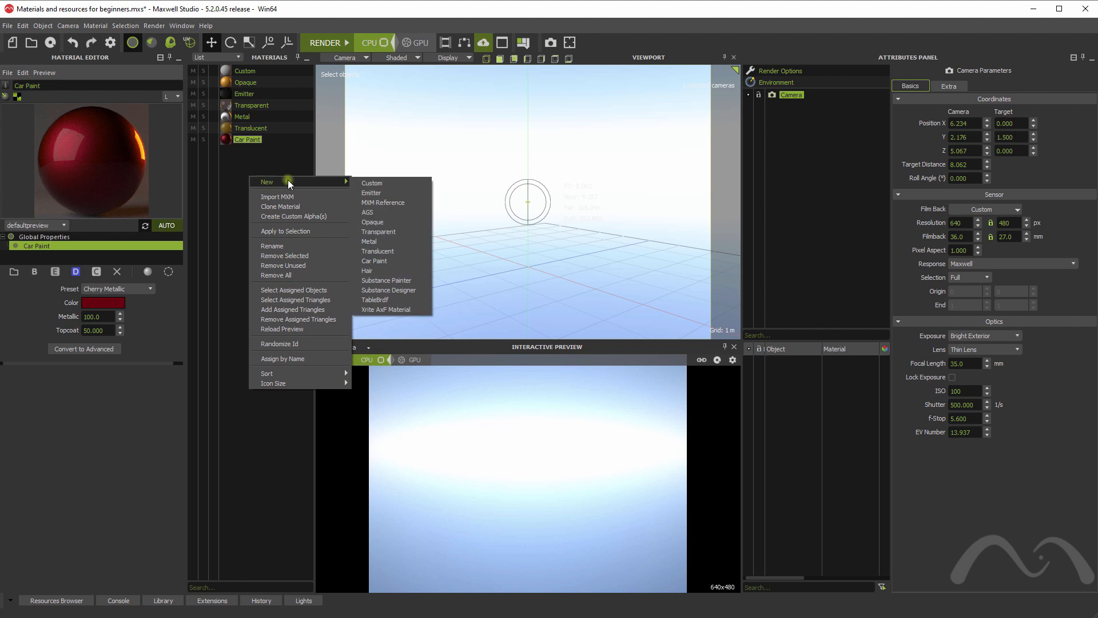
mouse_move(380, 213)
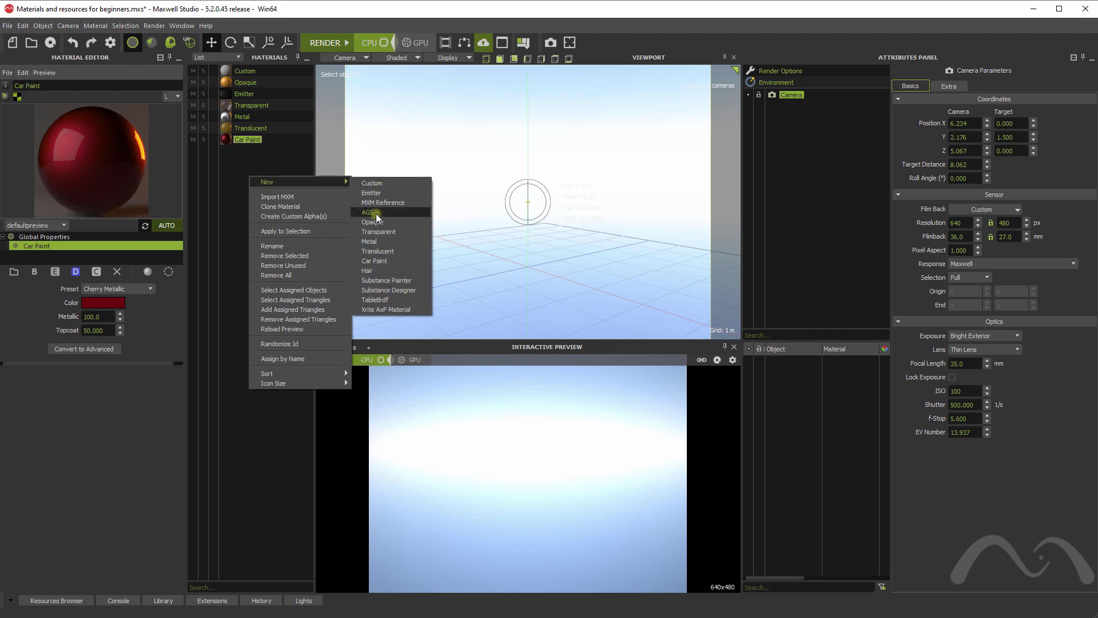
- Create an AGS material and load it in the Material Editor
click(369, 213)
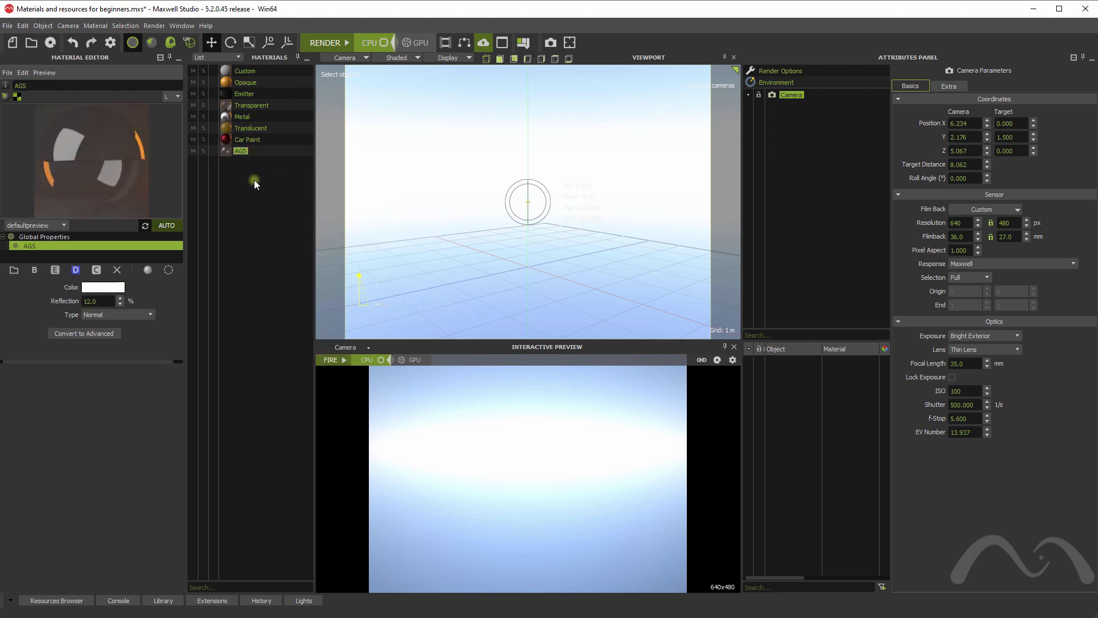
click(240, 151)
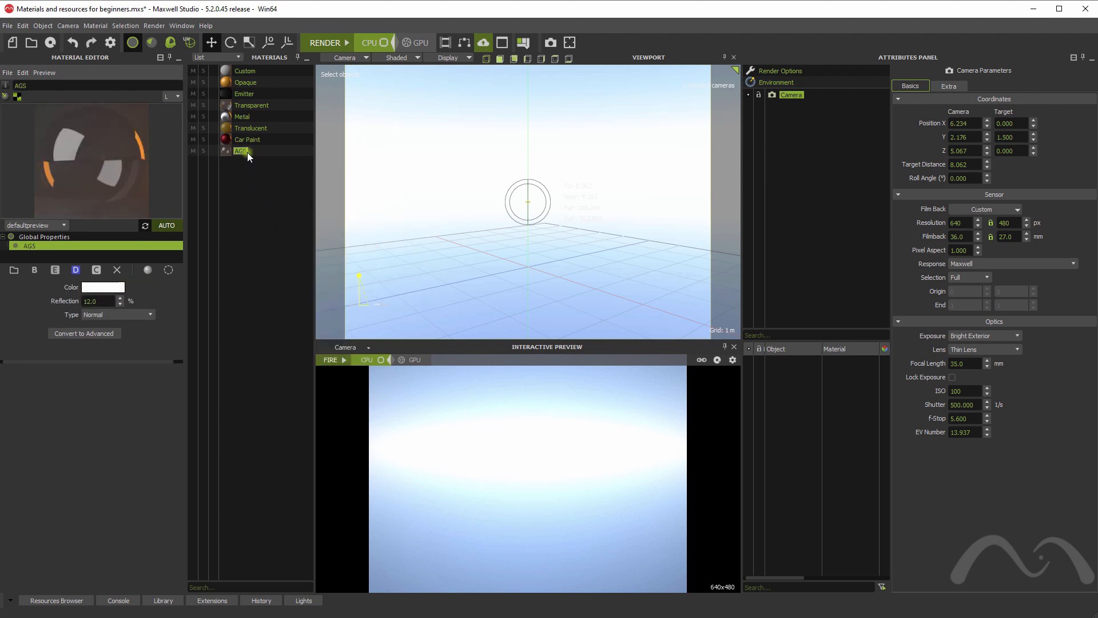
mouse_move(241, 151)
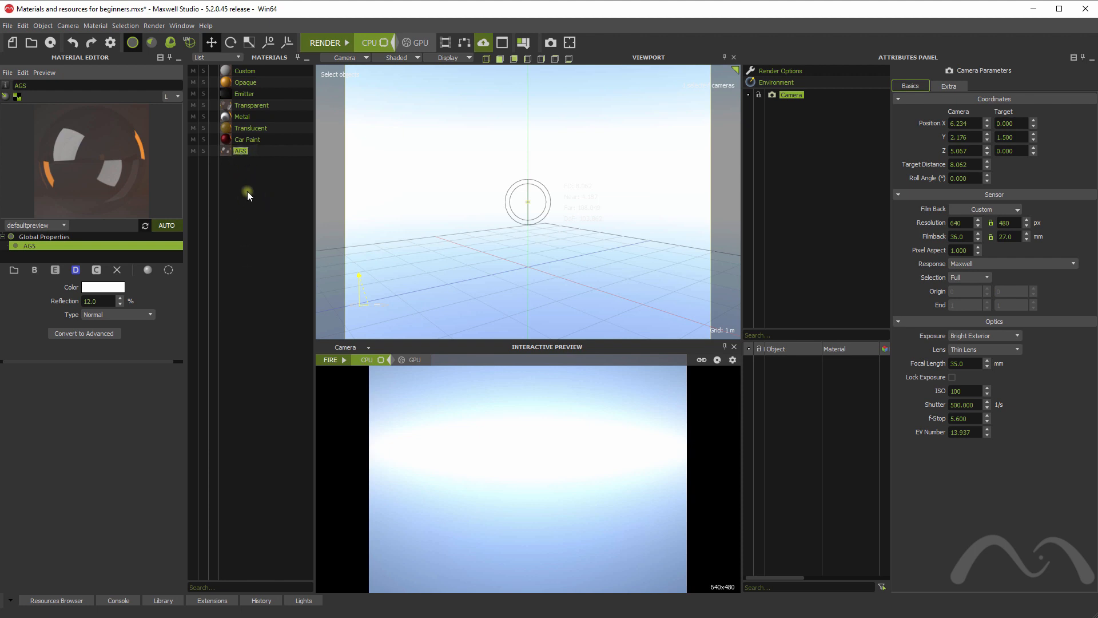
- Browse the New material types from the Materials context menu without adding one
right_click(248, 195)
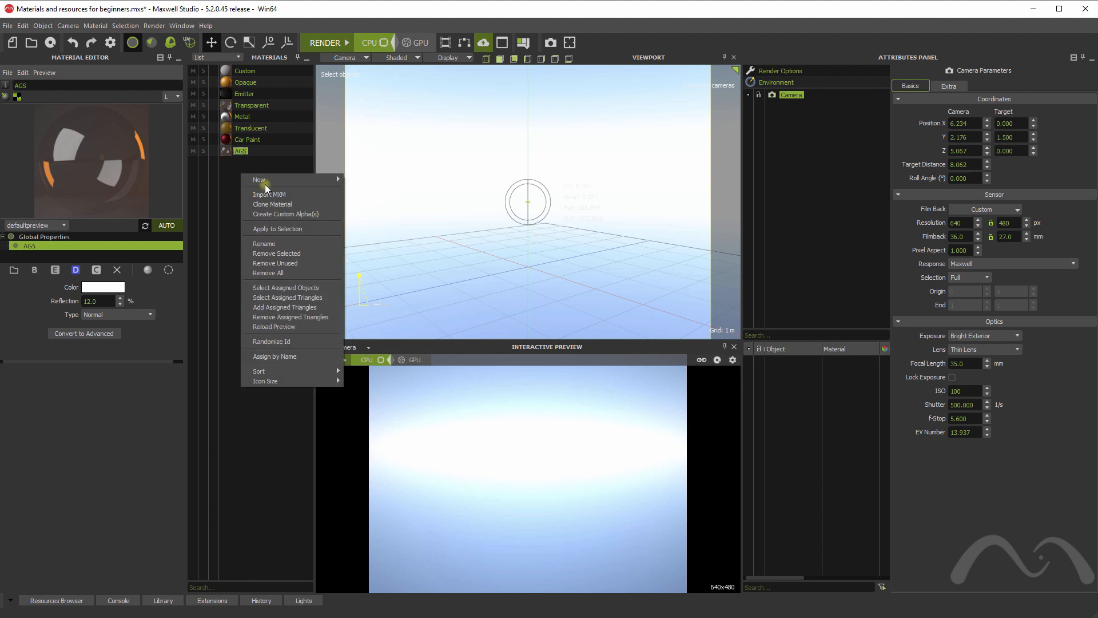
mouse_move(259, 179)
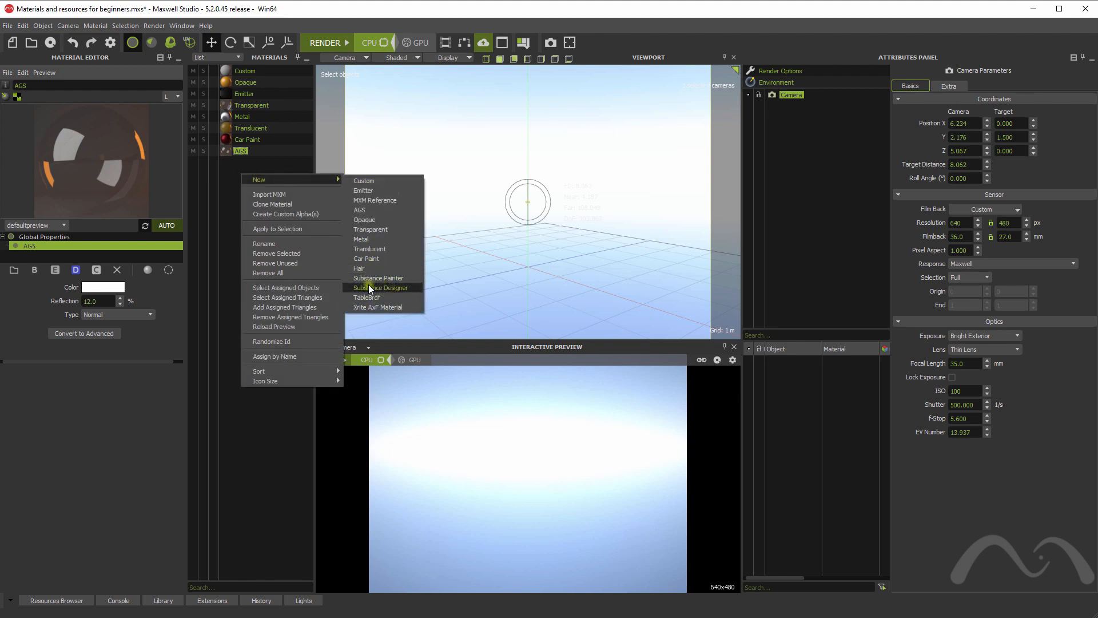
mouse_move(383, 293)
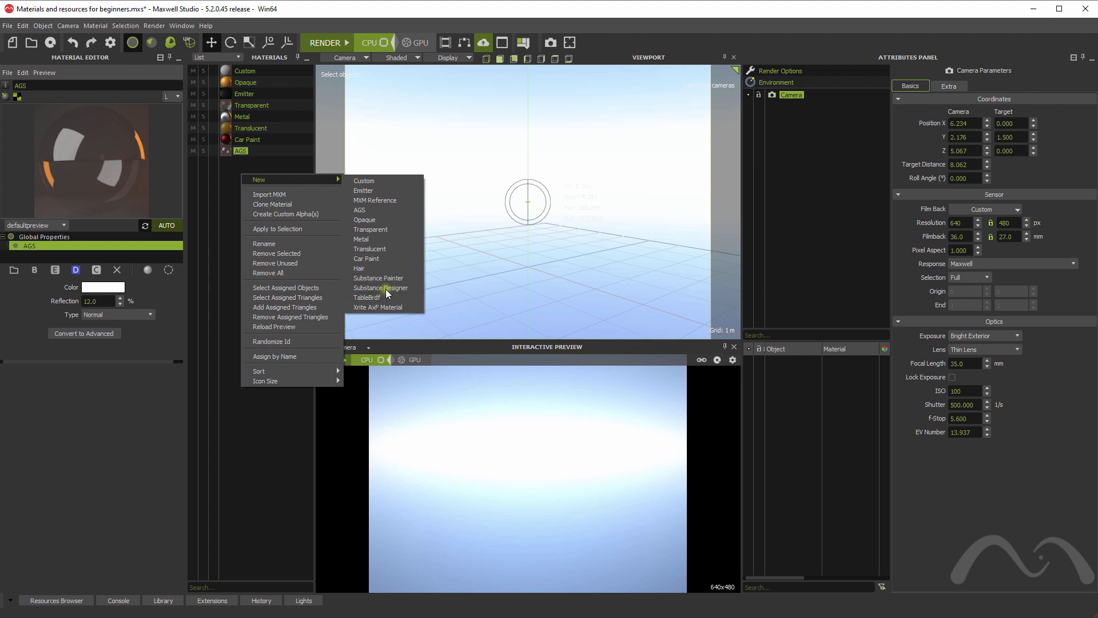
mouse_move(394, 292)
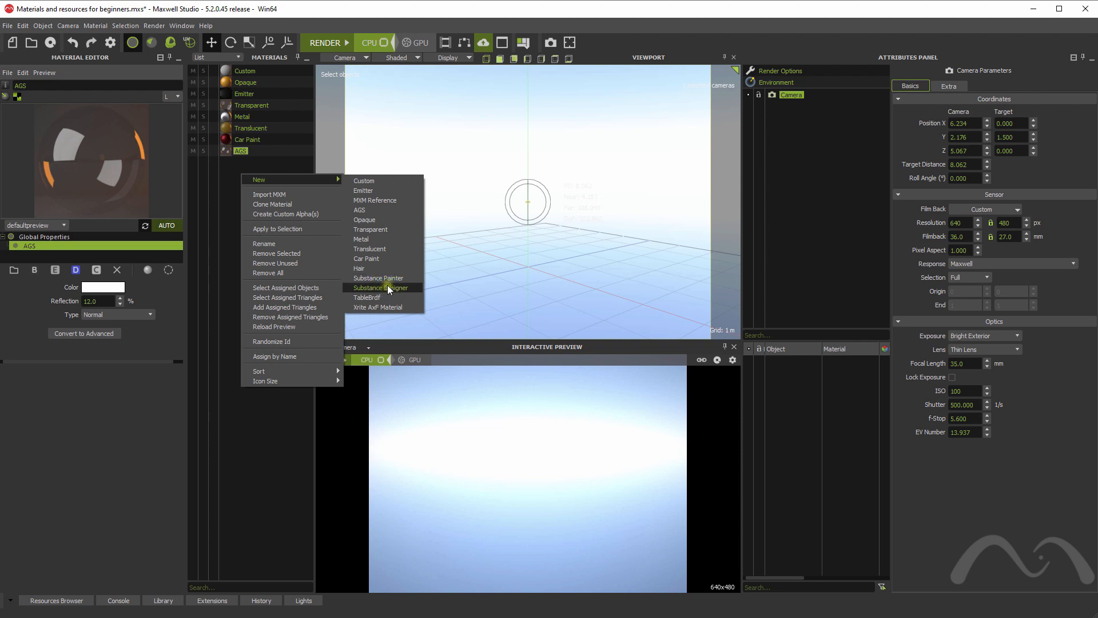
mouse_move(378, 278)
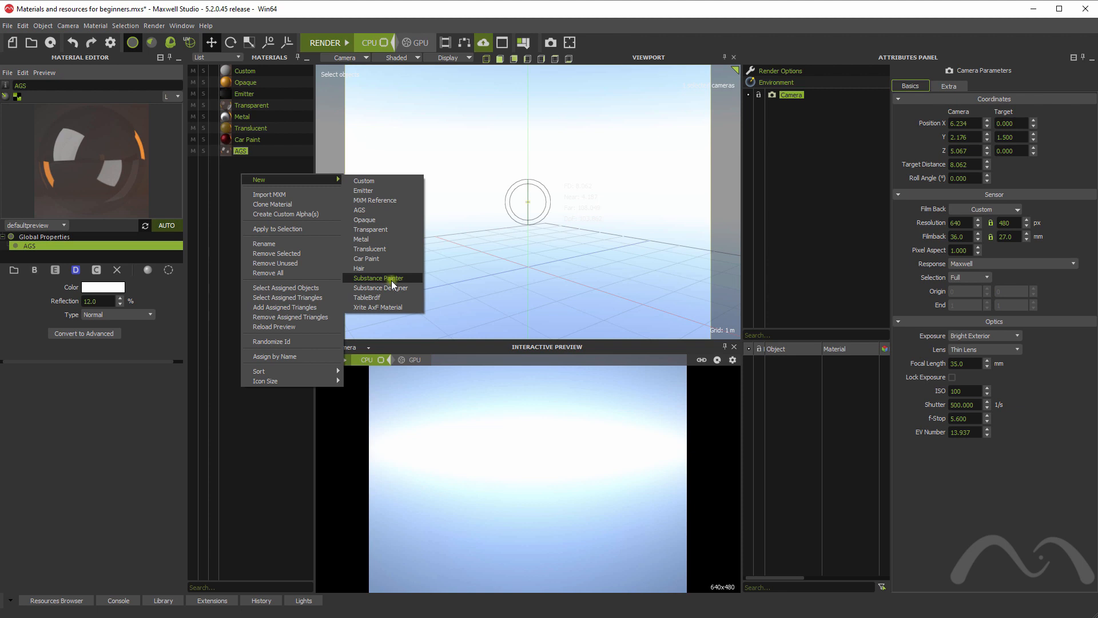
mouse_move(380, 287)
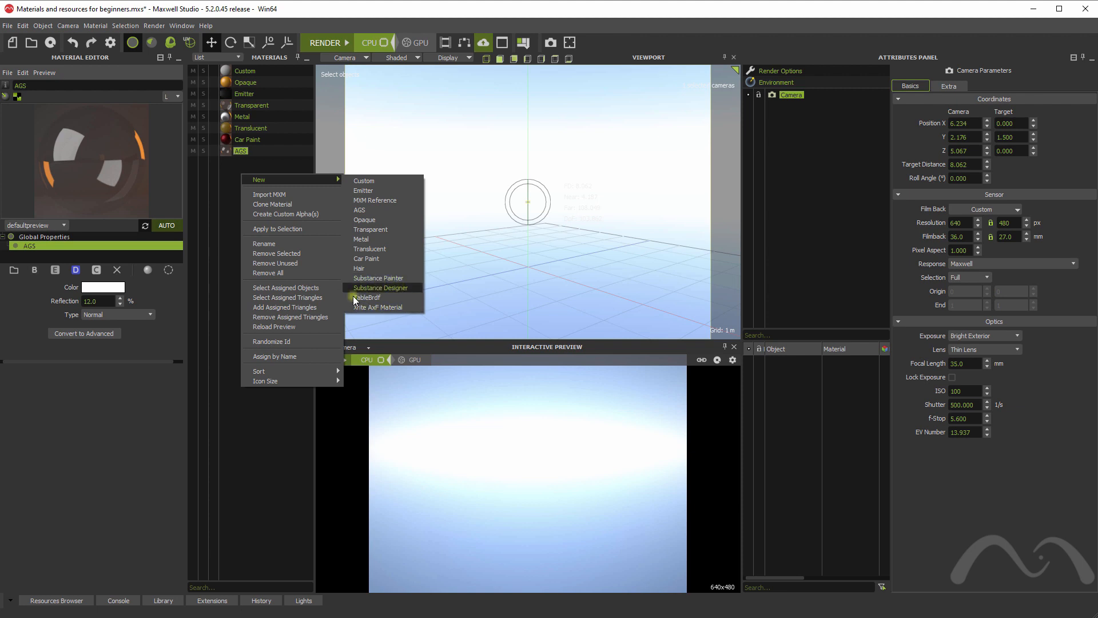
mouse_move(366, 297)
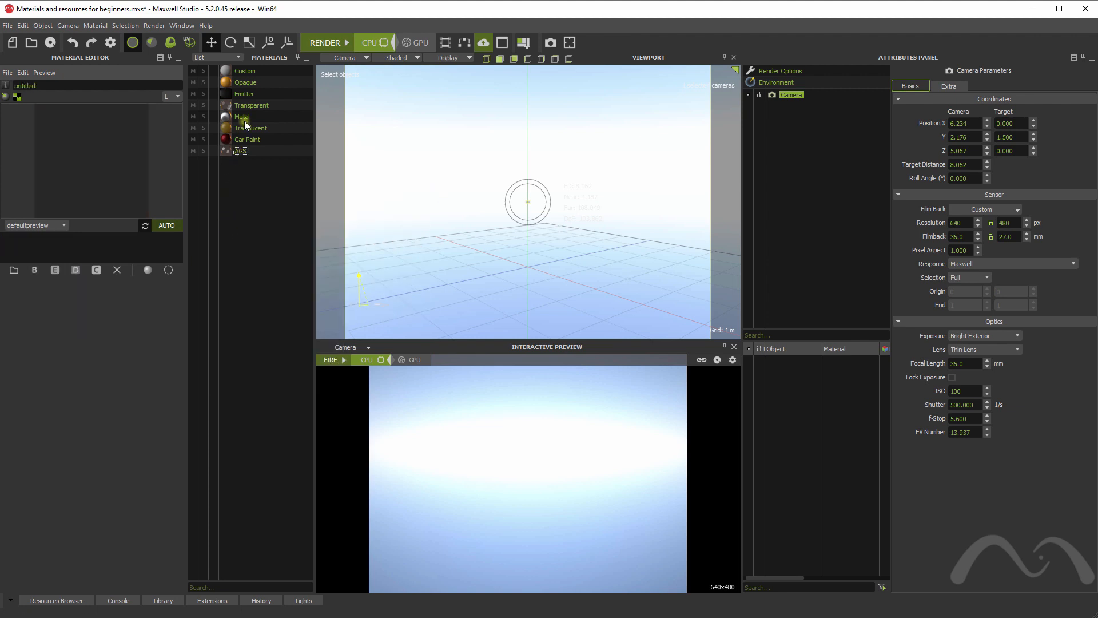
- Apply the Shiny Aluminium preset to the Metal material
click(243, 116)
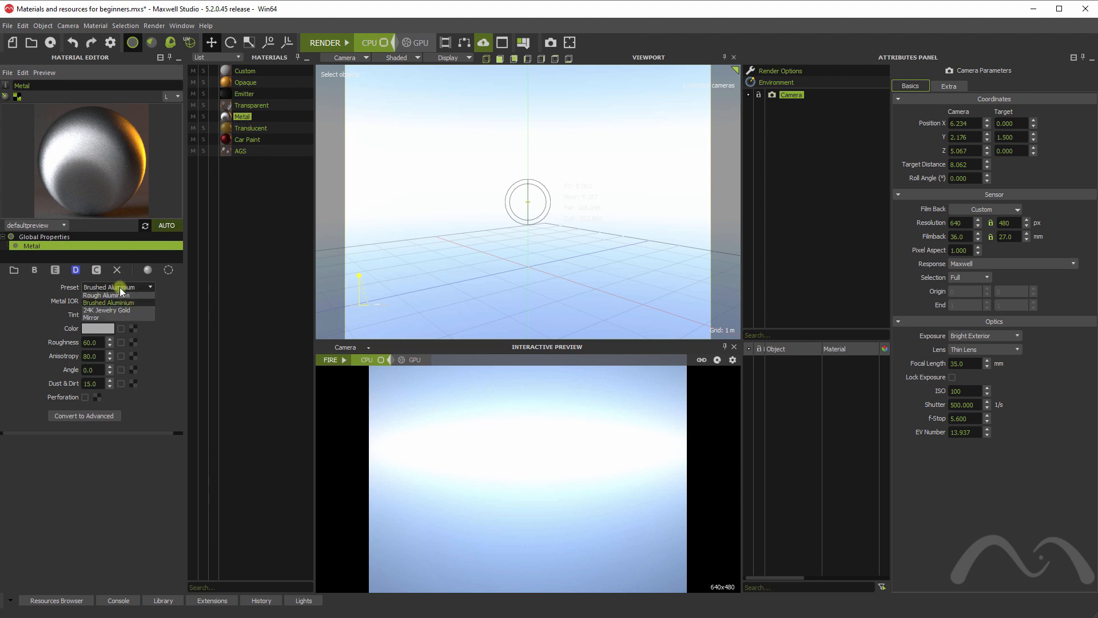
click(115, 286)
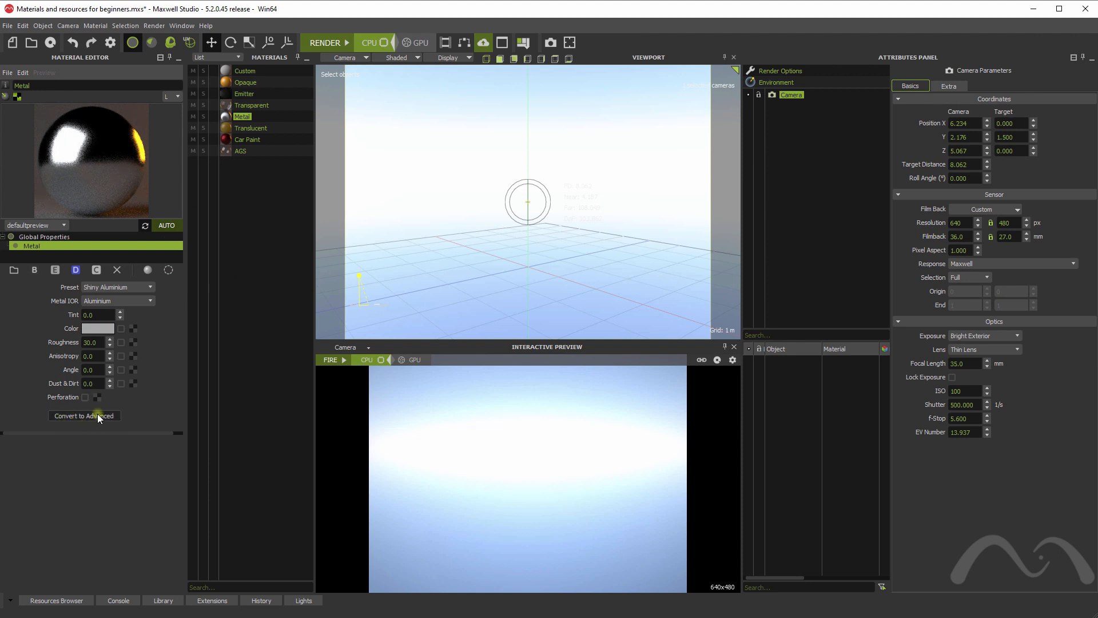
click(83, 415)
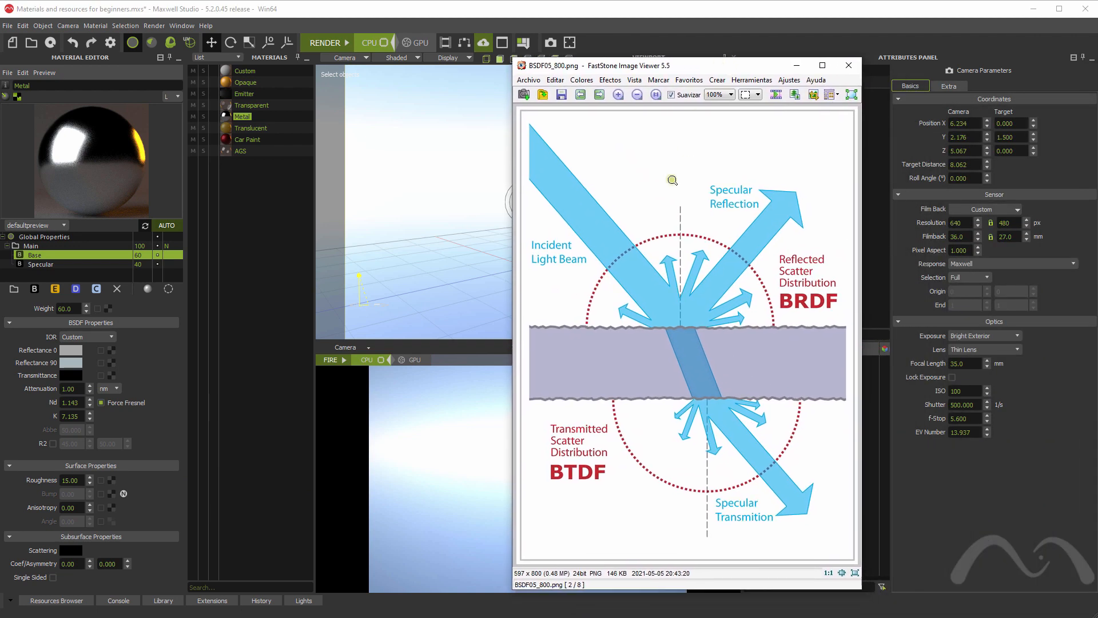
mouse_move(558, 330)
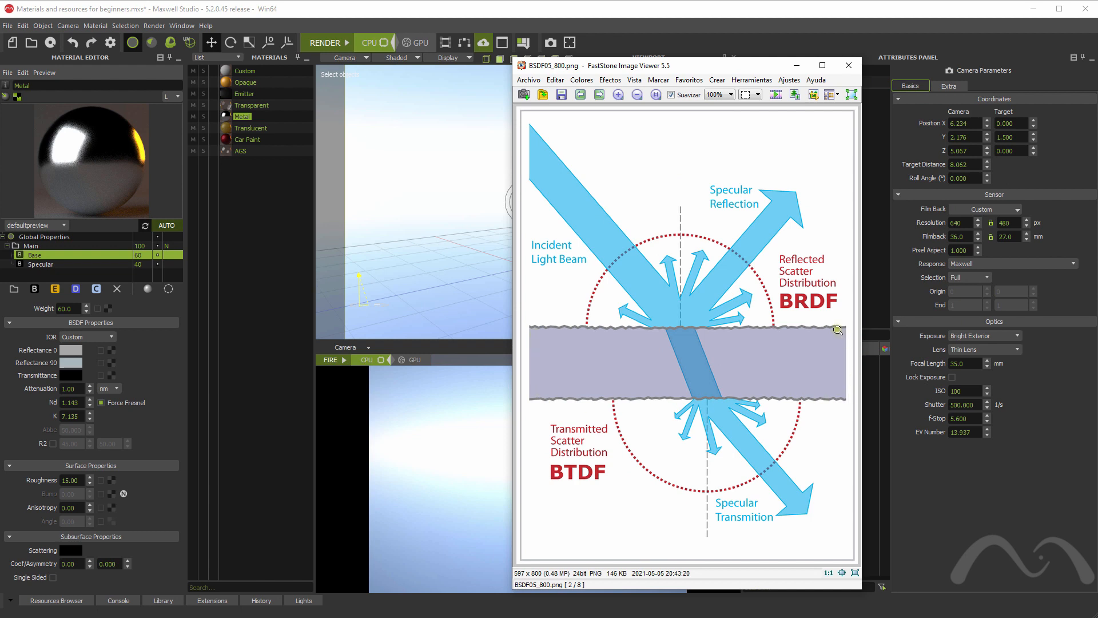
mouse_move(677, 326)
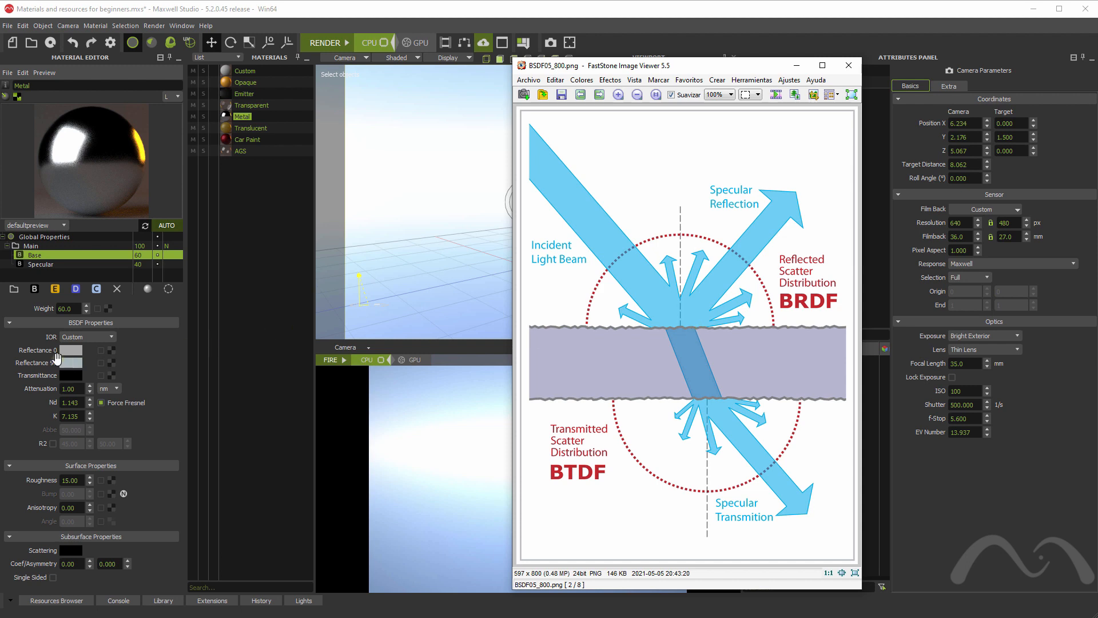
- Show the BSDF05_800 light-scattering diagram, then bring Maxwell Studio back in front of it
click(70, 363)
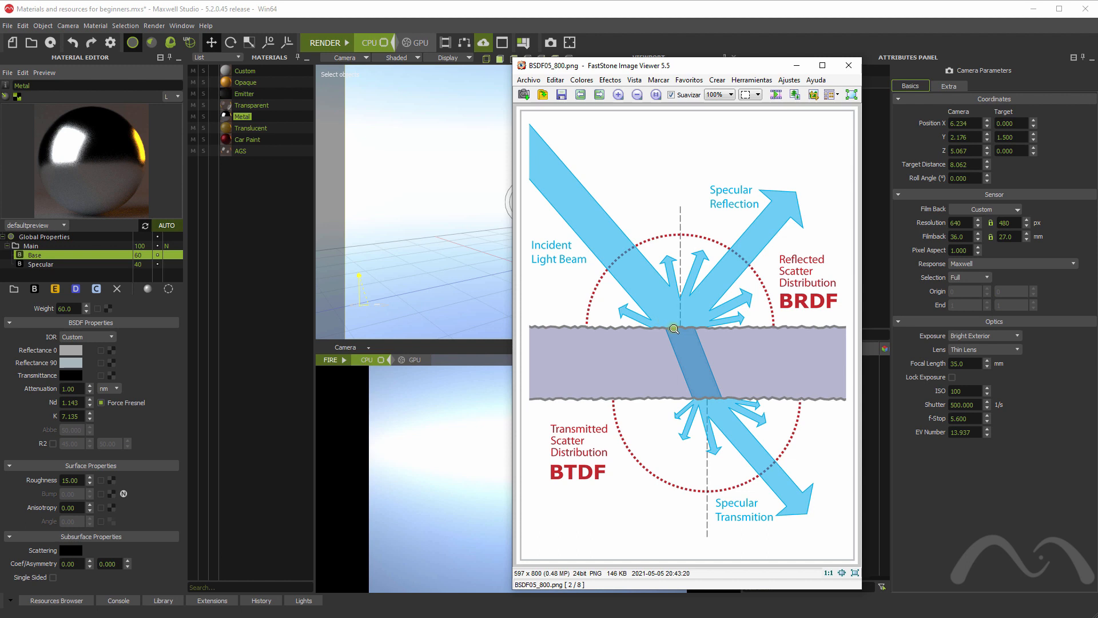
mouse_move(809, 190)
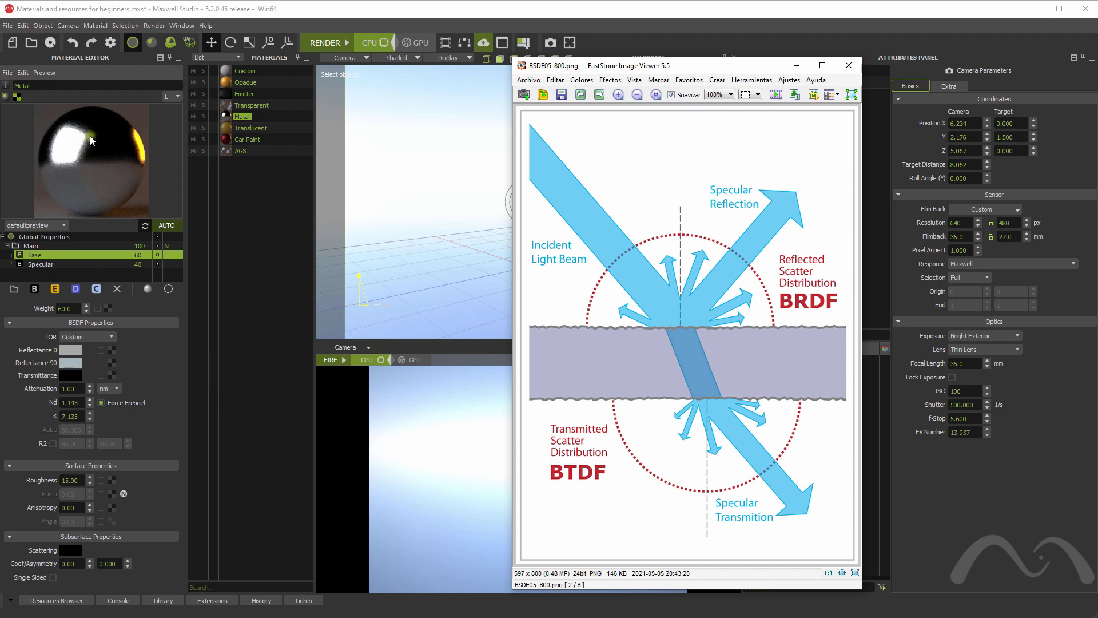
mouse_move(56, 368)
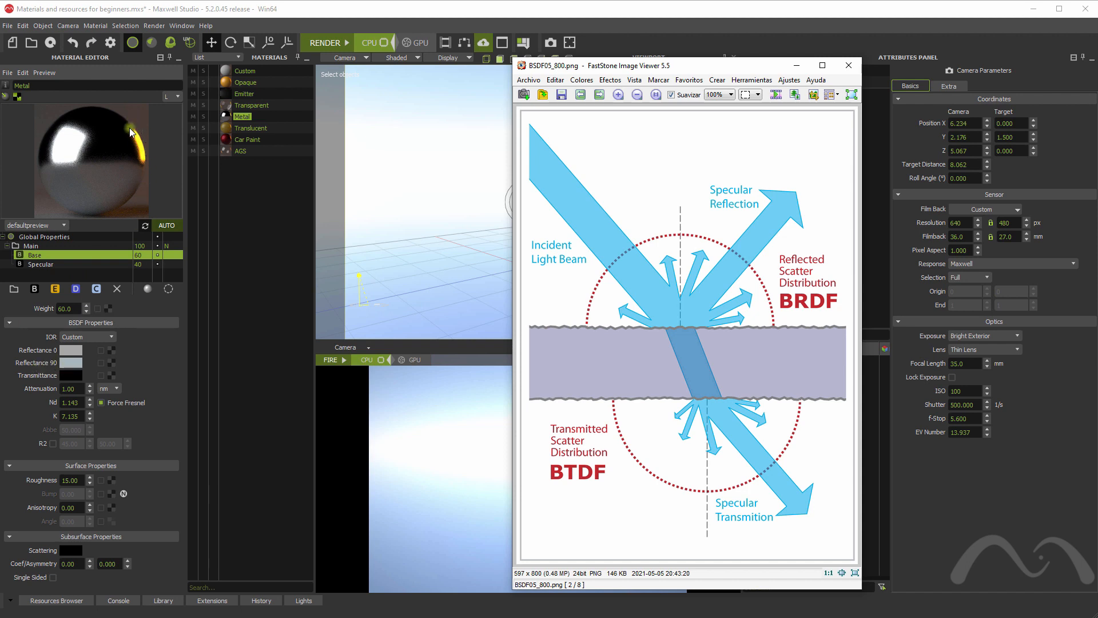
mouse_move(140, 153)
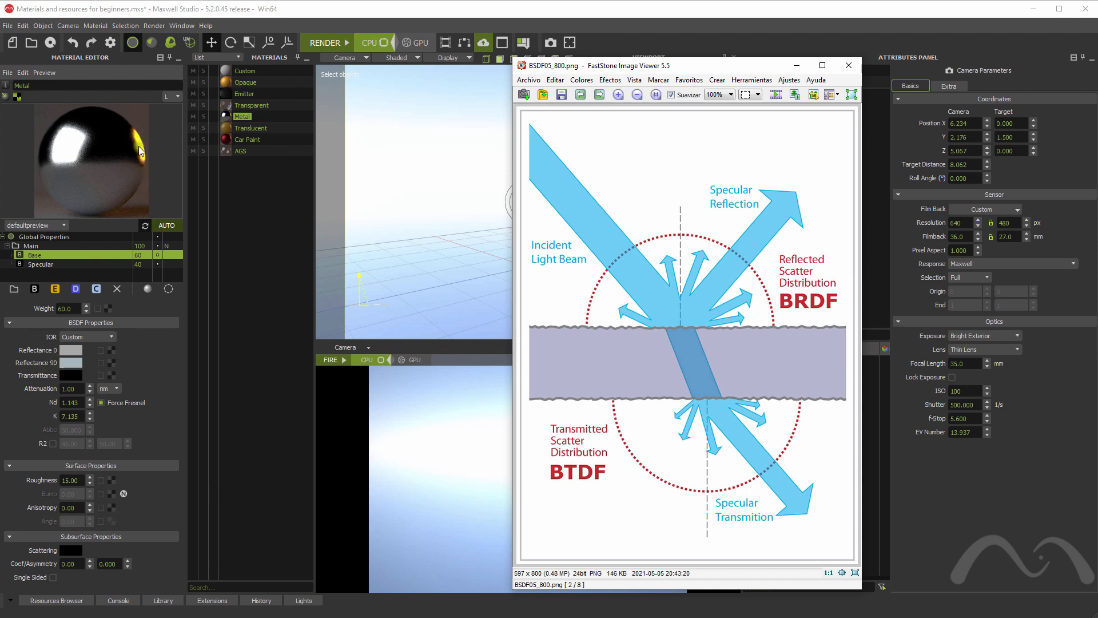
mouse_move(236, 413)
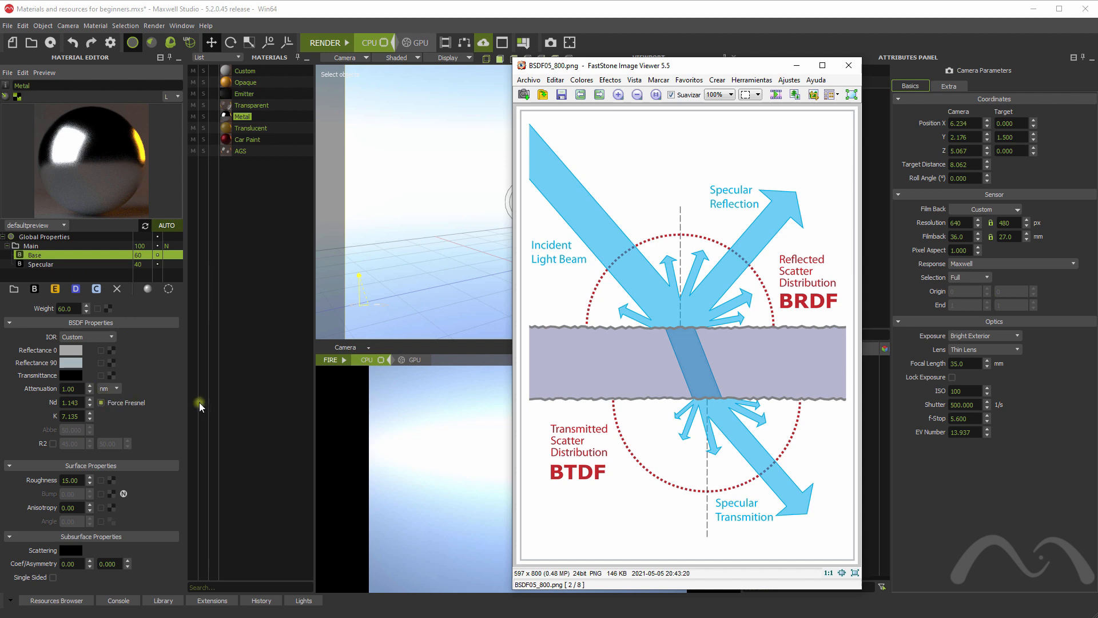
mouse_move(137, 384)
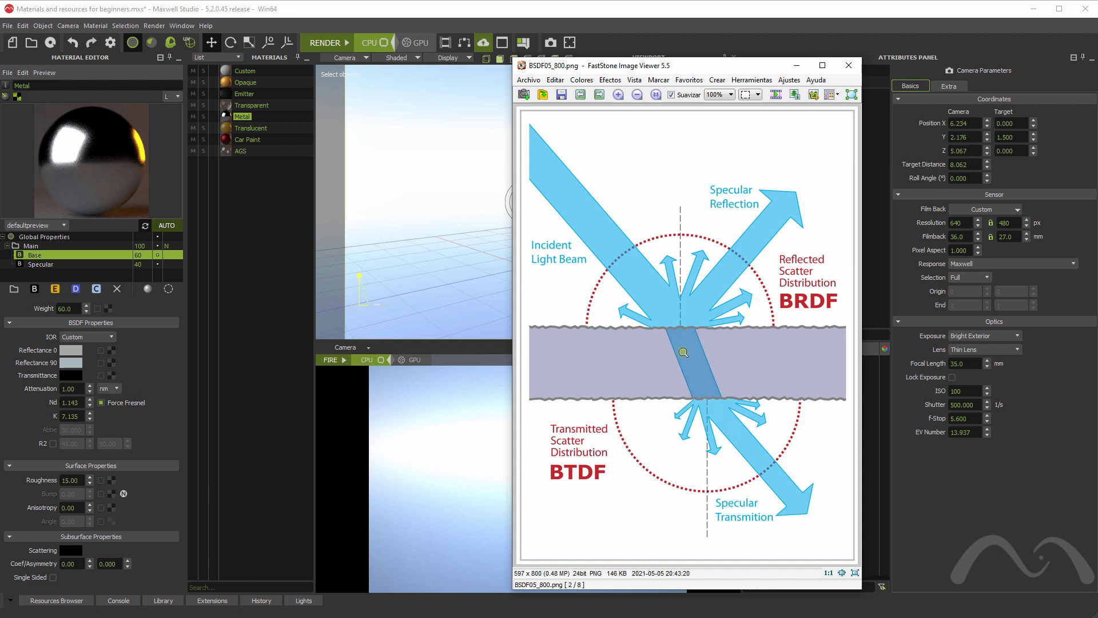
mouse_move(580, 365)
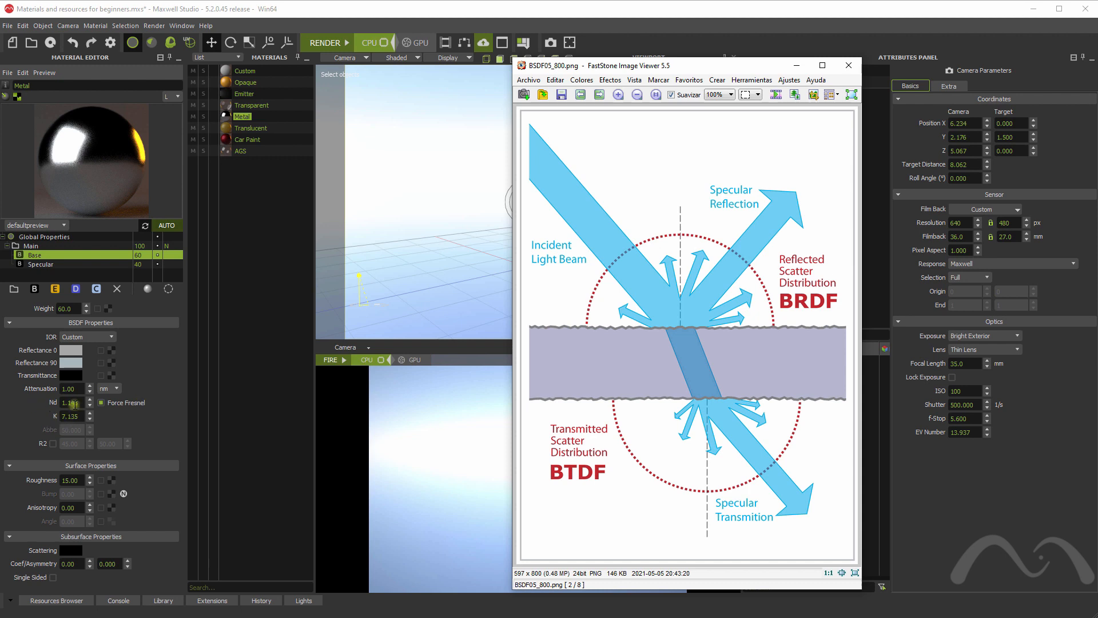
click(847, 65)
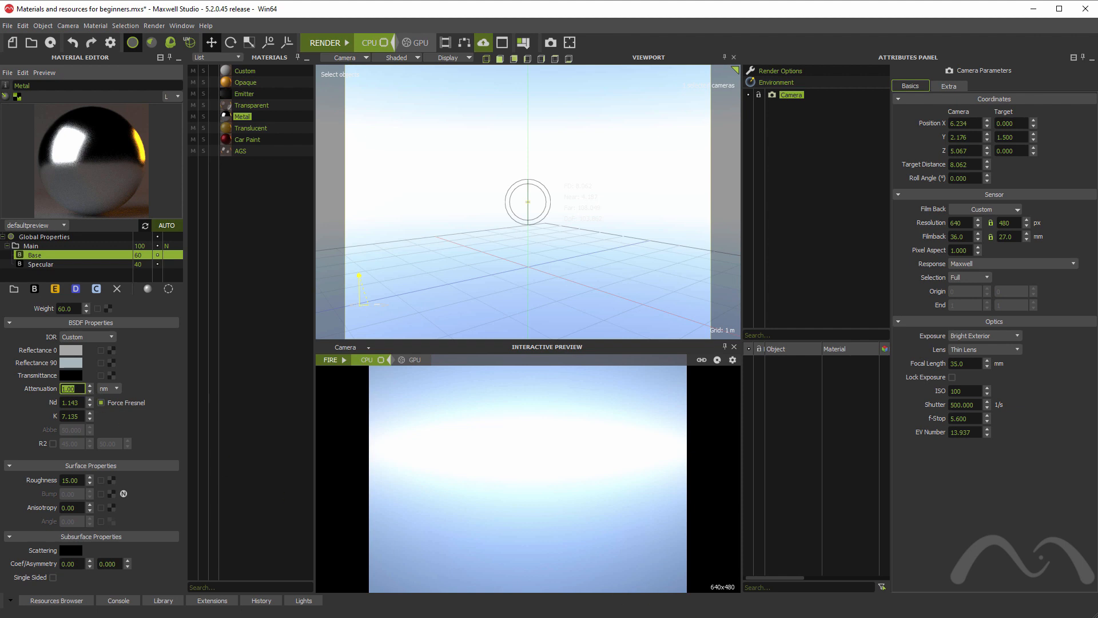
mouse_move(123, 367)
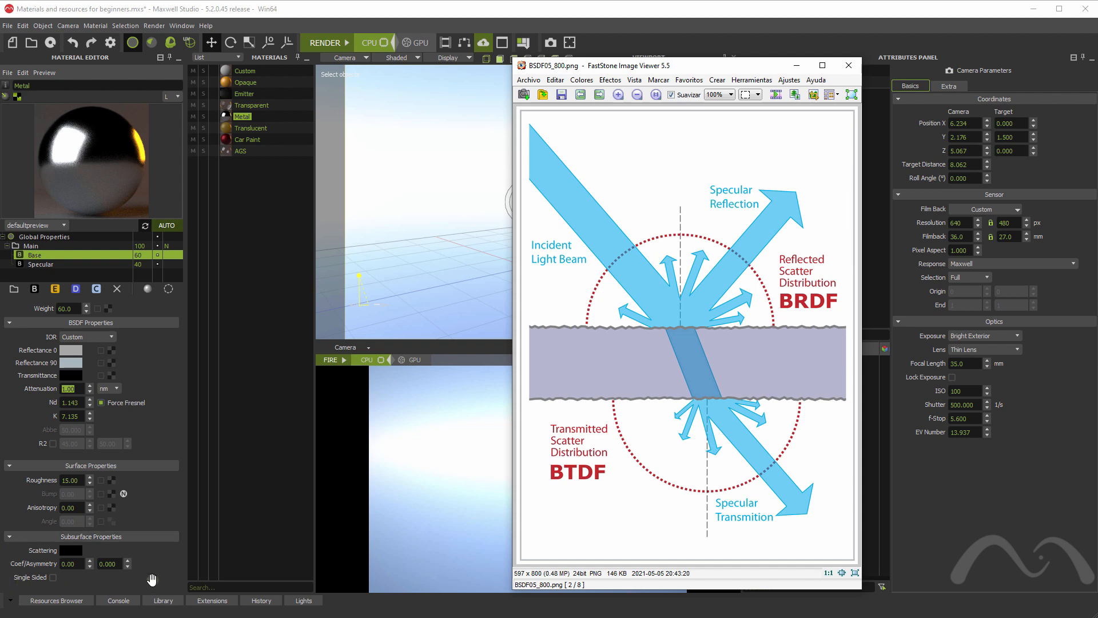
mouse_move(619, 381)
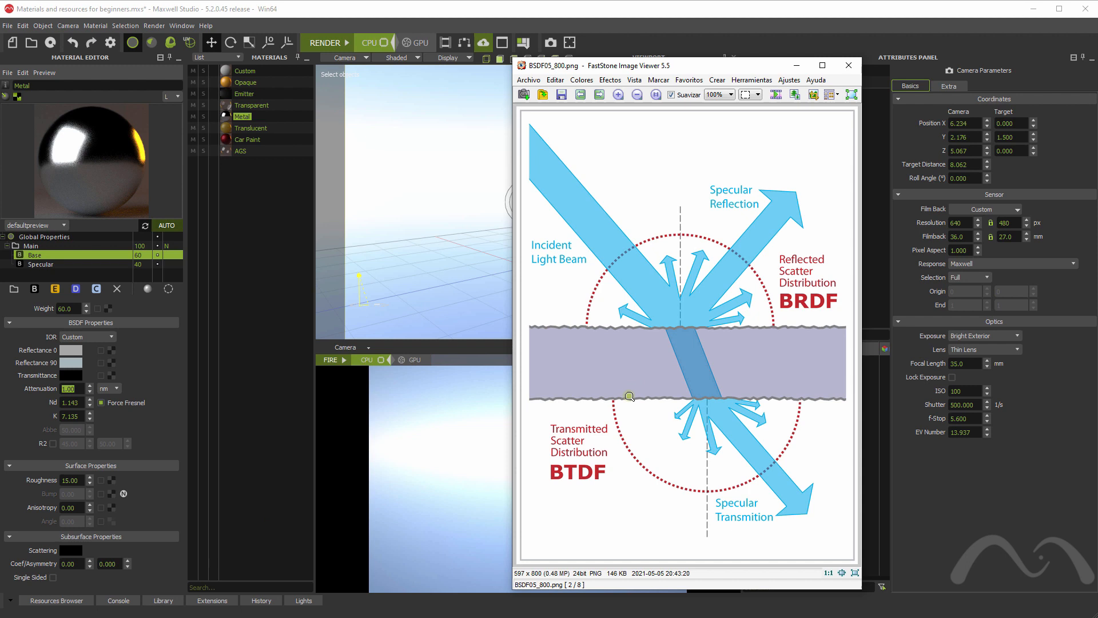
mouse_move(722, 374)
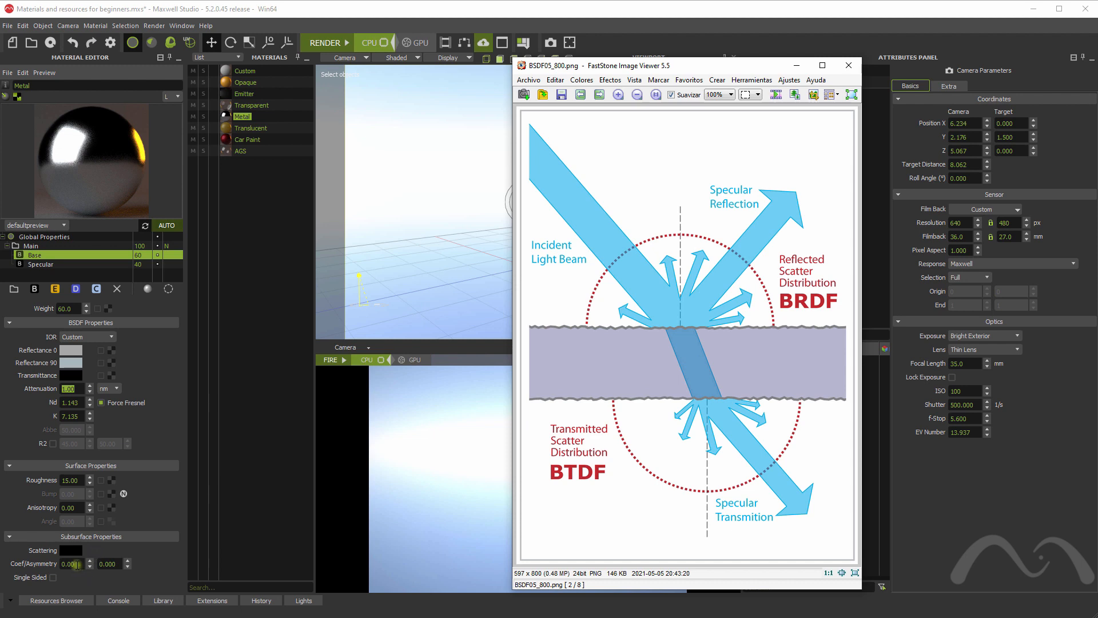
mouse_move(188, 335)
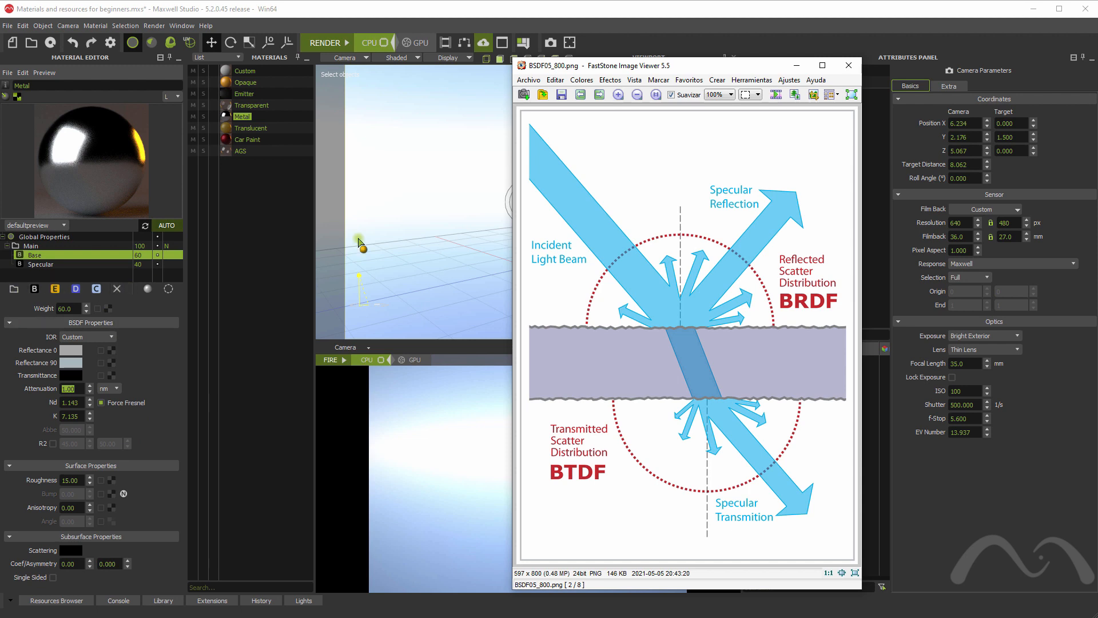
click(847, 65)
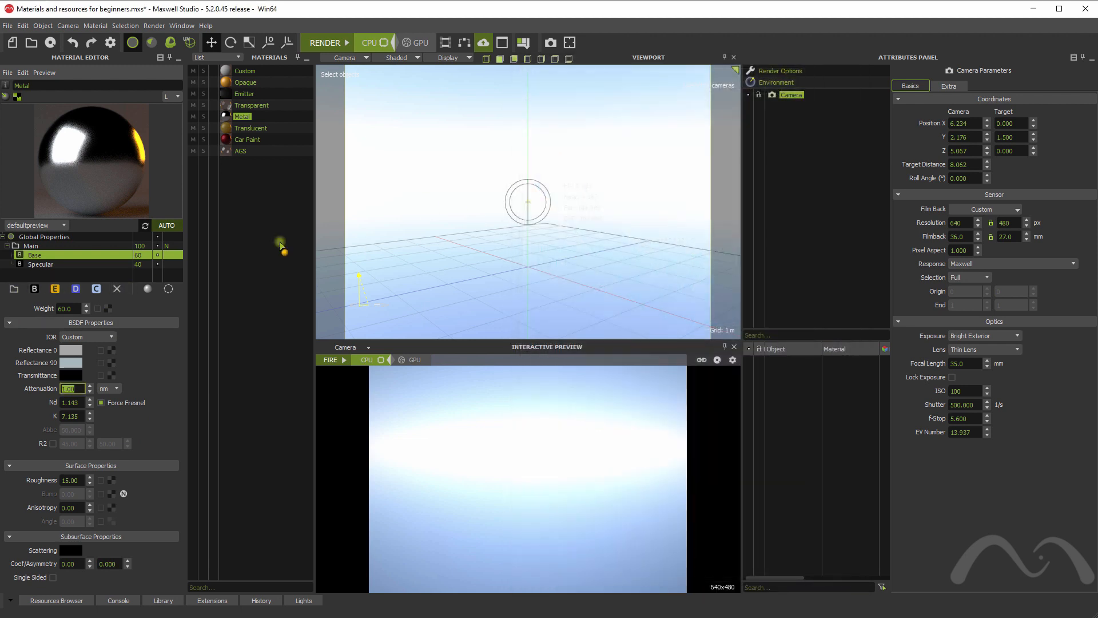
mouse_move(33, 288)
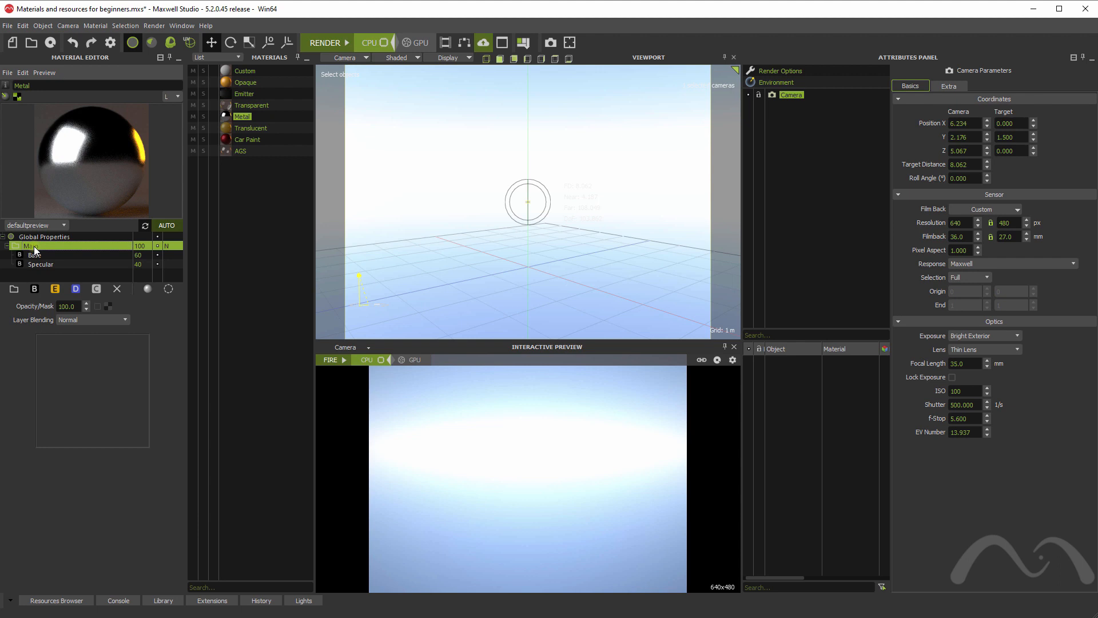
- Add a second layer above the Main layer of the Metal material
right_click(32, 246)
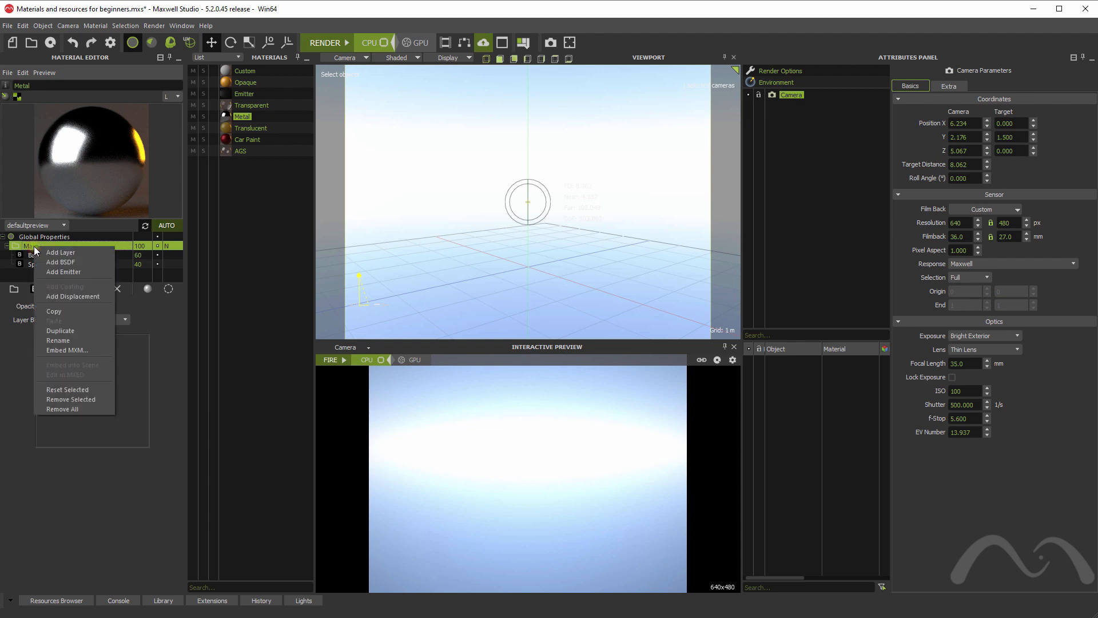
click(61, 251)
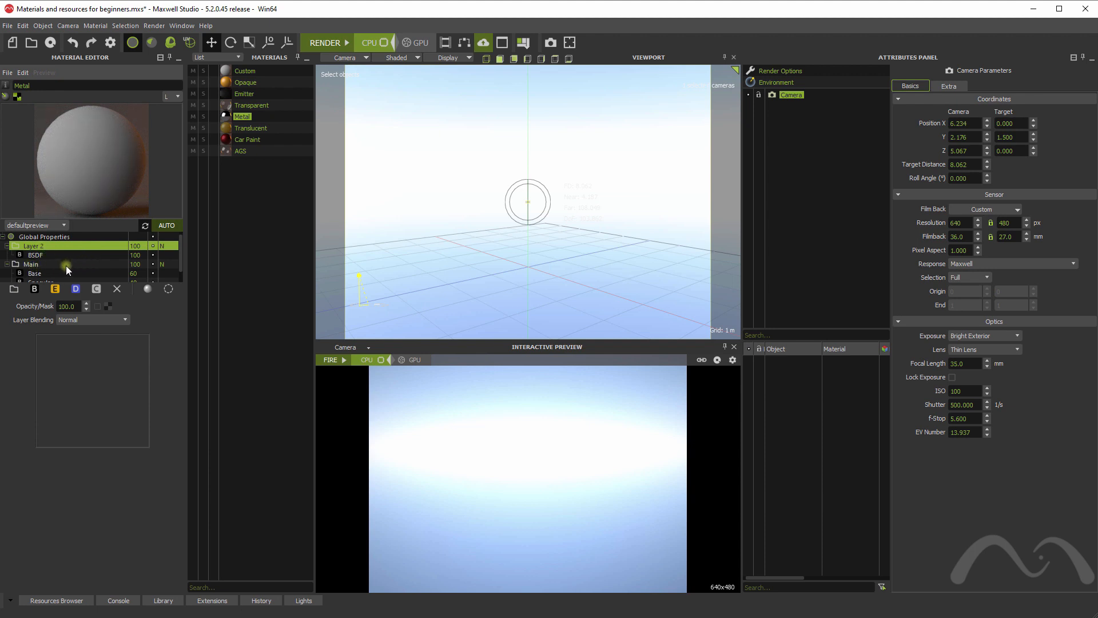
click(31, 264)
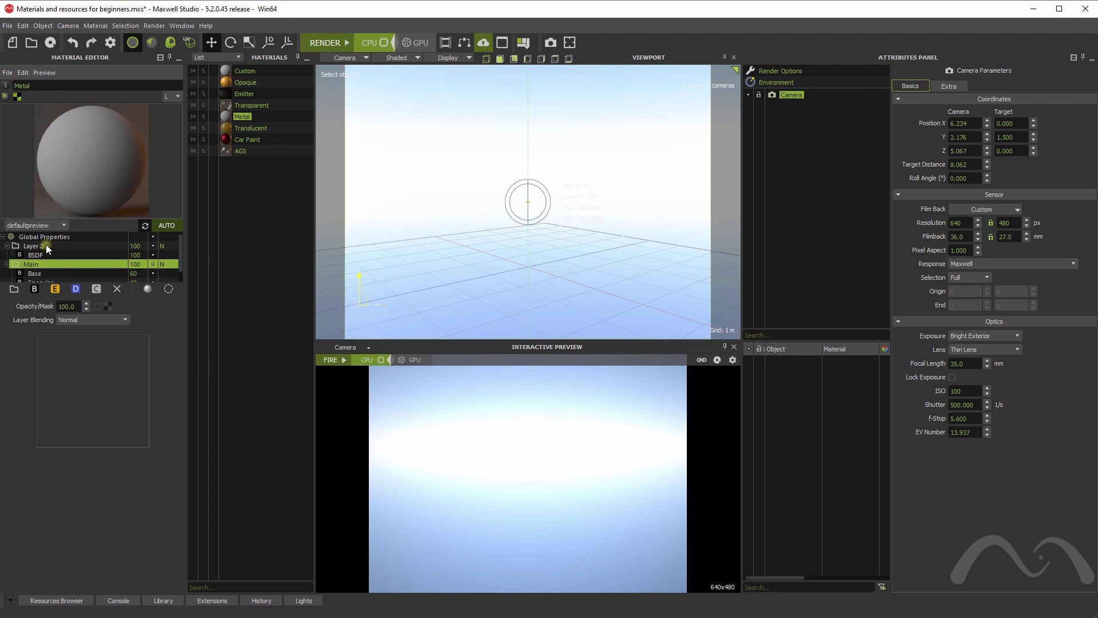
mouse_move(47, 247)
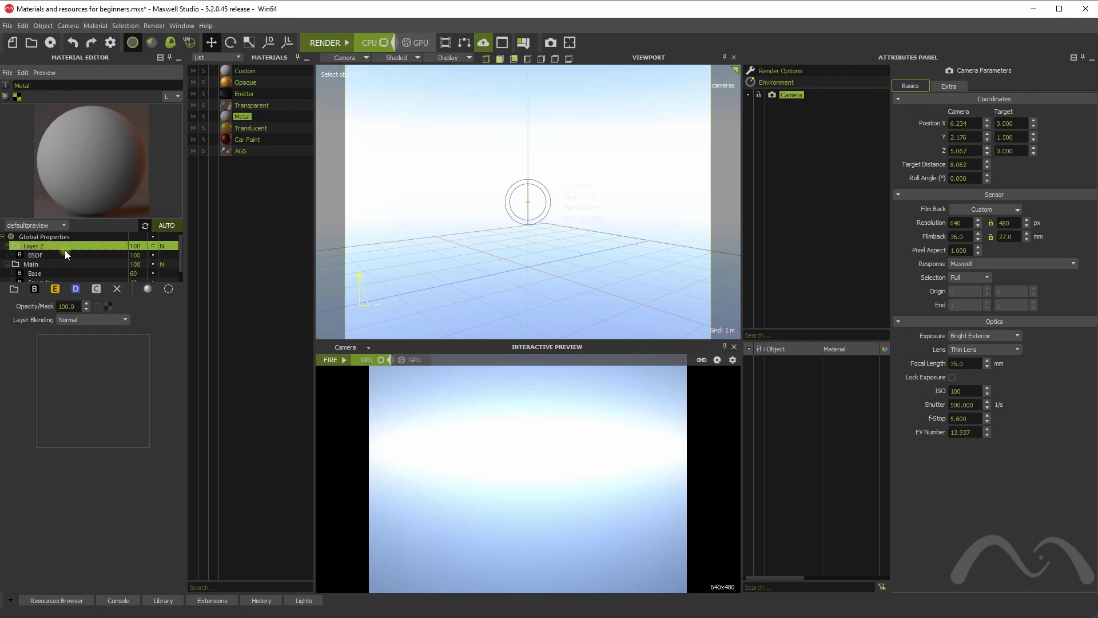
- Load checker.png as Layer 2's opacity mask texture
click(109, 307)
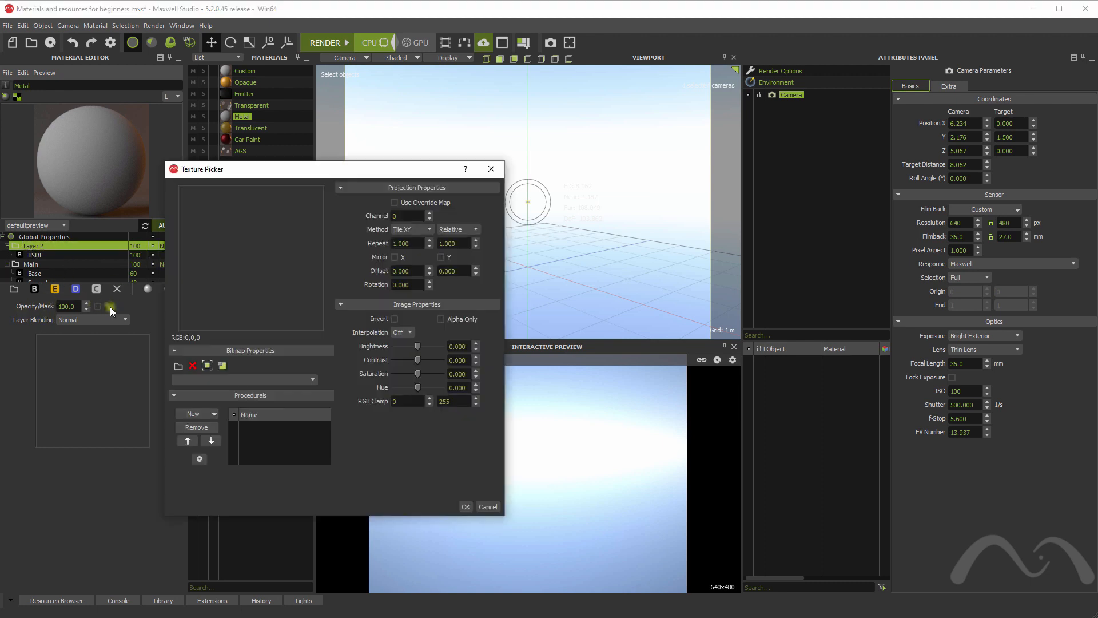
click(178, 365)
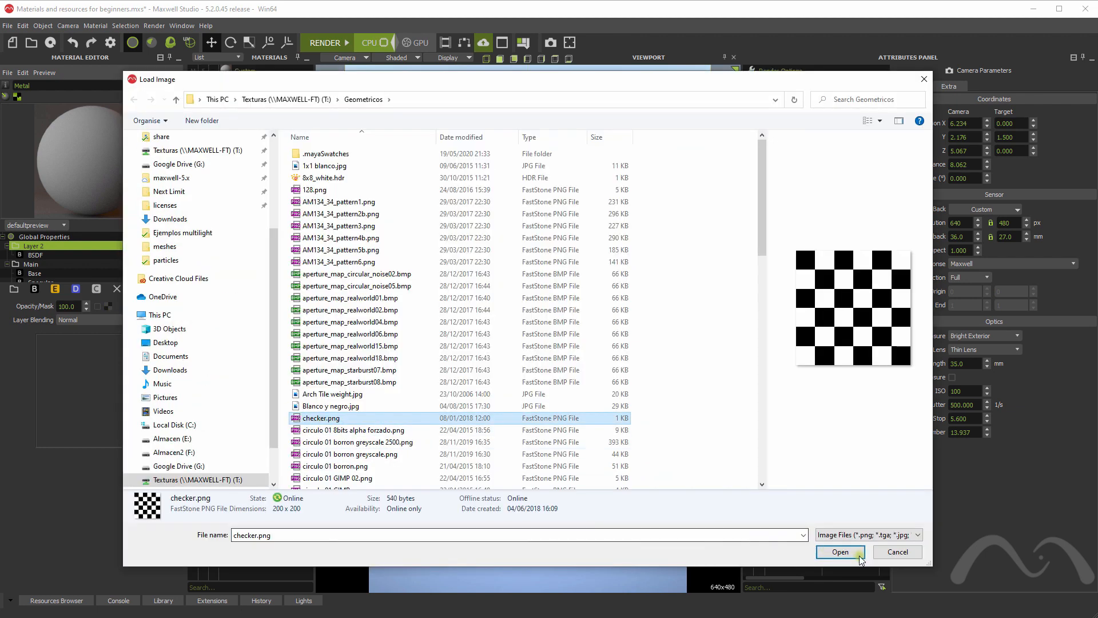
click(840, 552)
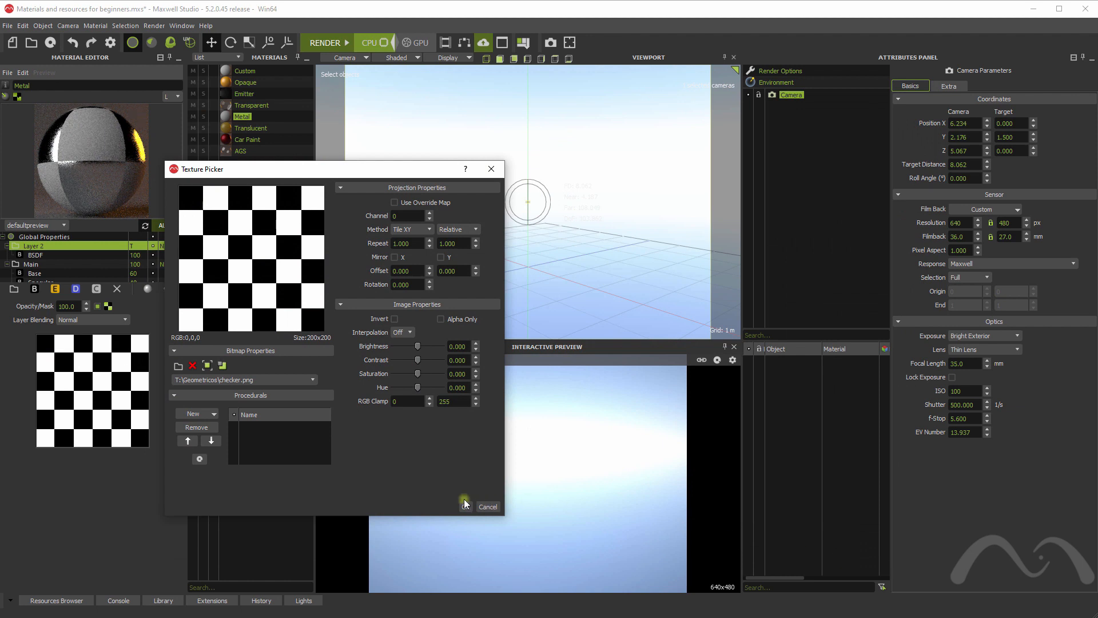
click(487, 506)
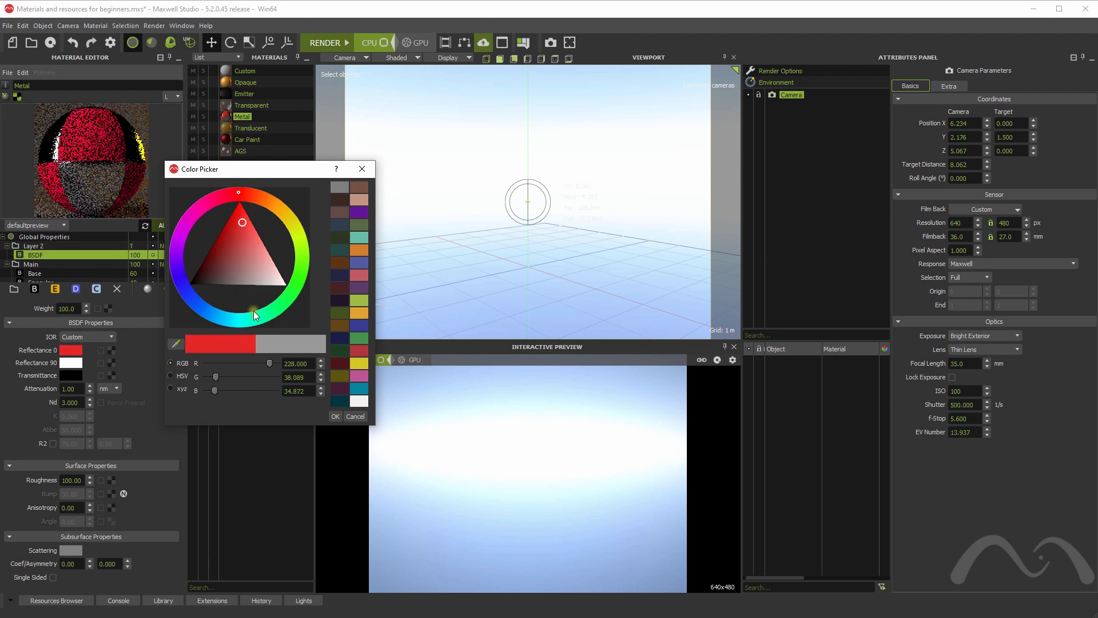
- Confirm red as Layer 2's Reflectance 0 colour and preview the material on the drapery2 scene
click(335, 416)
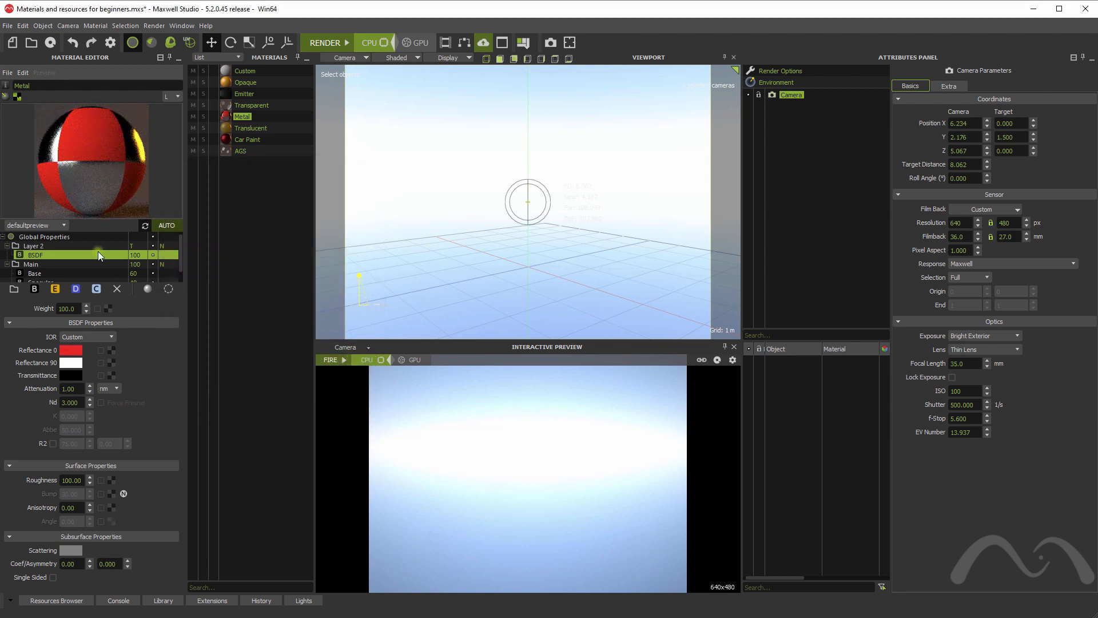
click(63, 226)
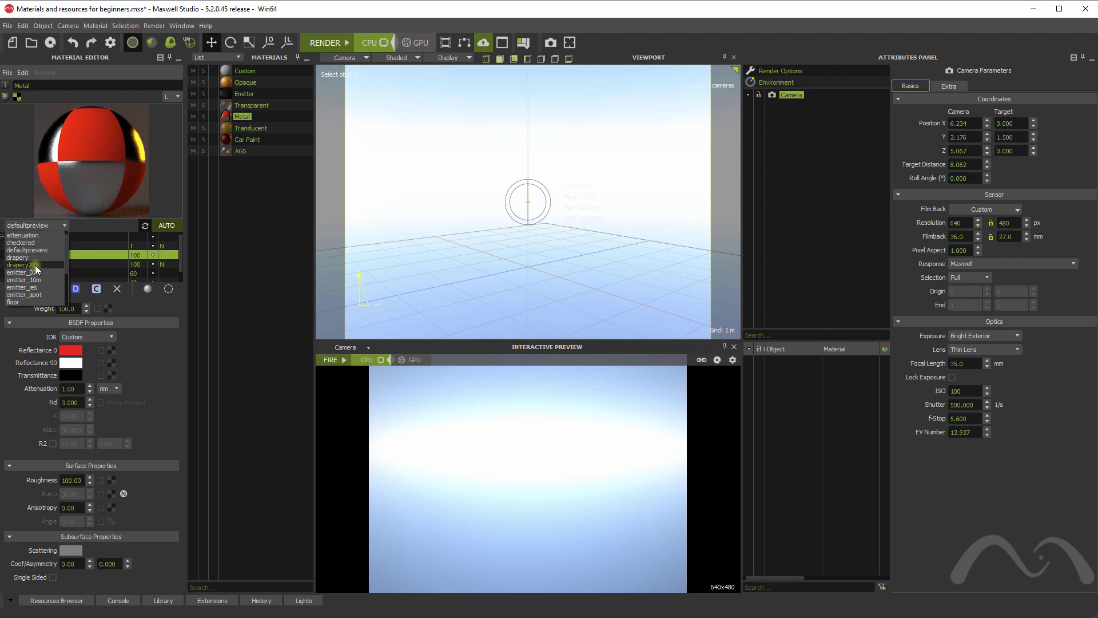
click(21, 264)
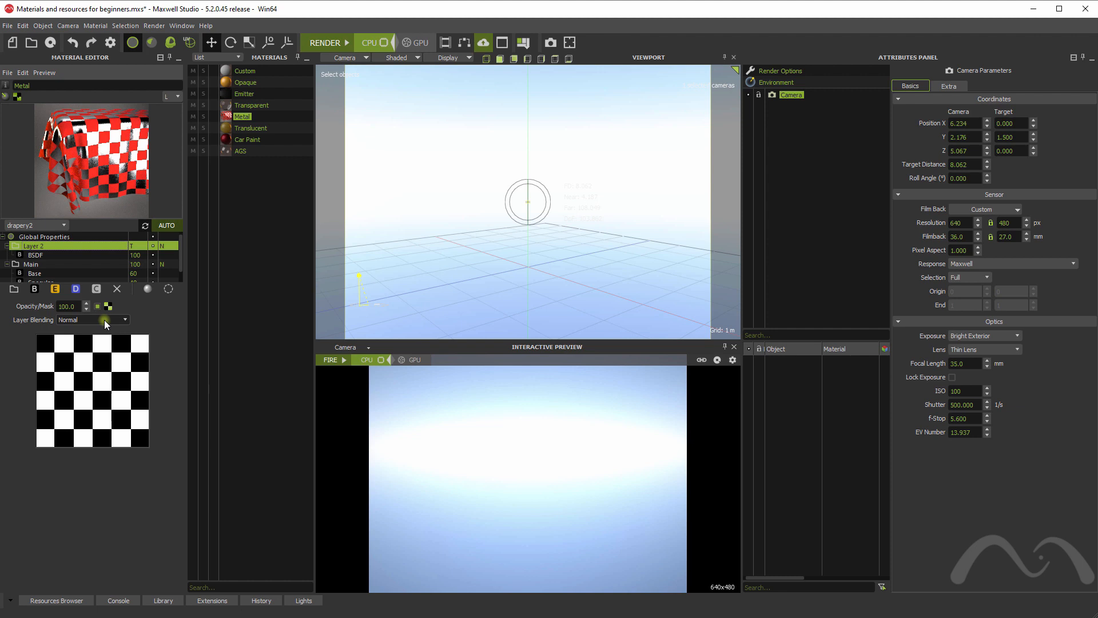
mouse_move(105, 328)
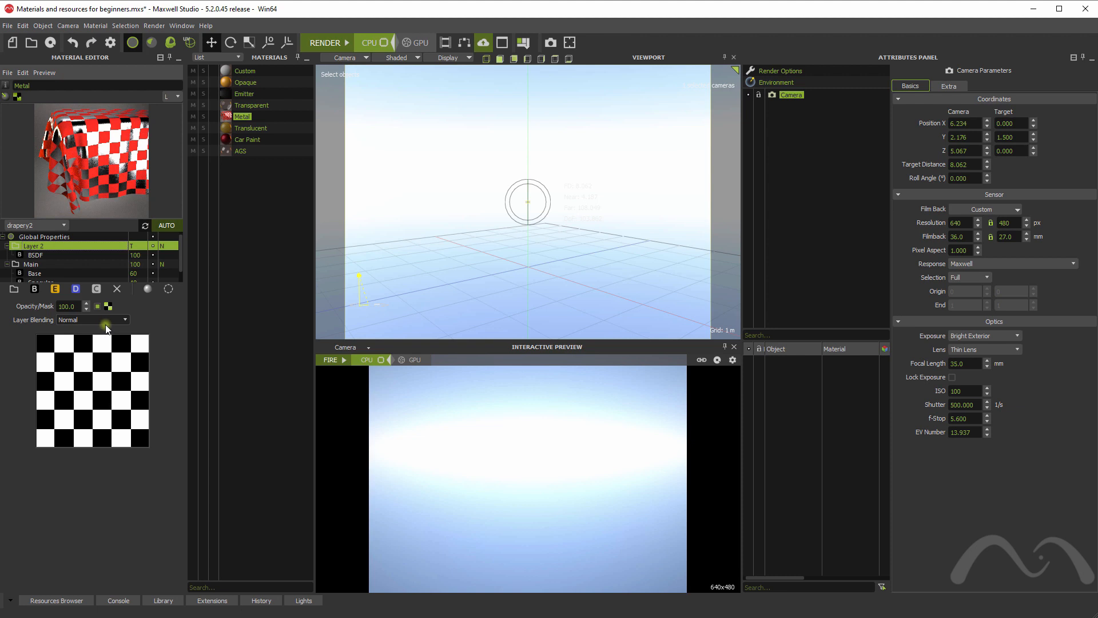
mouse_move(89, 323)
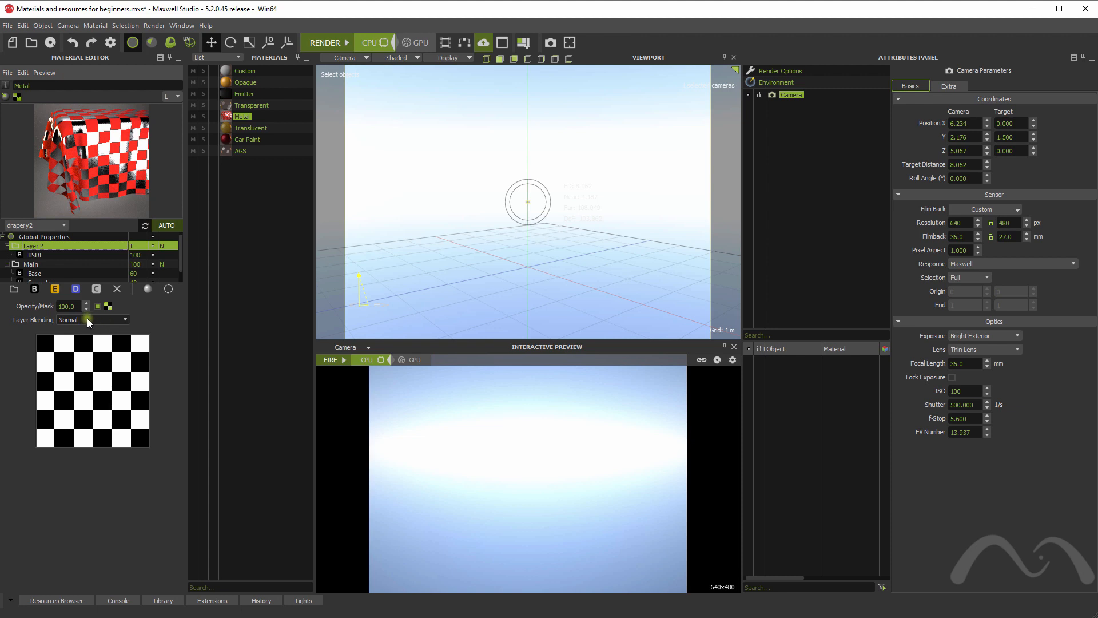
- Set Layer 2's Layer Blending to Additive and compare its BSDF with the Main layer
click(108, 320)
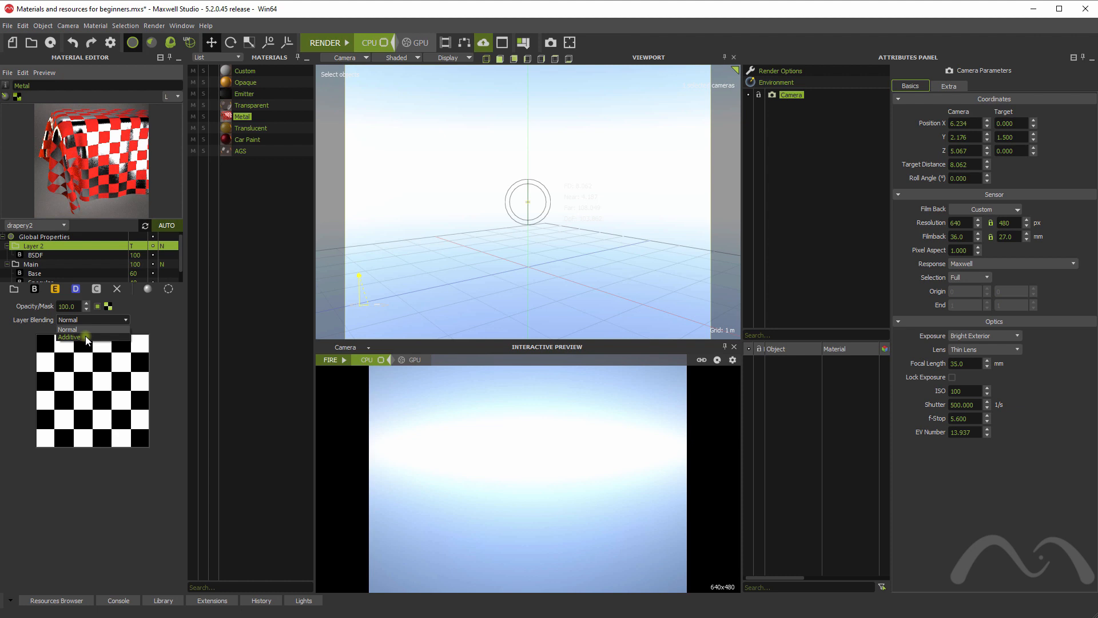
click(69, 336)
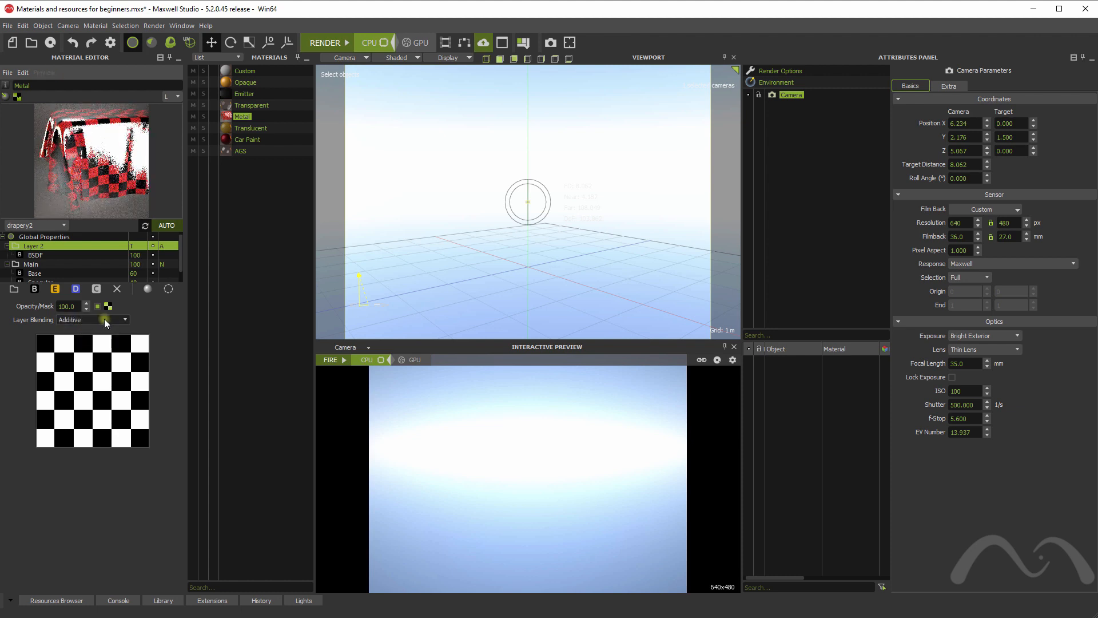
click(36, 254)
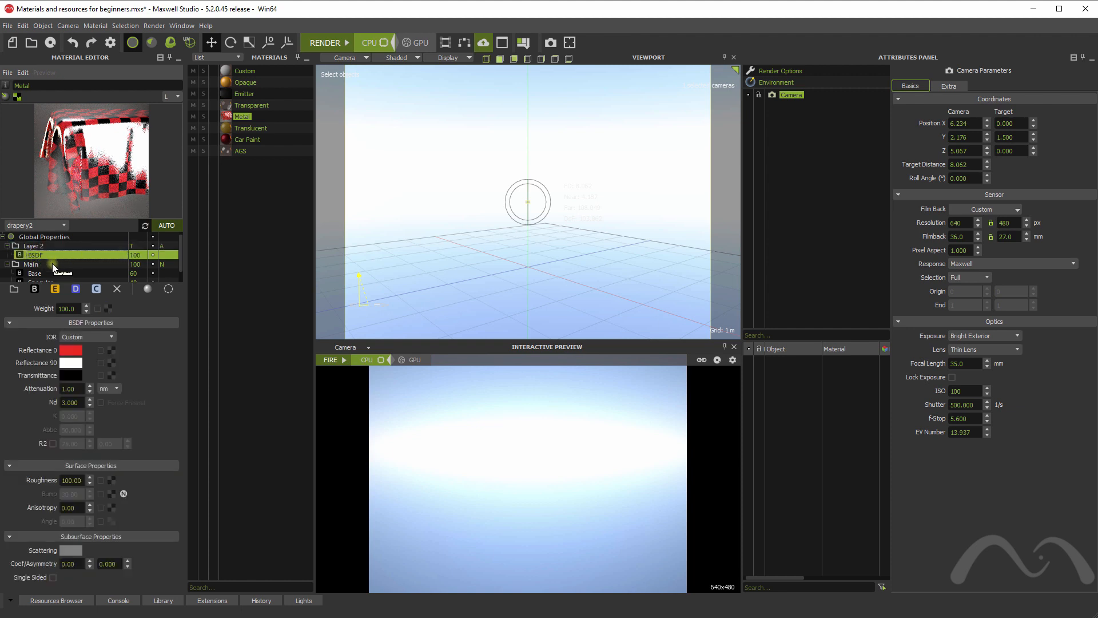
click(32, 265)
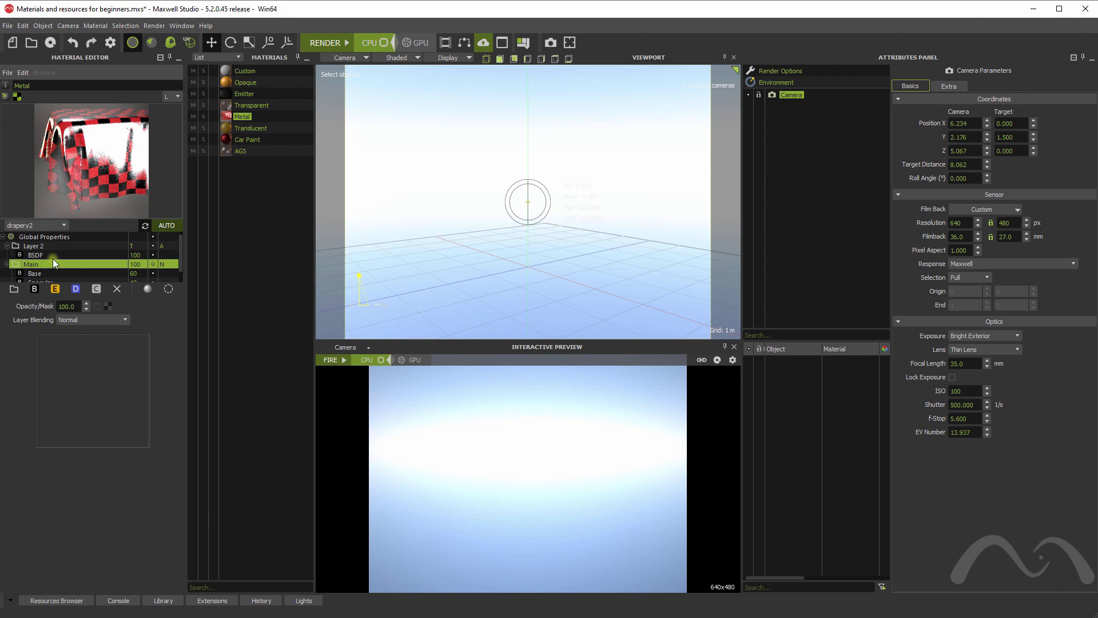
mouse_move(54, 261)
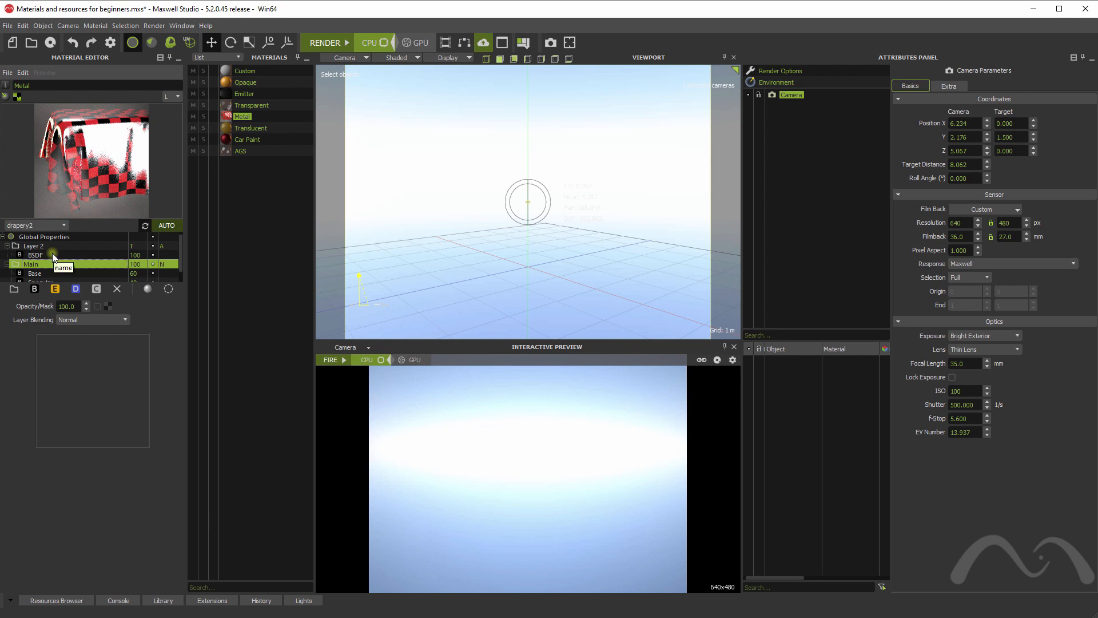
click(34, 254)
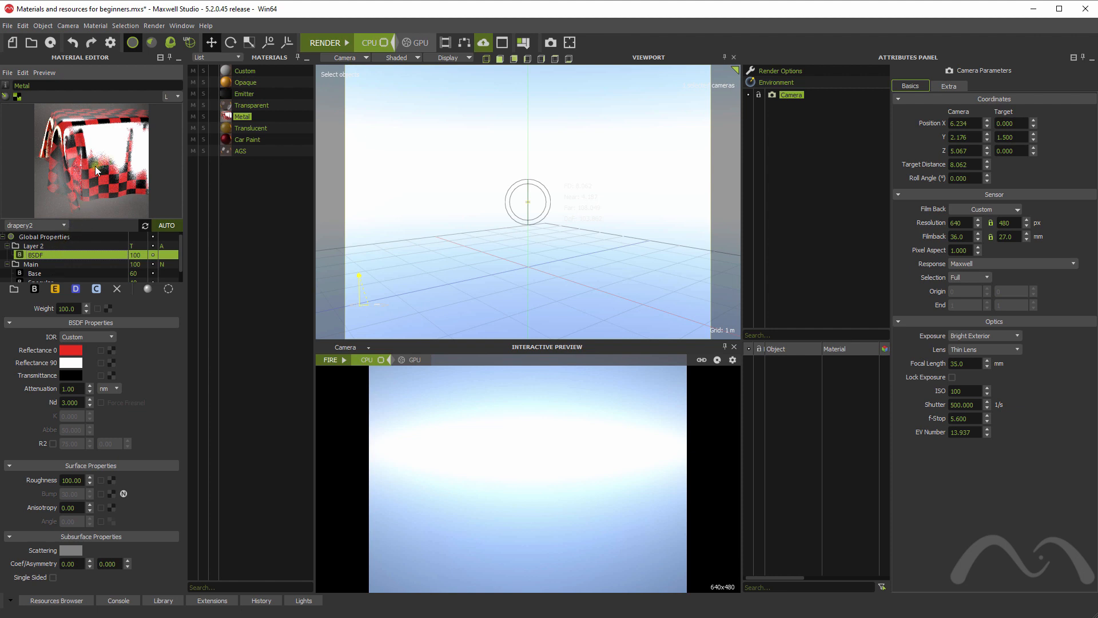
mouse_move(88, 188)
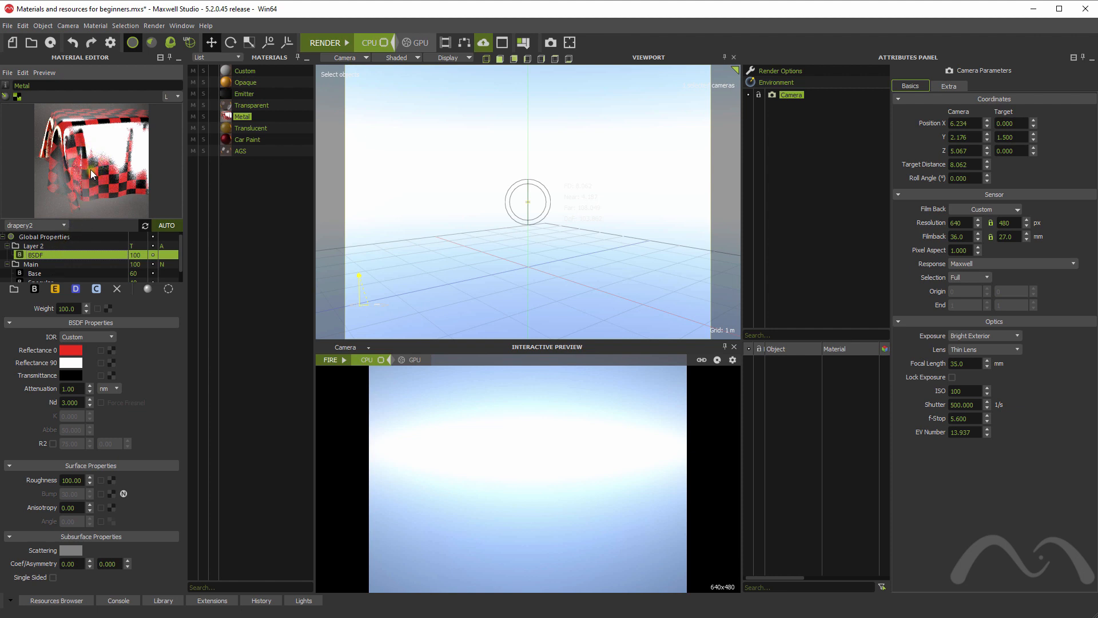
- Switch the material preview back to the defaultpreview sphere scene
click(63, 224)
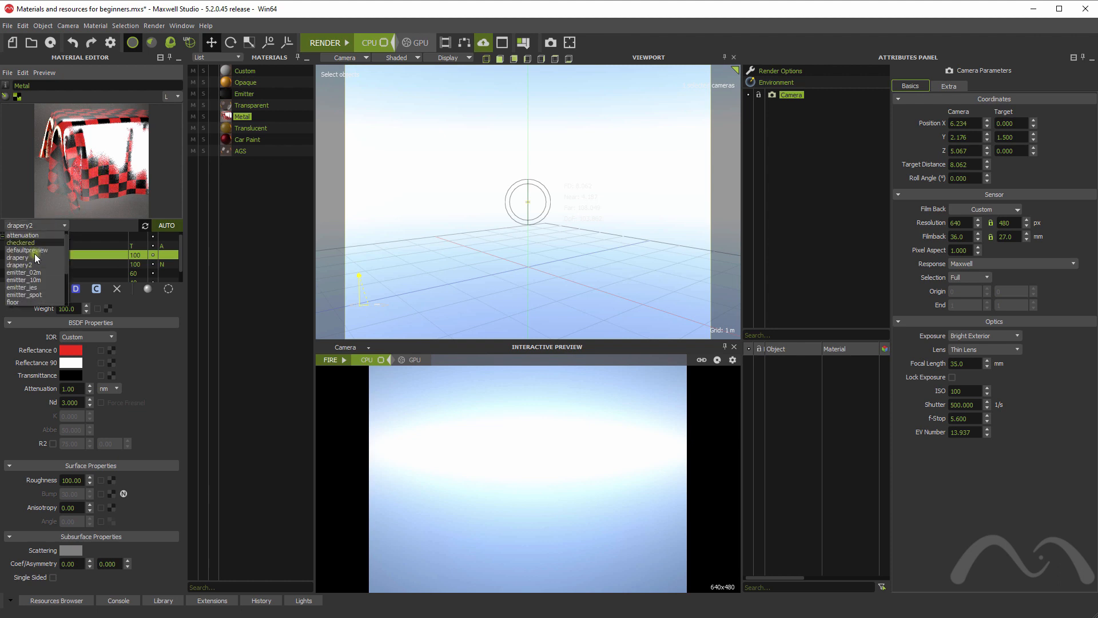
click(26, 250)
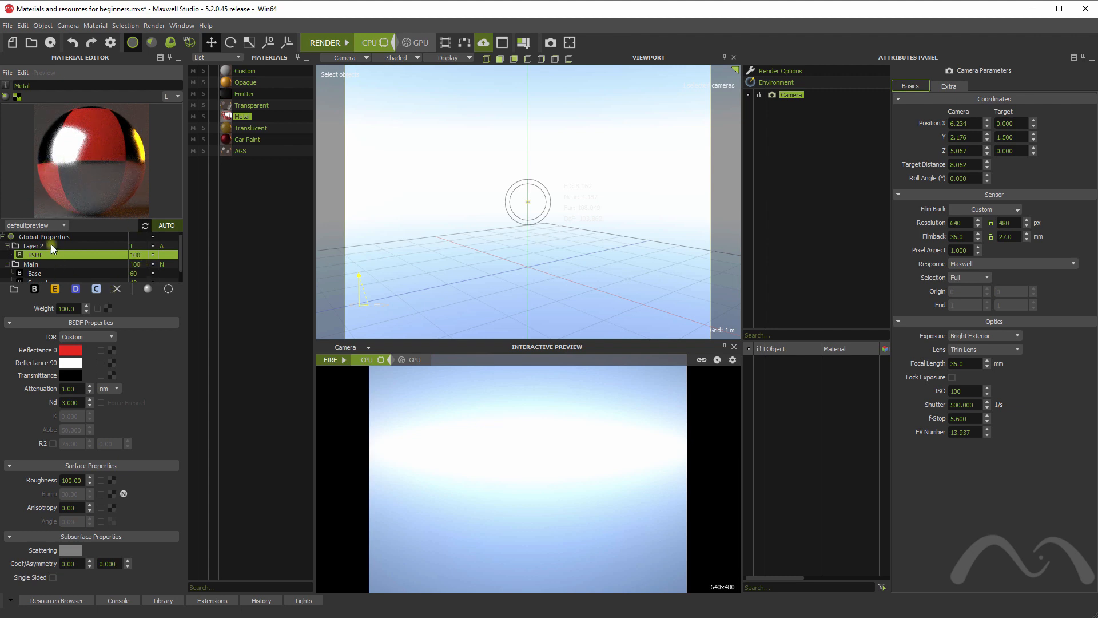
click(33, 245)
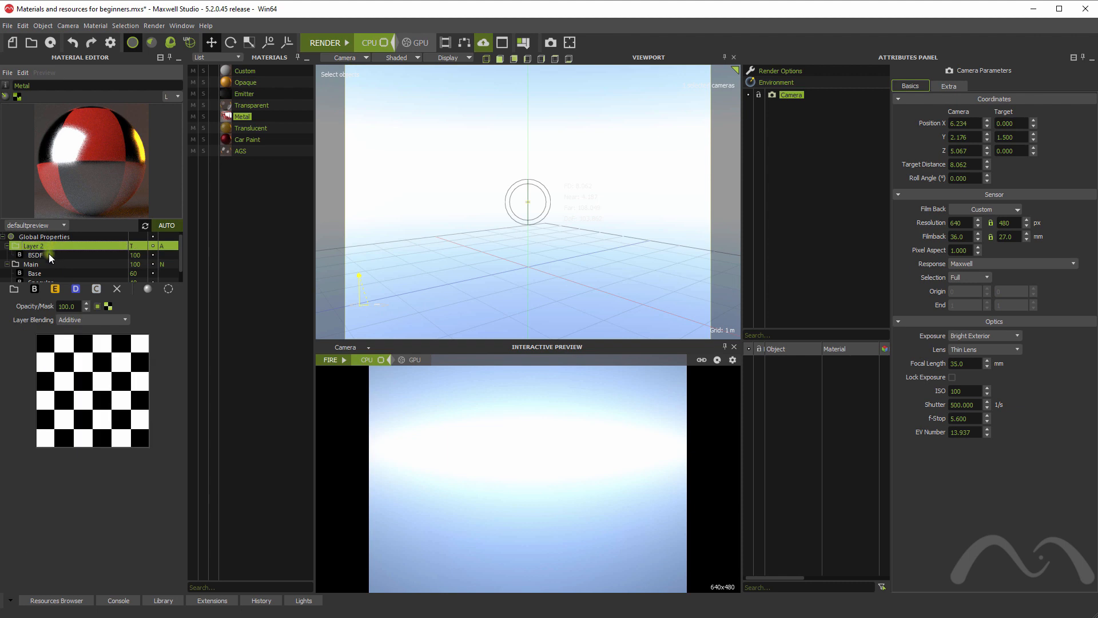
mouse_move(50, 253)
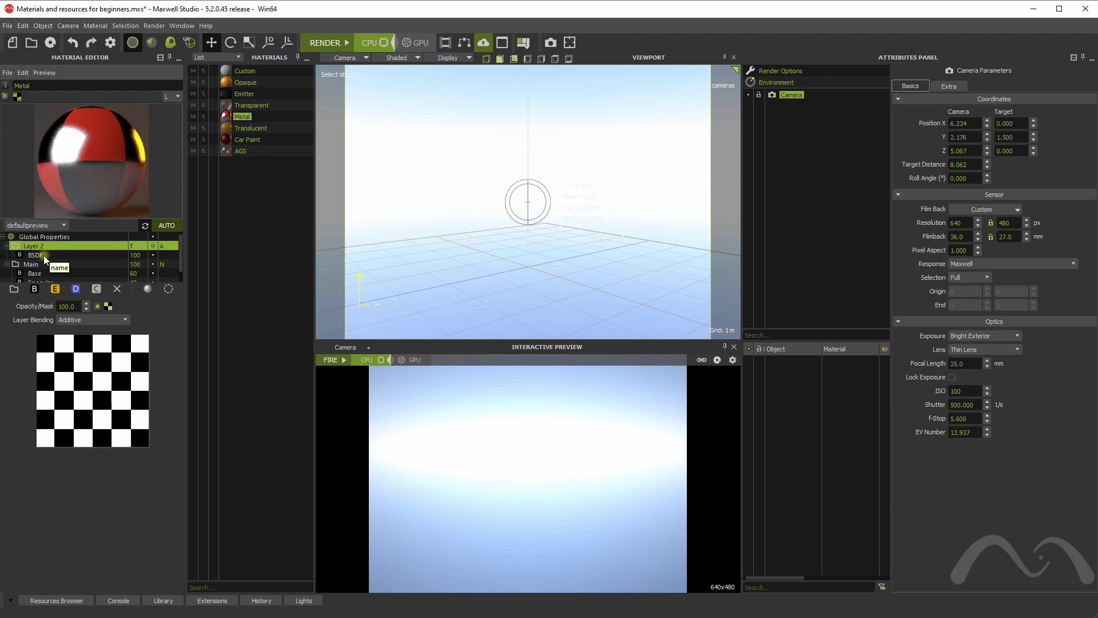
mouse_move(55, 288)
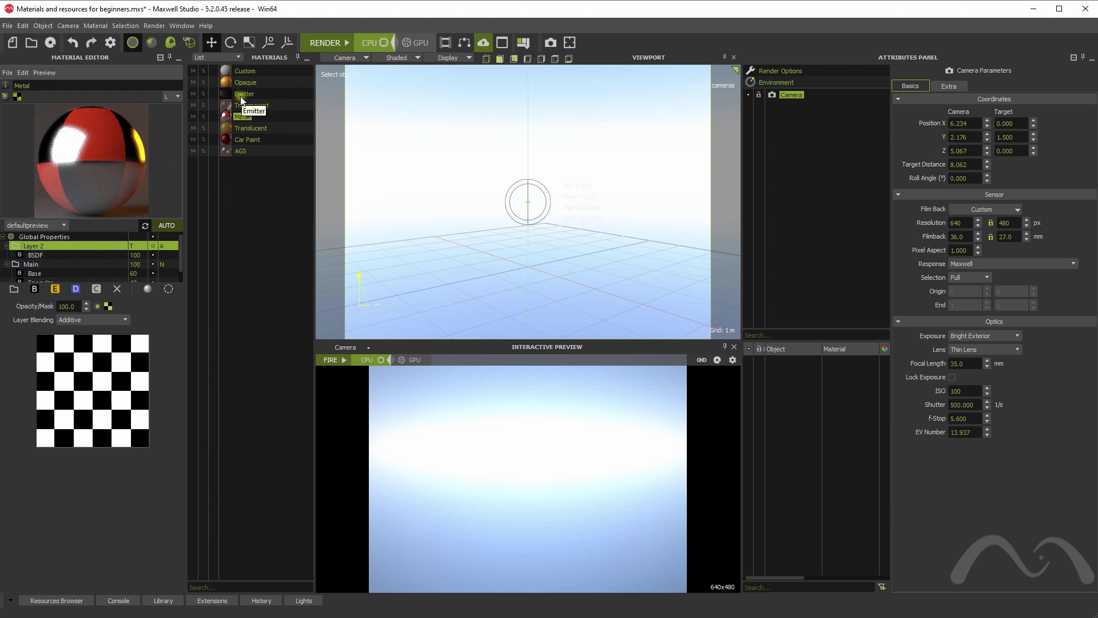
- Look at the Emitter material, then give Metal's Layer 2 an emitter and adjust its power
click(245, 93)
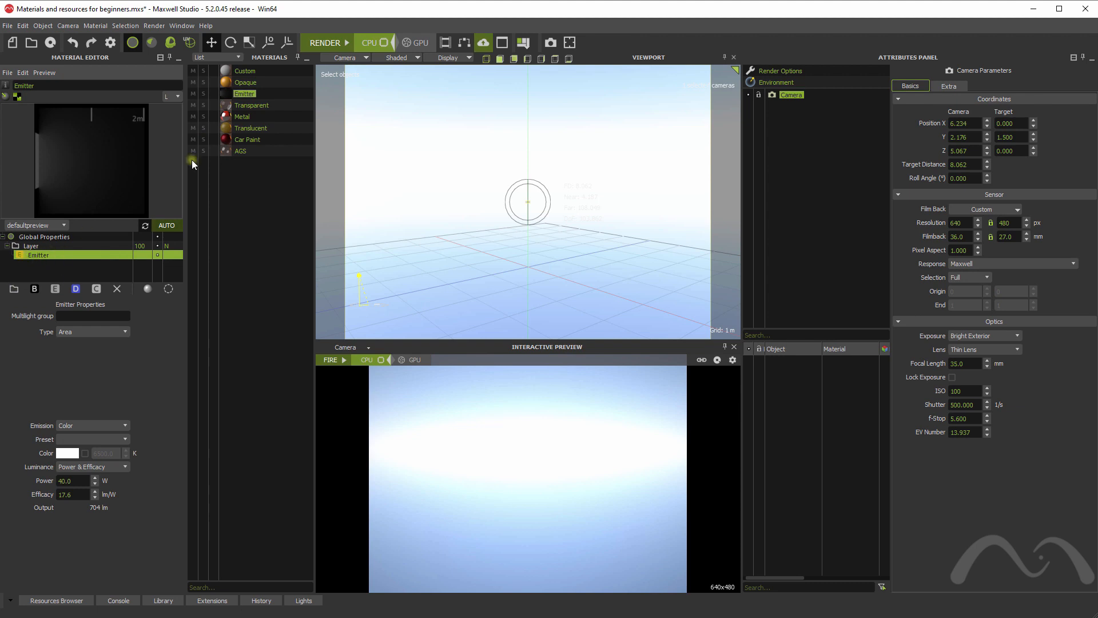
click(243, 116)
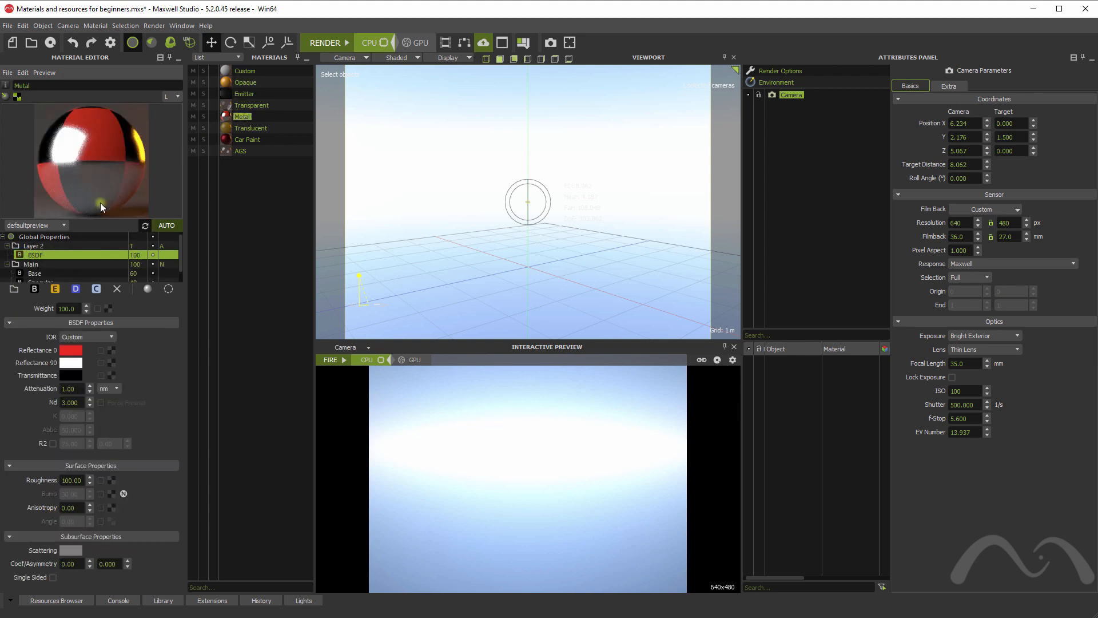
click(39, 254)
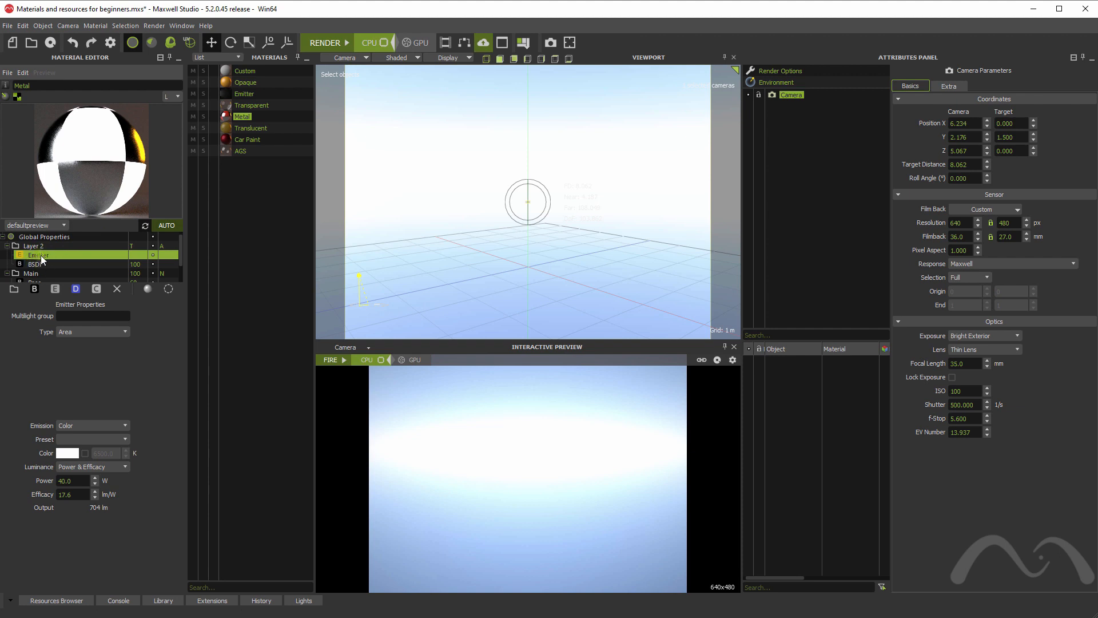
mouse_move(152, 194)
text(0)
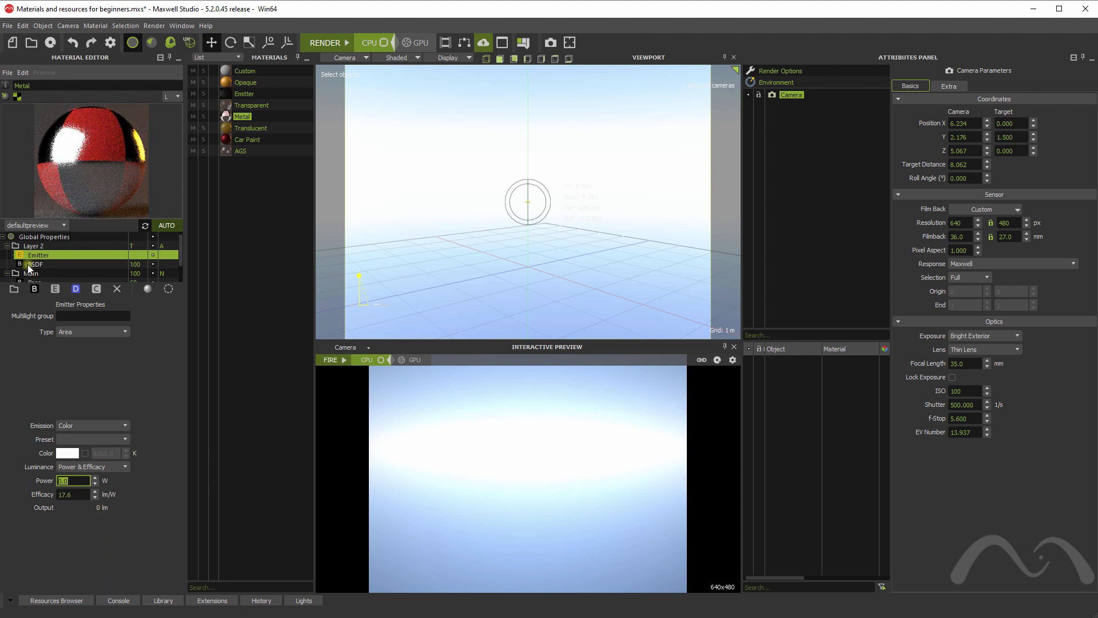
click(35, 263)
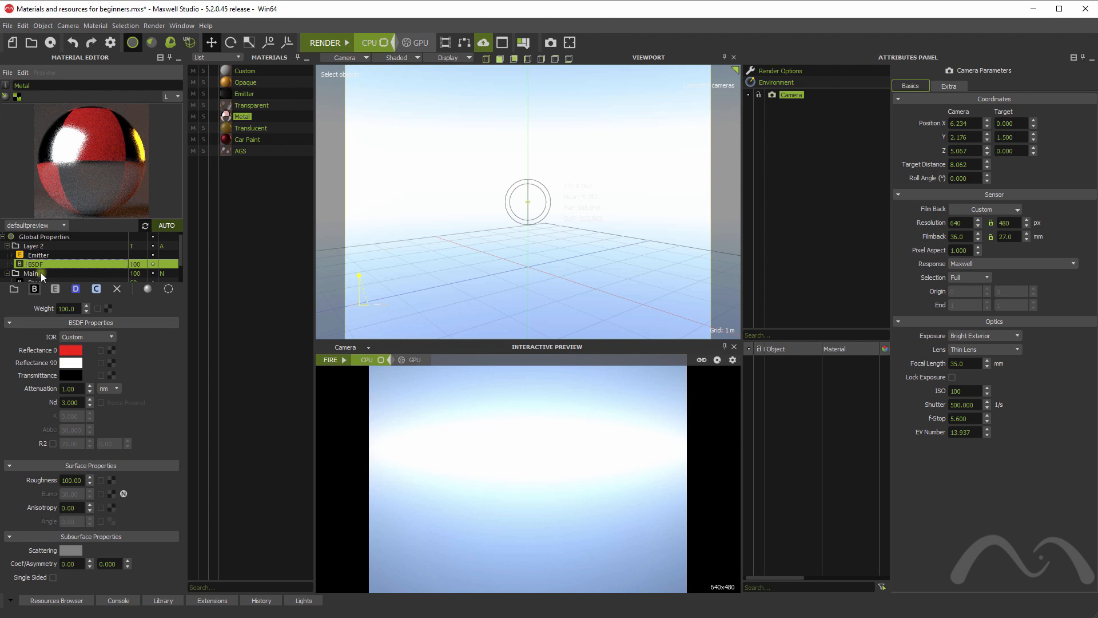
click(39, 255)
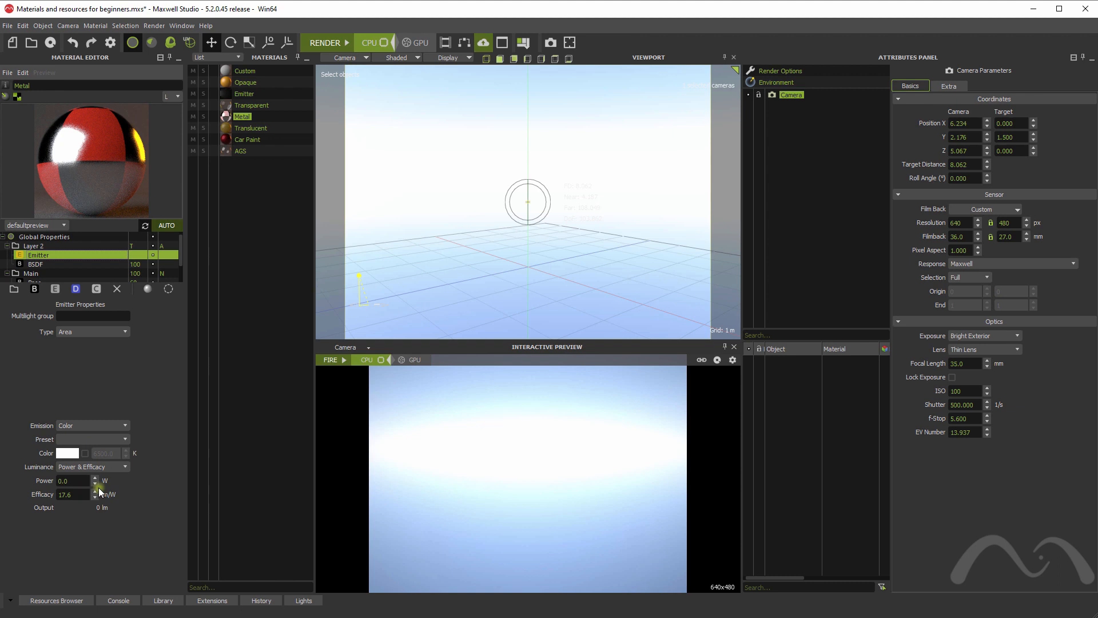
click(95, 478)
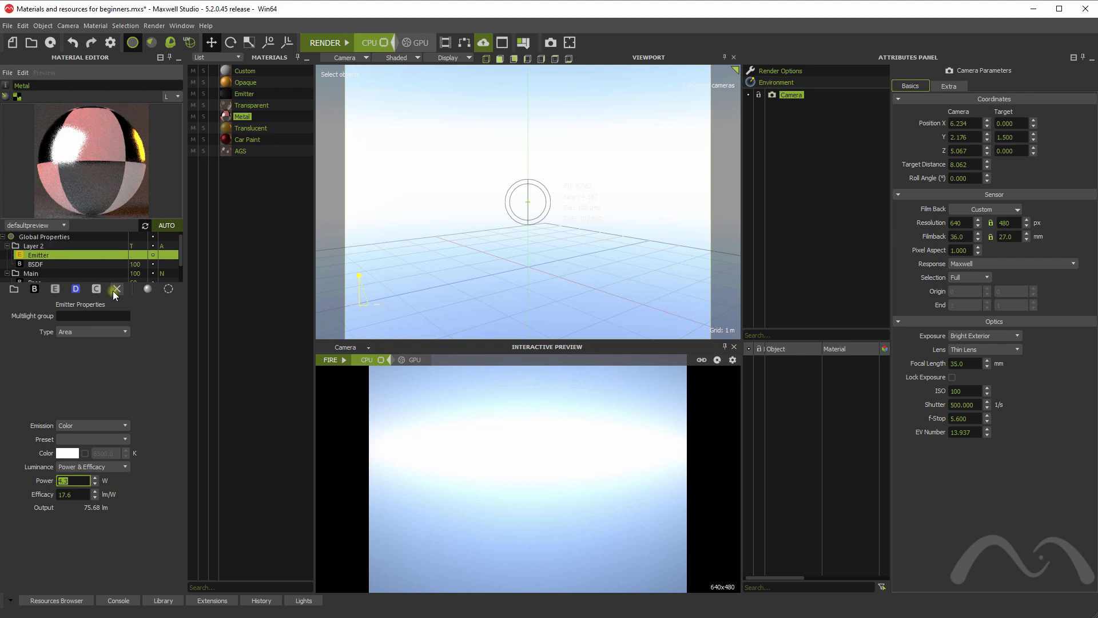
- Delete the emitter from Layer 2, confirming the warning
click(116, 288)
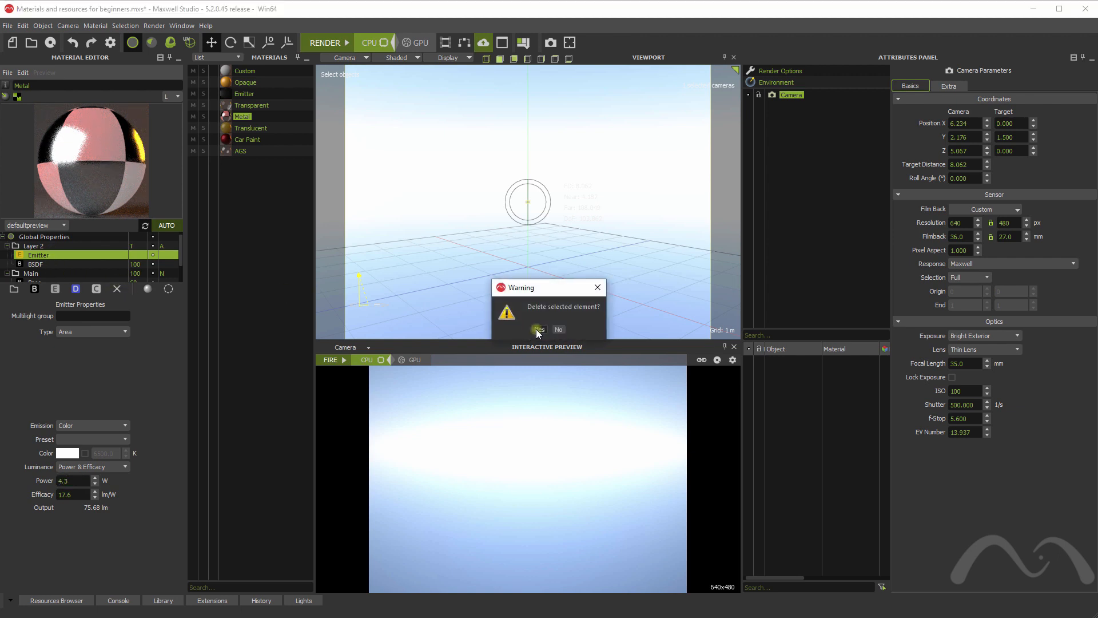
click(538, 329)
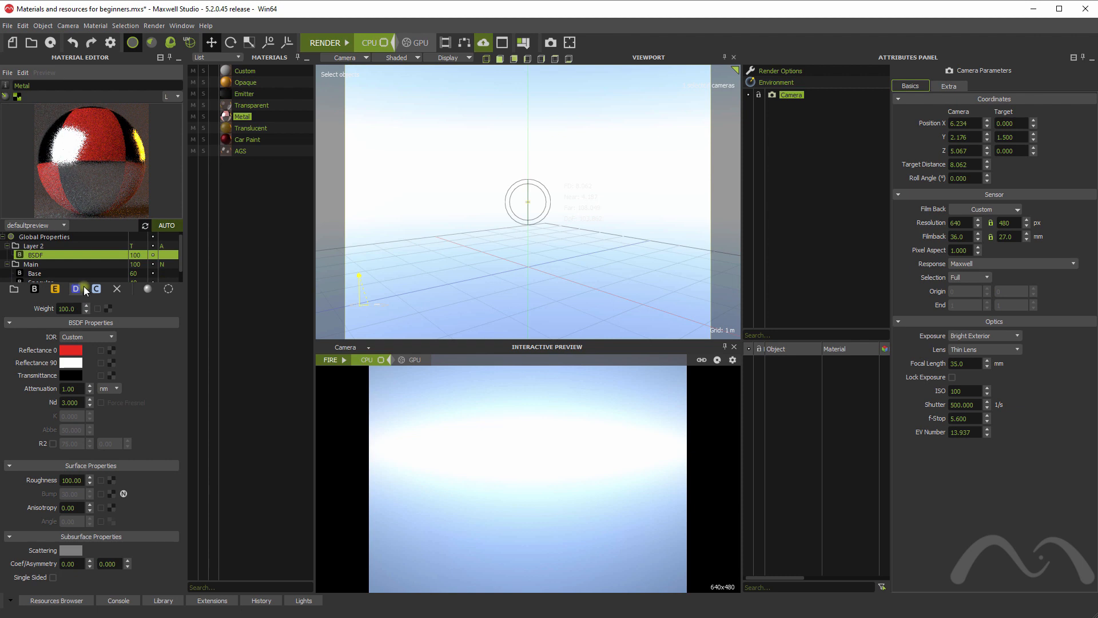
click(76, 288)
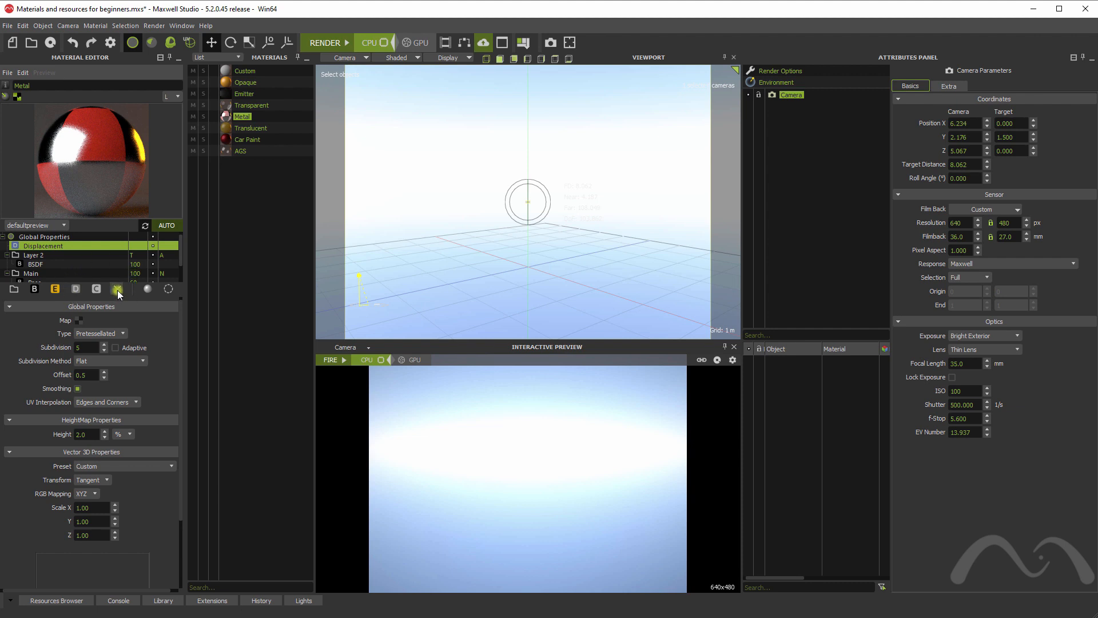
click(33, 254)
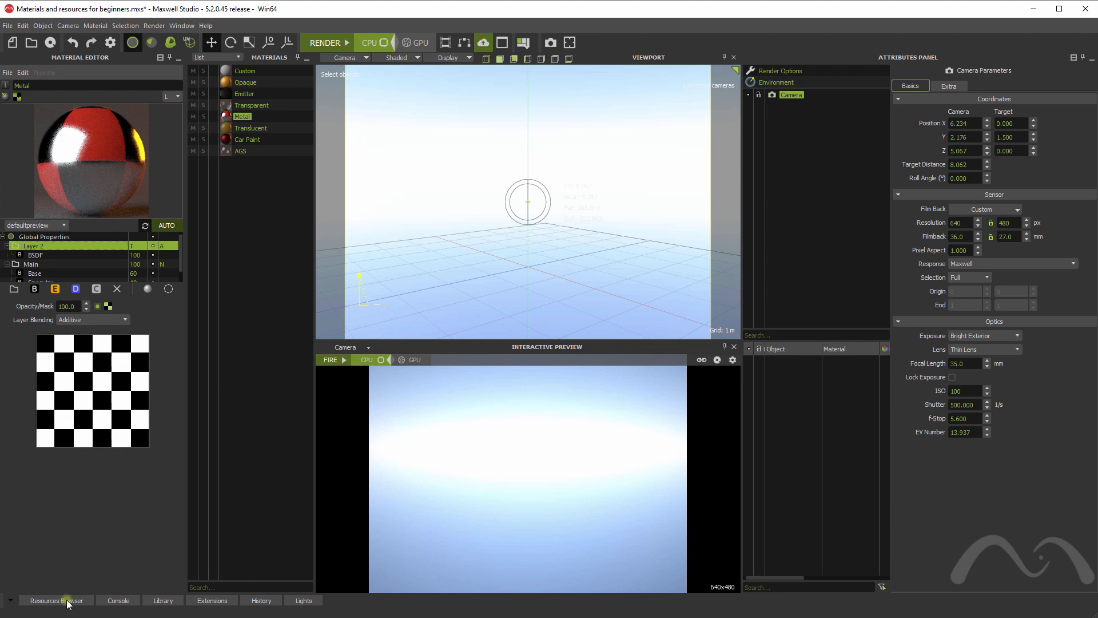
- Browse the material database textures folder and the dosch and hdrmaps HDR sky images in the Resources Browser
click(58, 600)
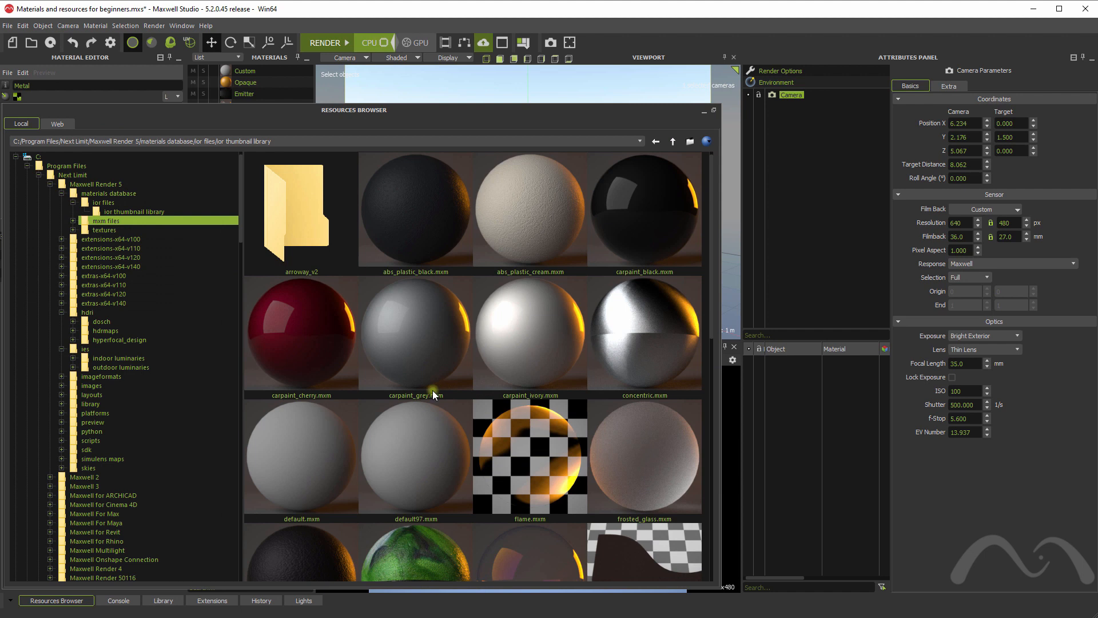
mouse_move(172, 286)
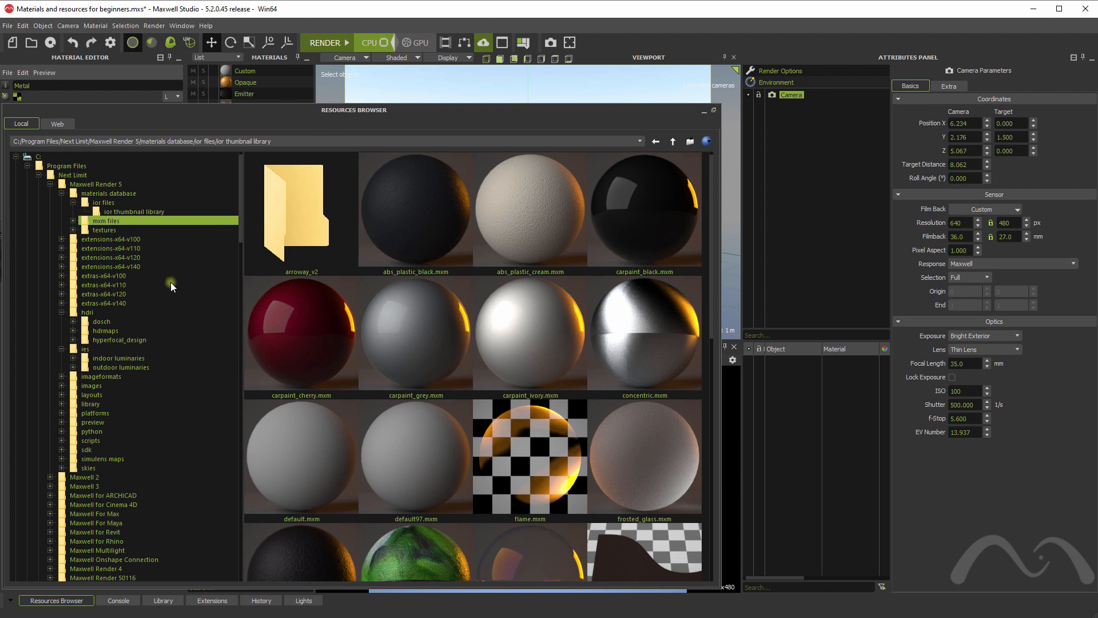
mouse_move(164, 247)
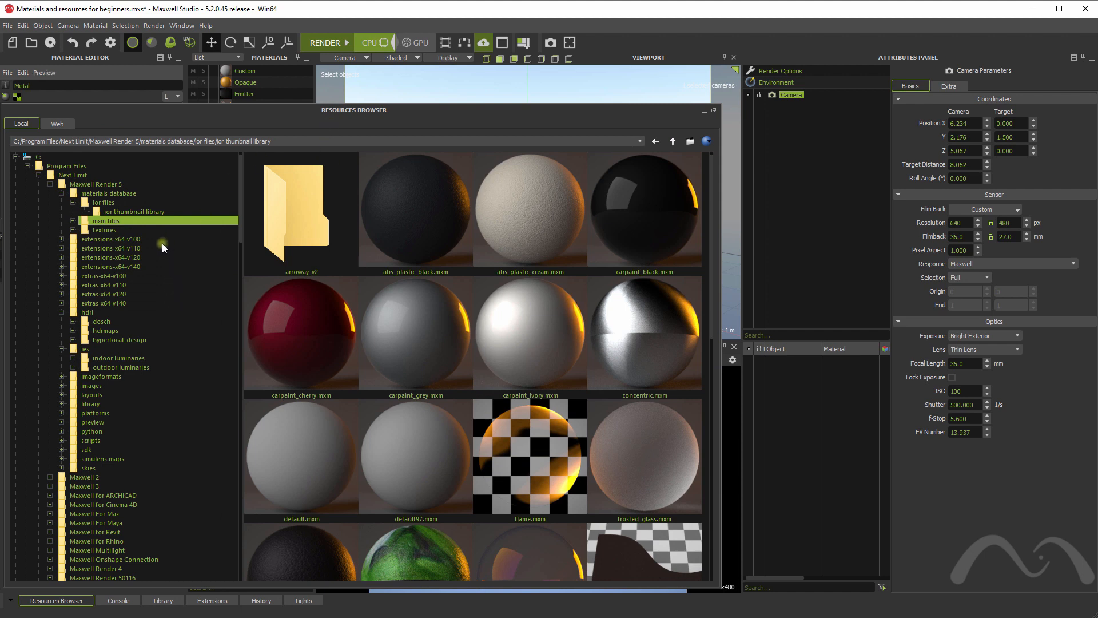
mouse_move(157, 246)
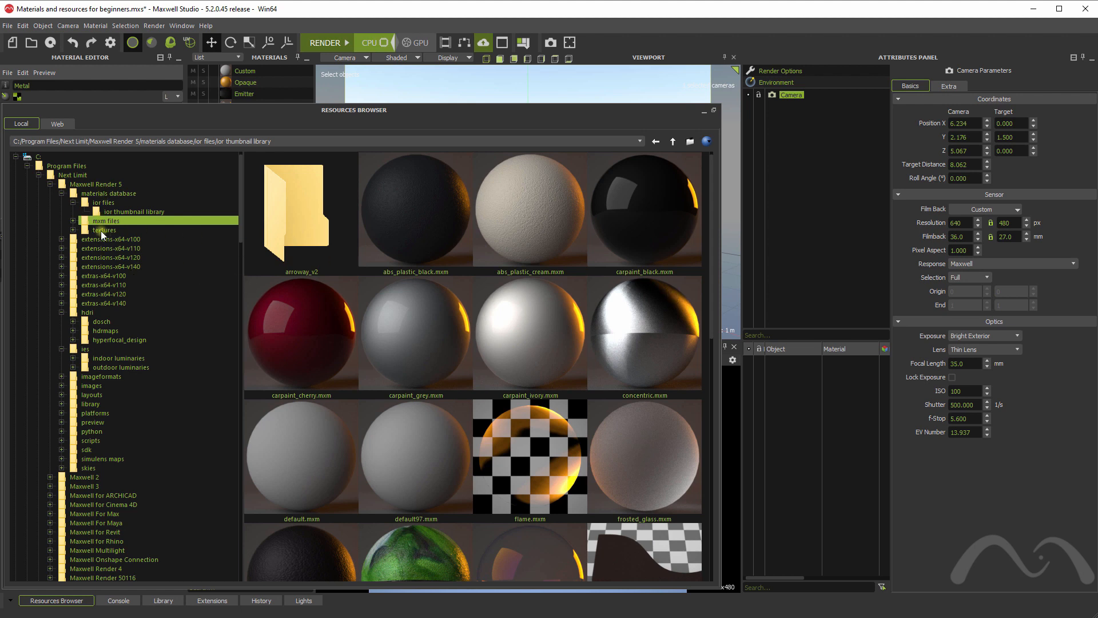
click(104, 230)
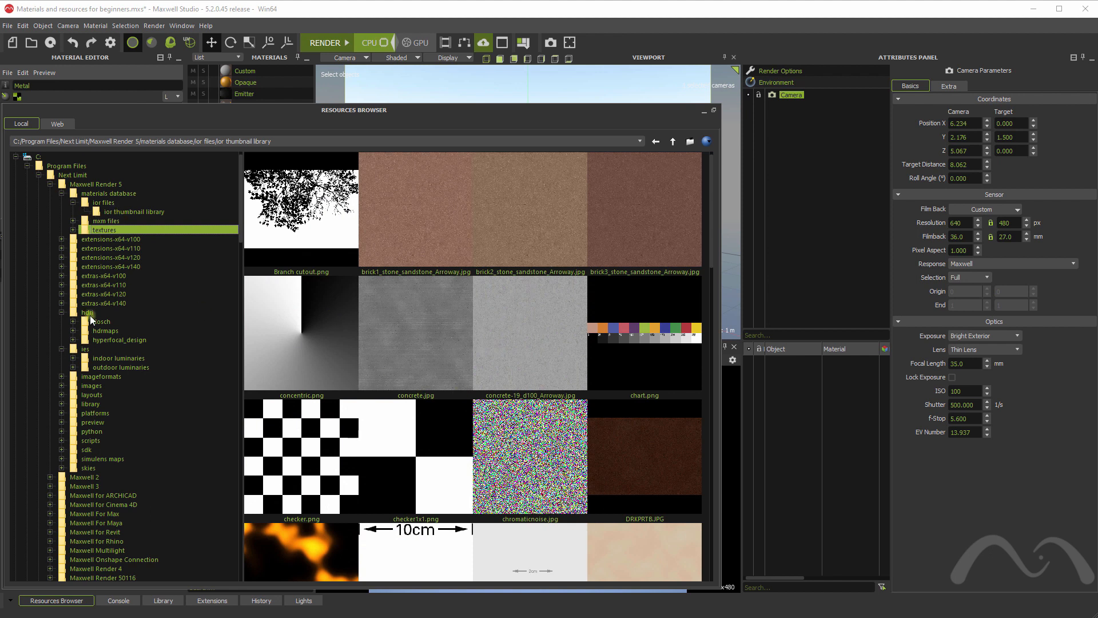
click(100, 320)
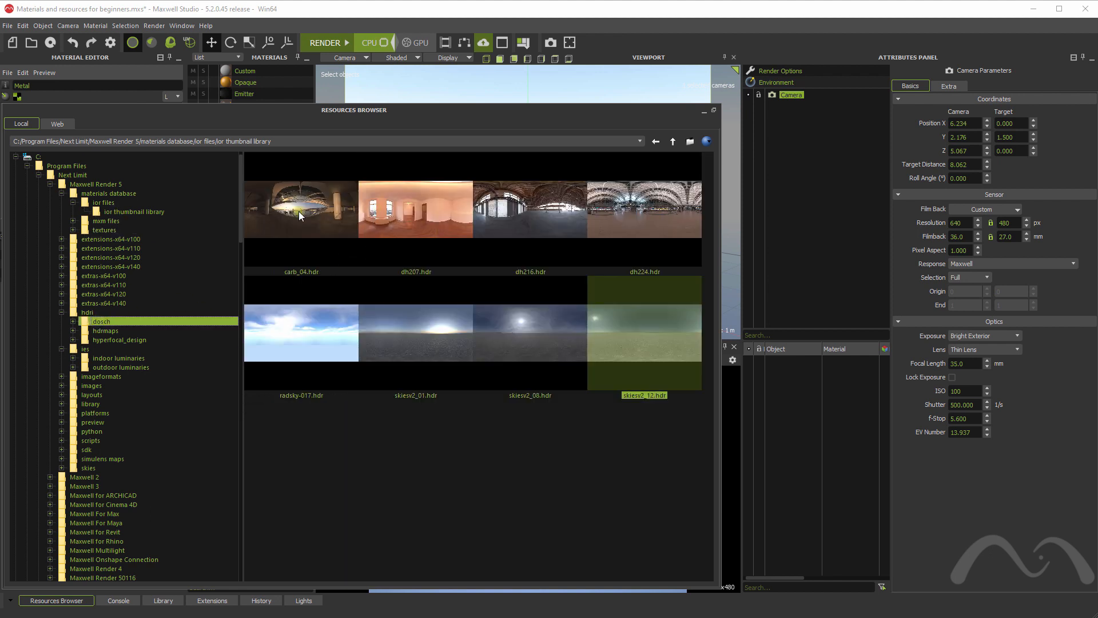
click(105, 329)
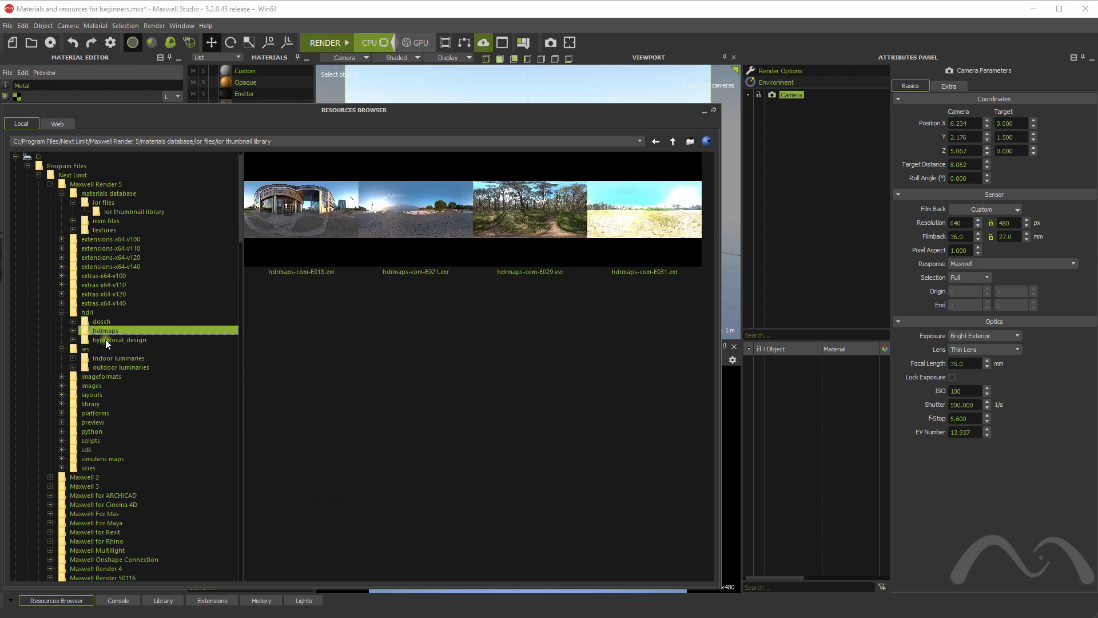
click(101, 321)
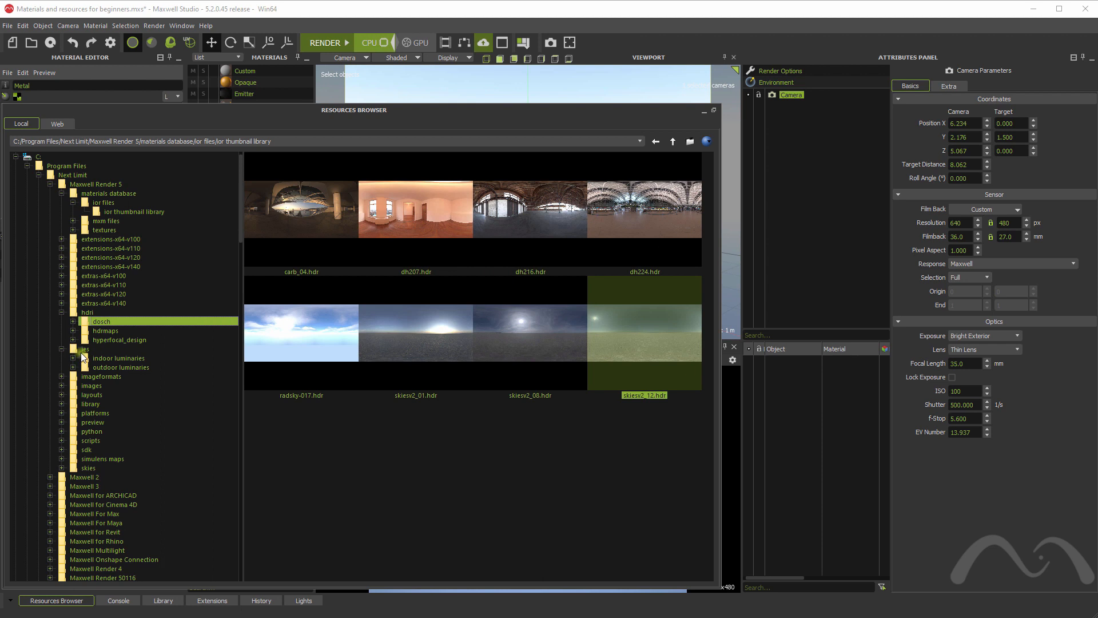
- Look through the indoor luminaire IES profiles and the IOR folders, then return to the textures folder
click(118, 358)
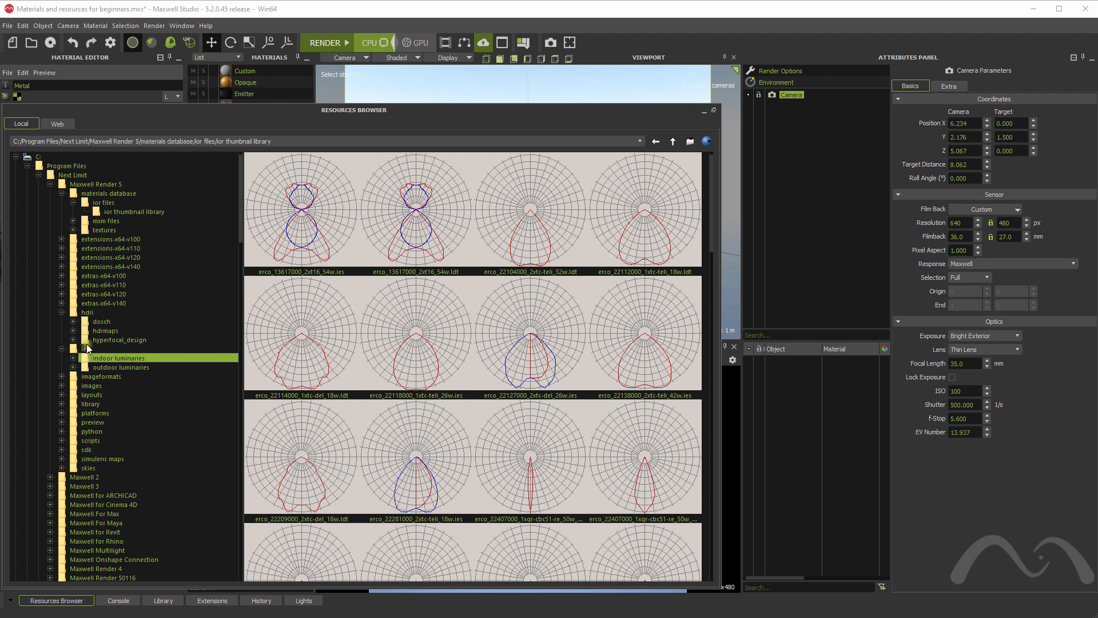
mouse_move(109, 395)
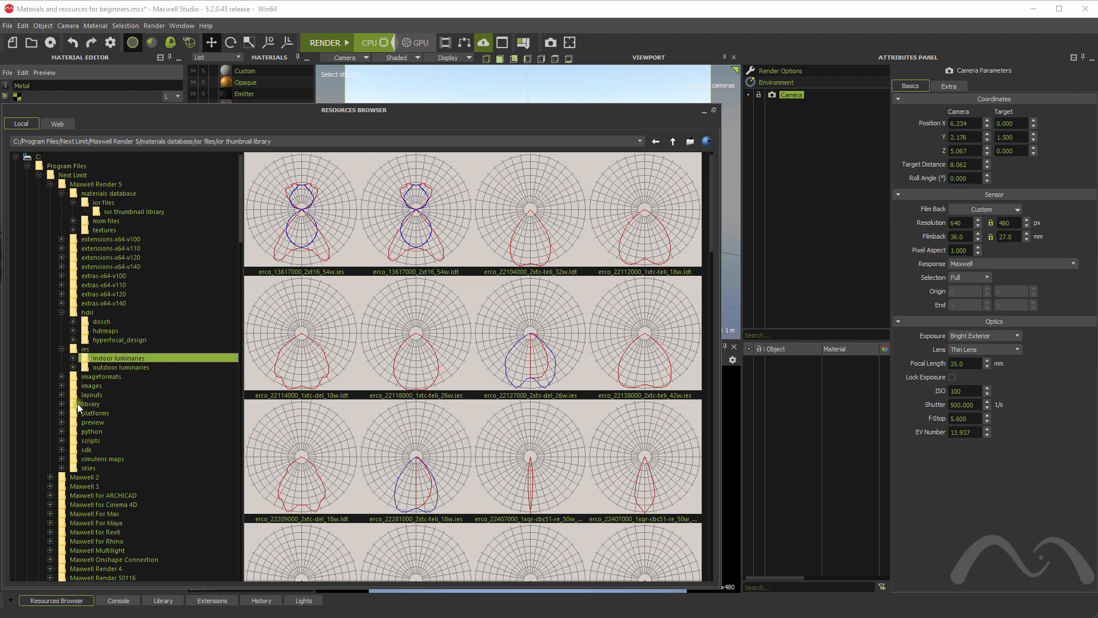
click(133, 211)
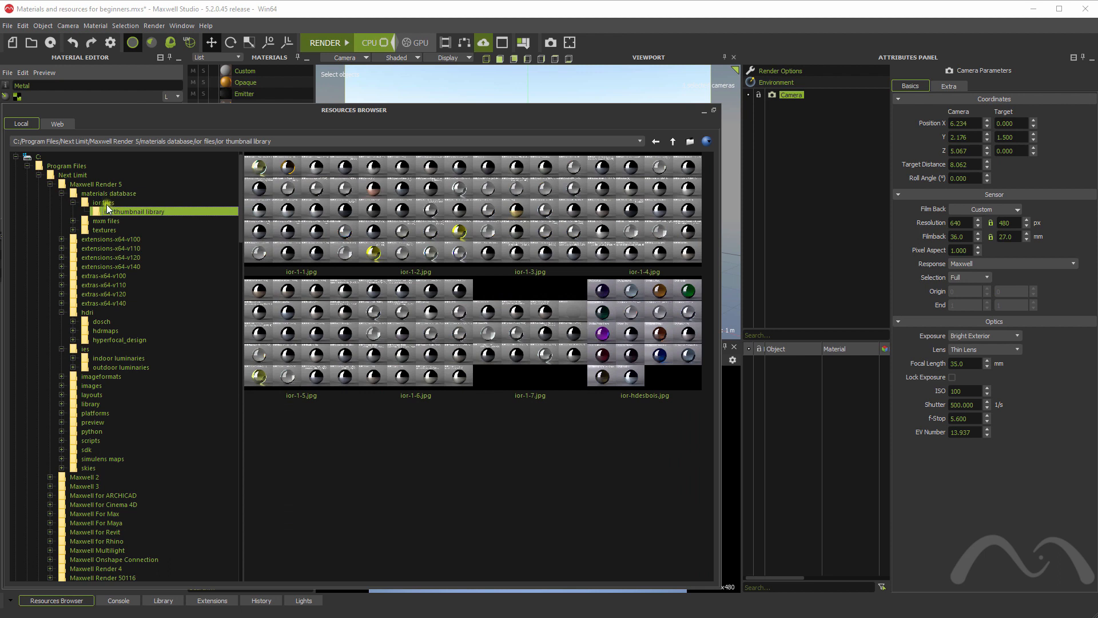
click(103, 203)
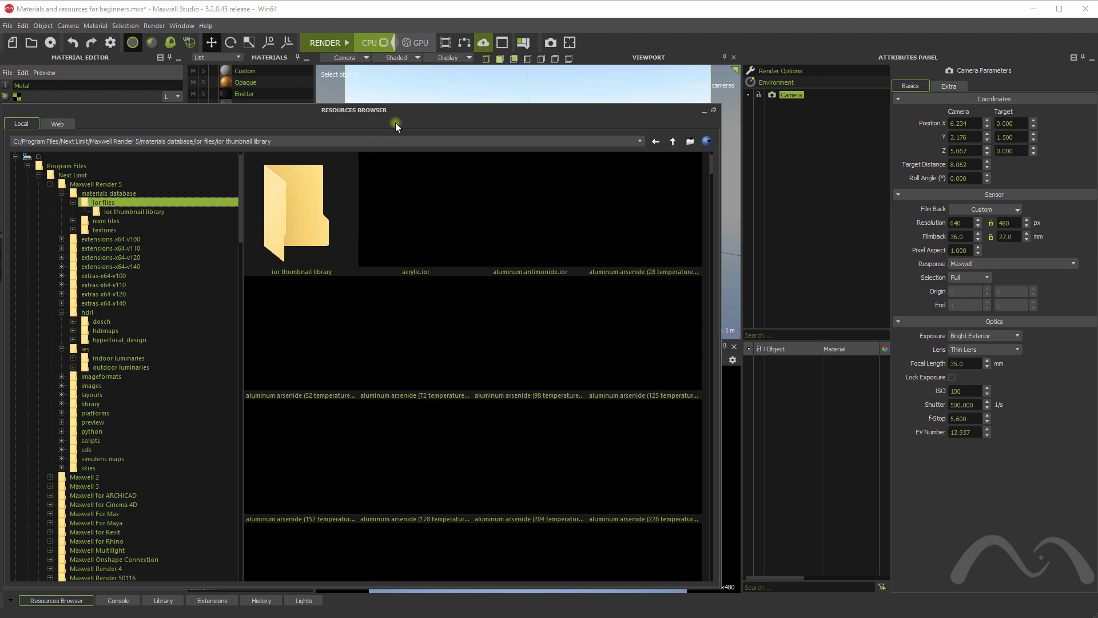
click(104, 229)
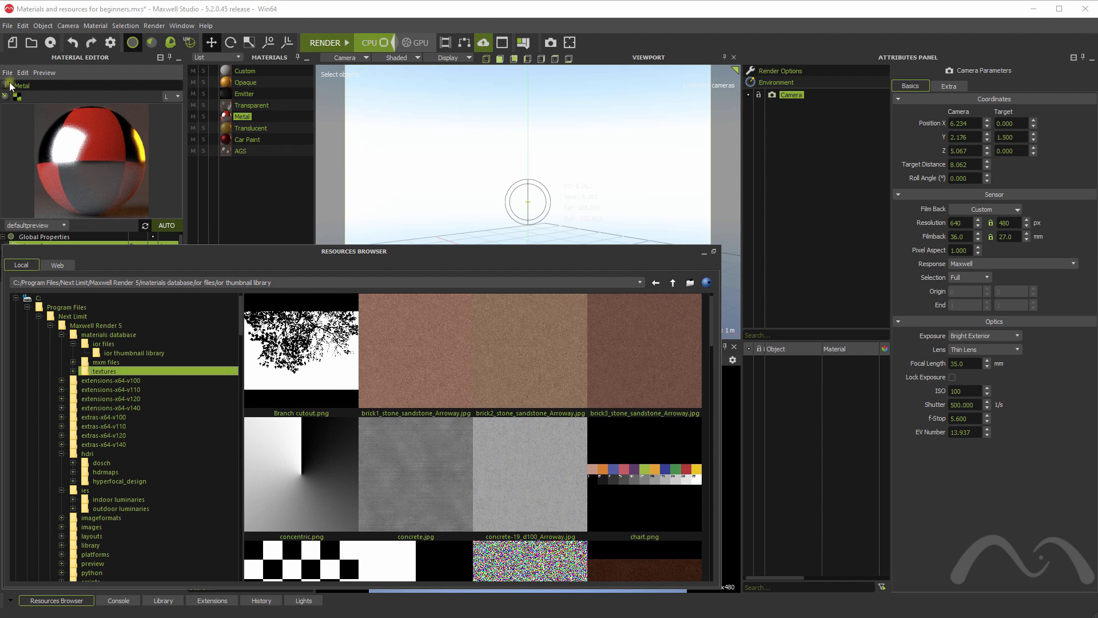
click(7, 72)
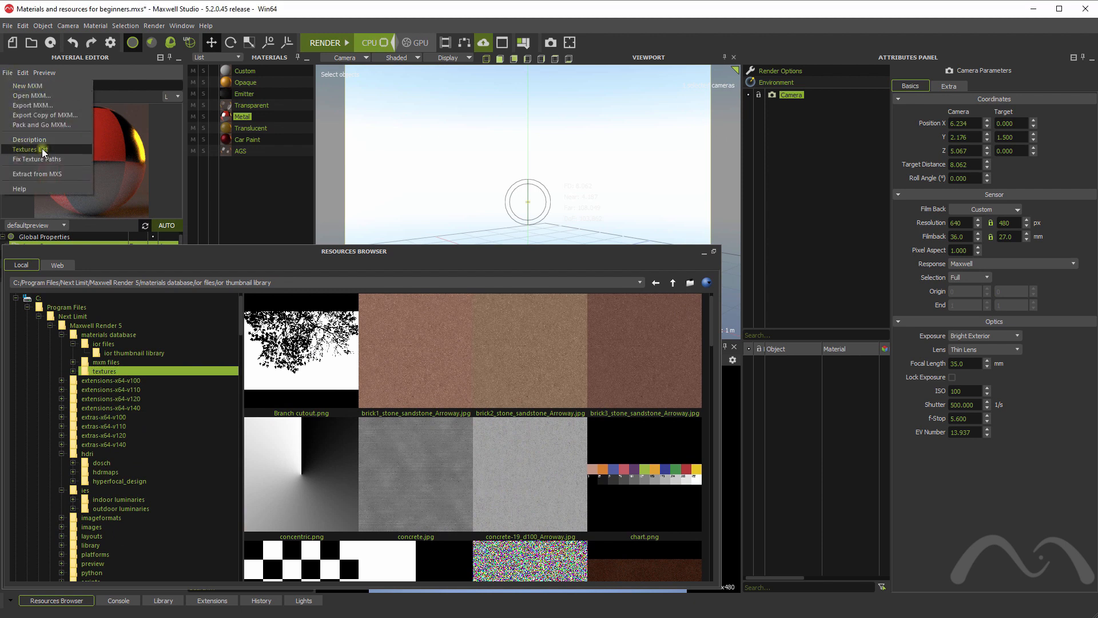
- Add concentric, Branch cutout and four dosch sky HDR images to the scene's texture list
click(28, 149)
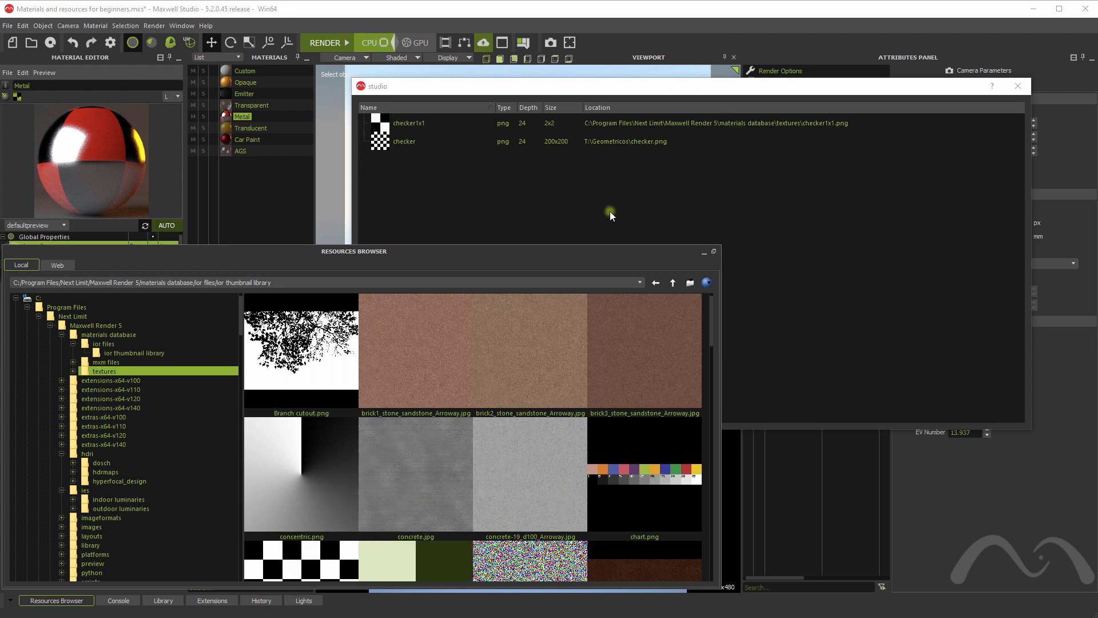
double_click(301, 473)
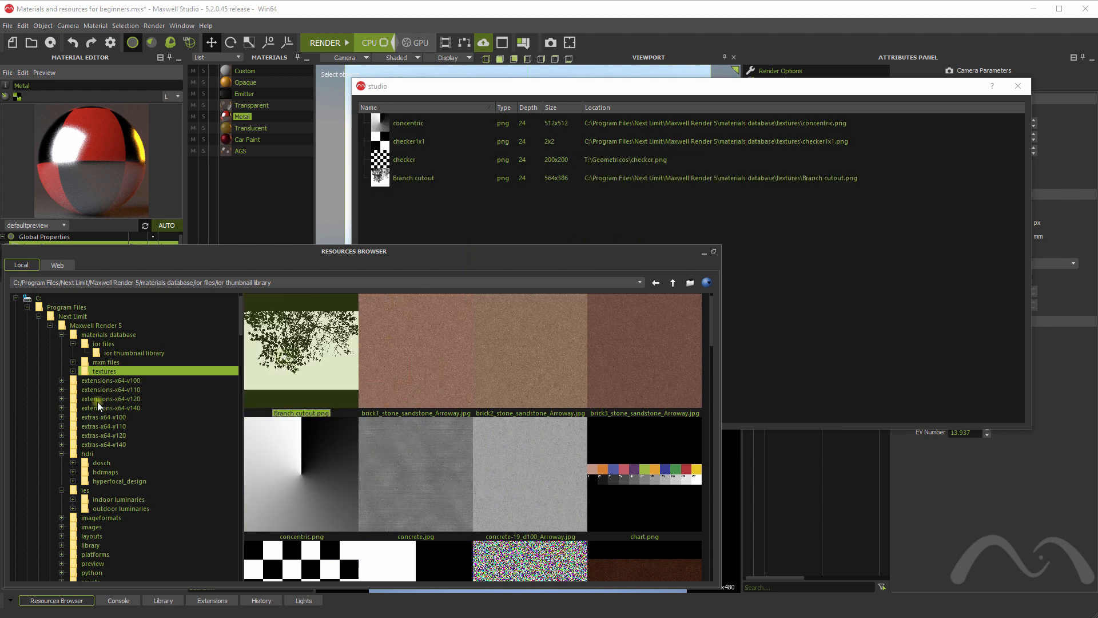
click(102, 462)
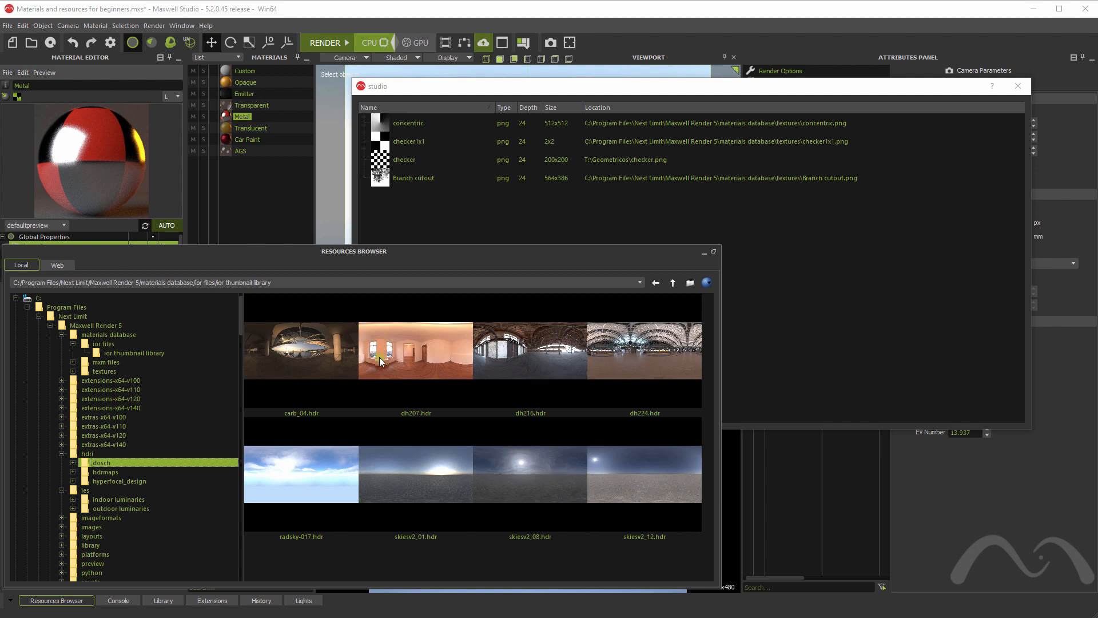
click(301, 473)
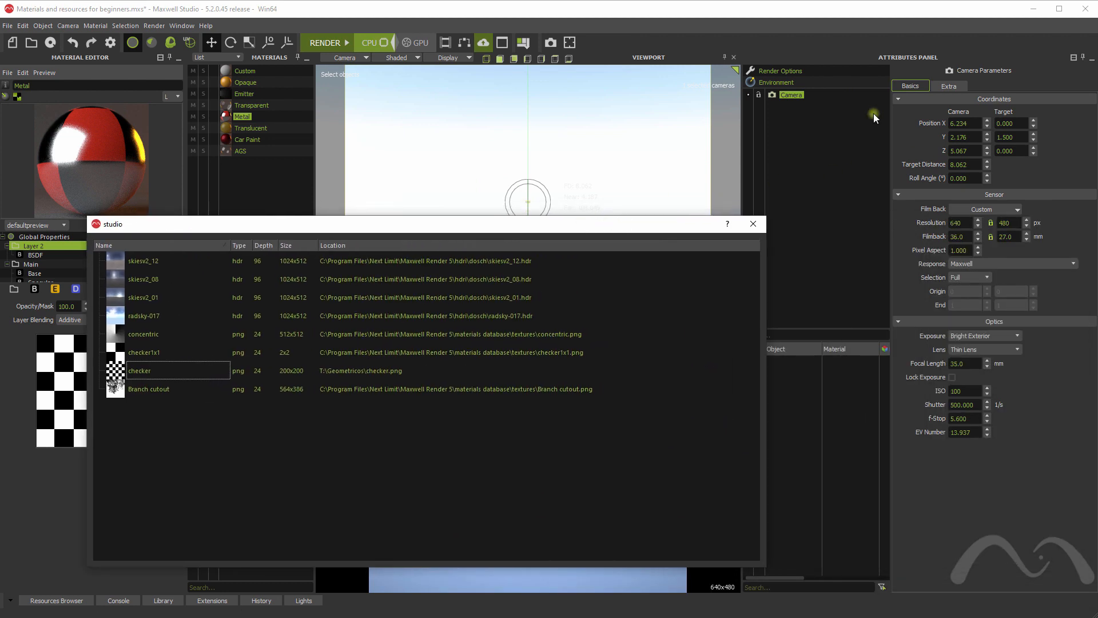
- Set the environment type to Image Based with the skiesv2_01 HDR sky
click(775, 83)
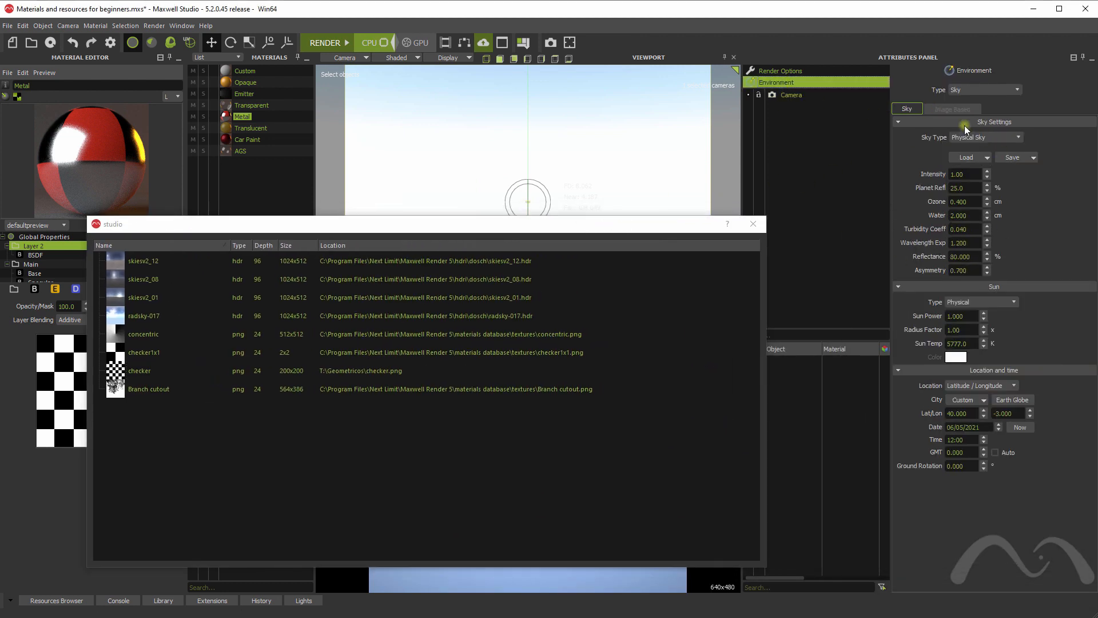
click(1012, 90)
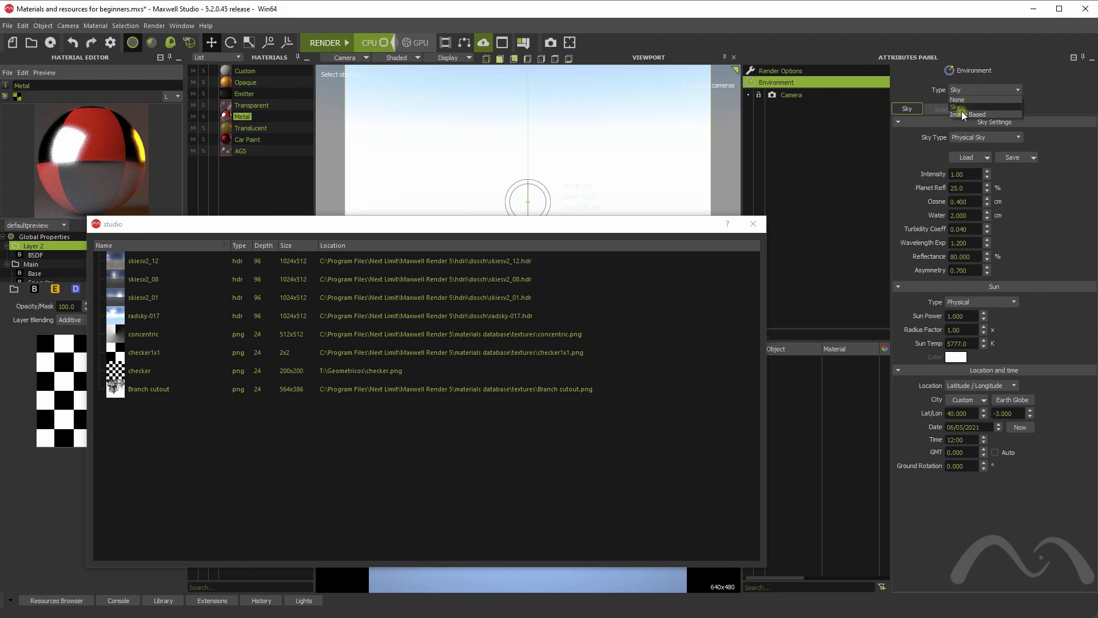
click(975, 114)
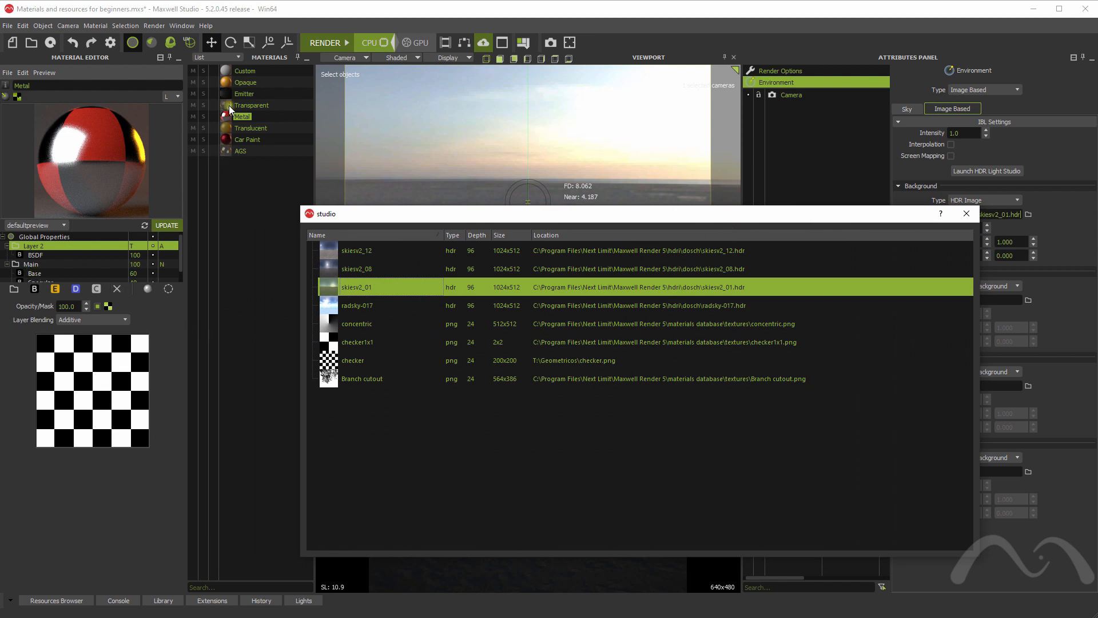
- Assign a branch-cutout texture to the Custom material's Reflectance 0
click(245, 70)
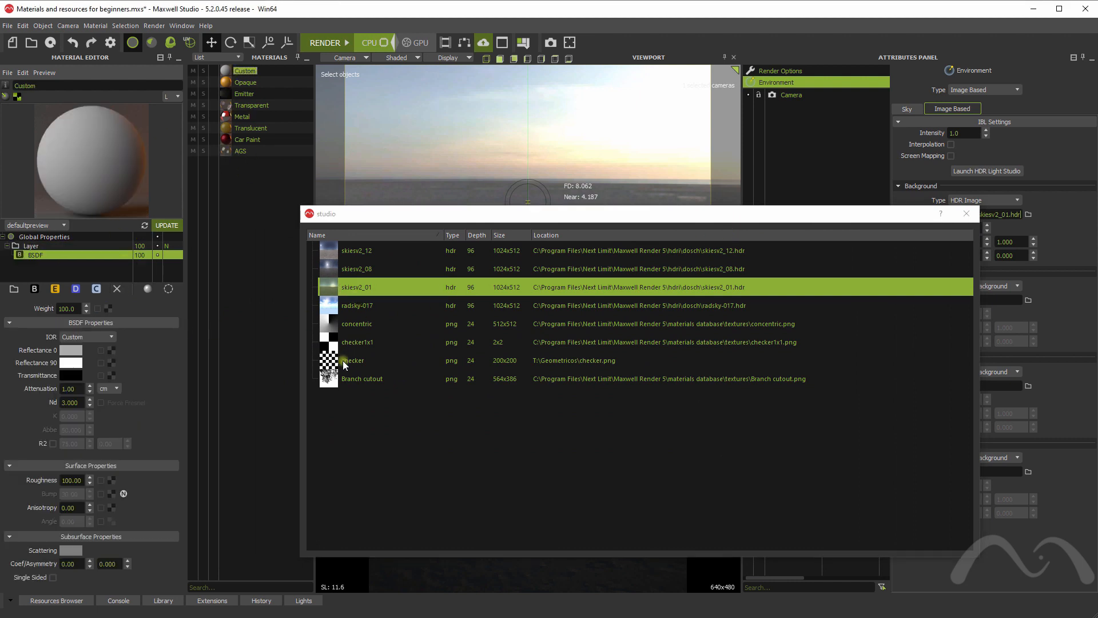
click(363, 379)
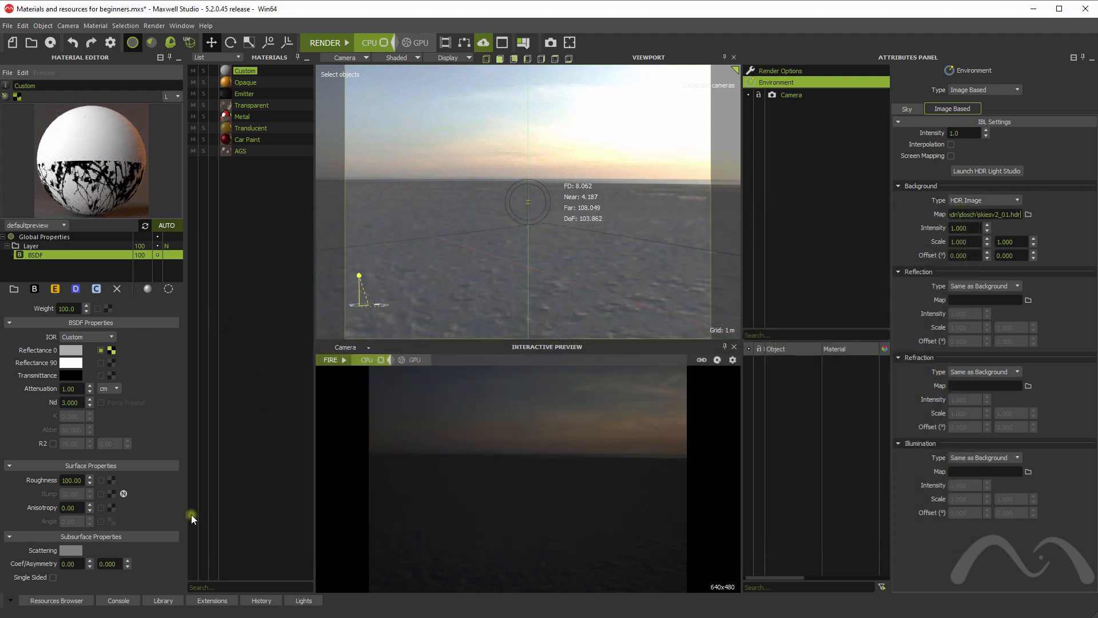
click(56, 600)
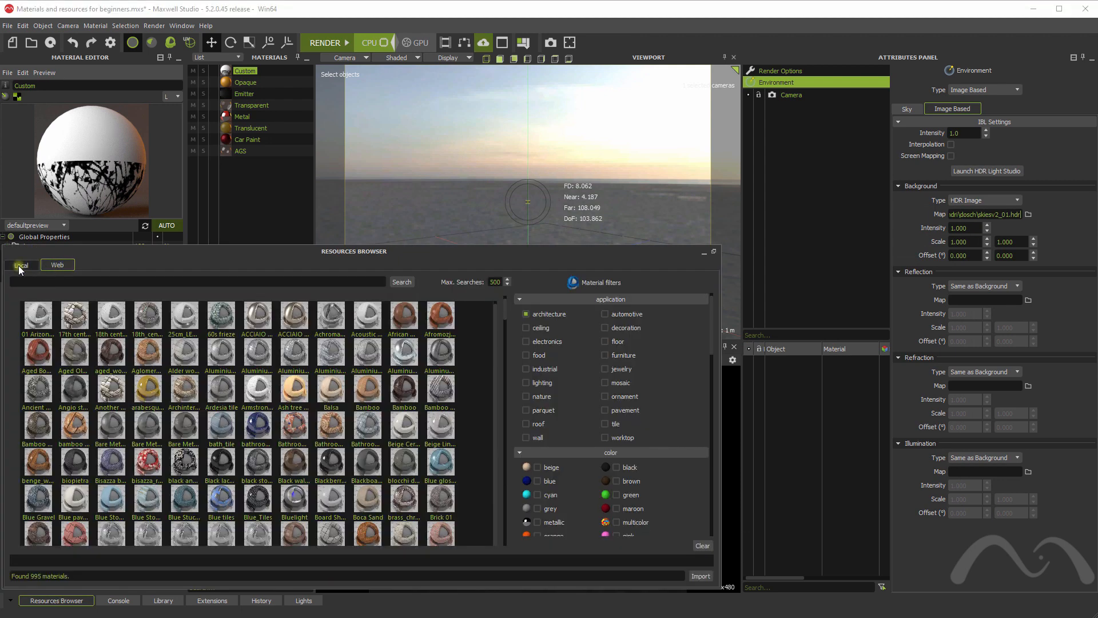
- Search the Web material library, filtering results to white architecture ceiling materials
click(57, 264)
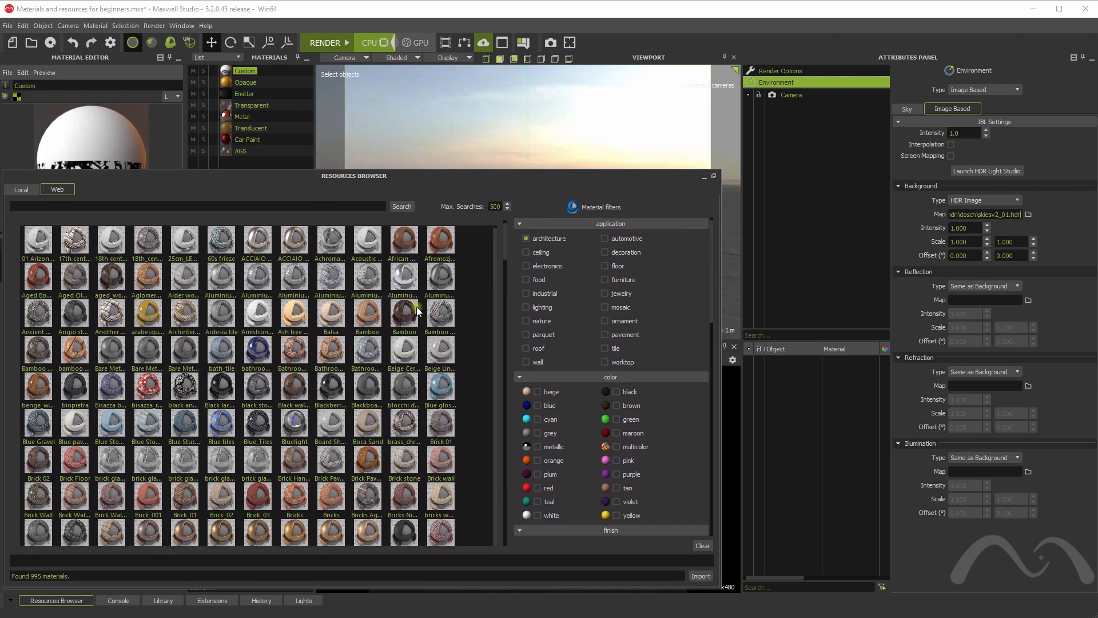
click(525, 237)
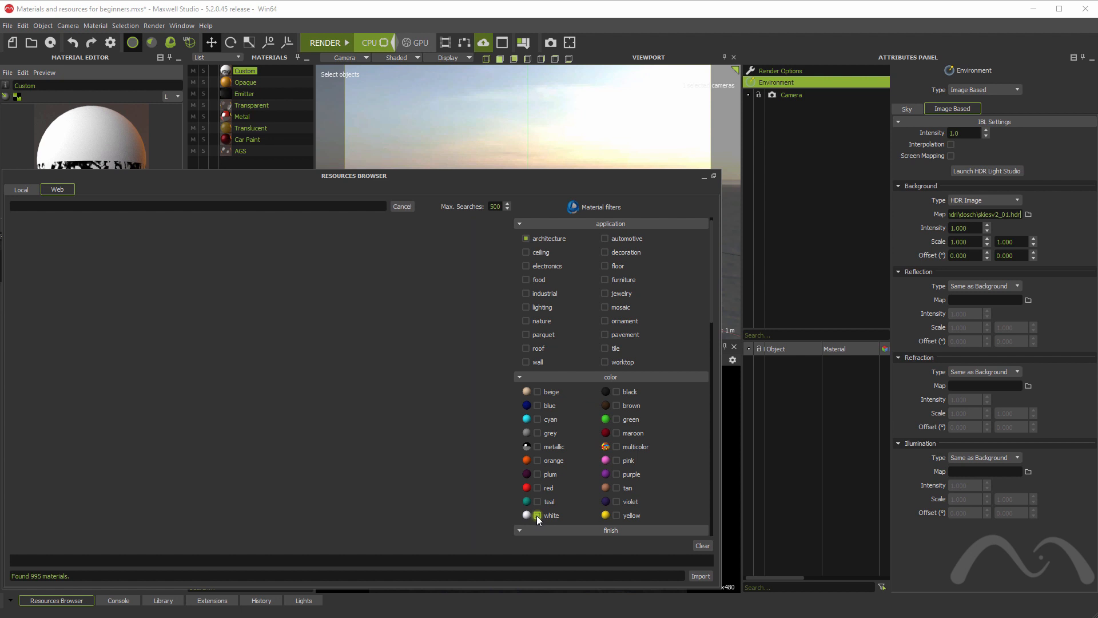
click(536, 515)
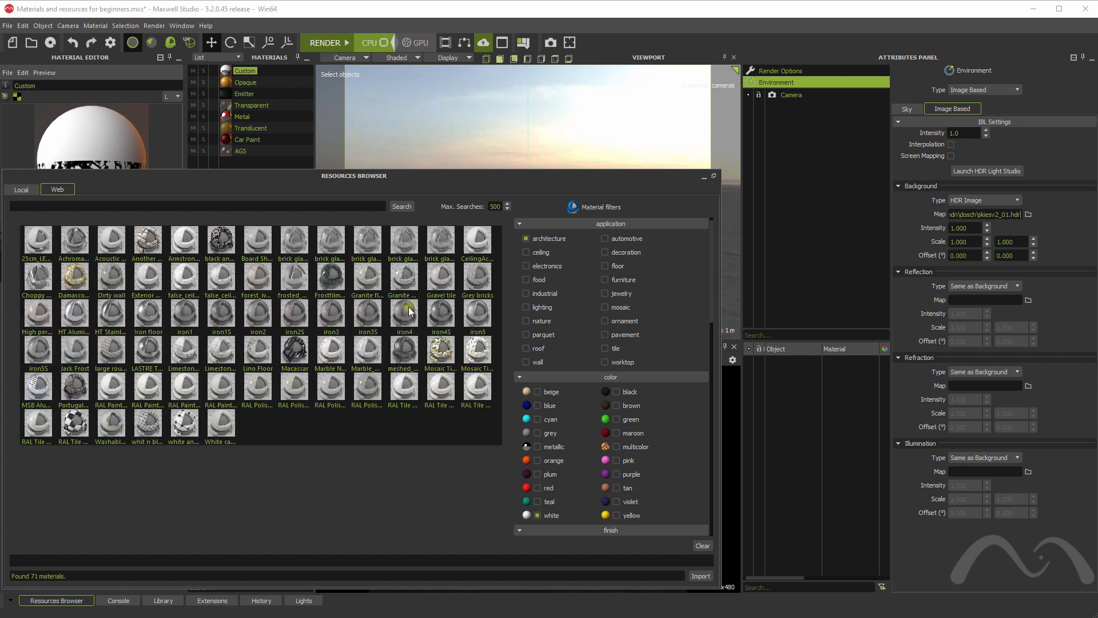
mouse_move(111, 277)
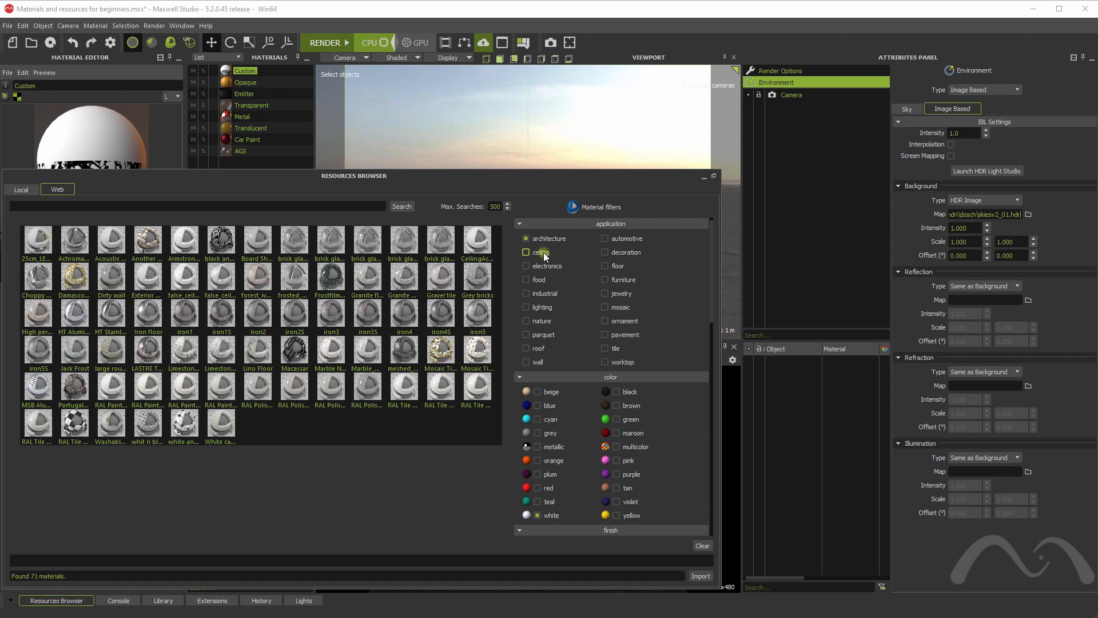
click(526, 238)
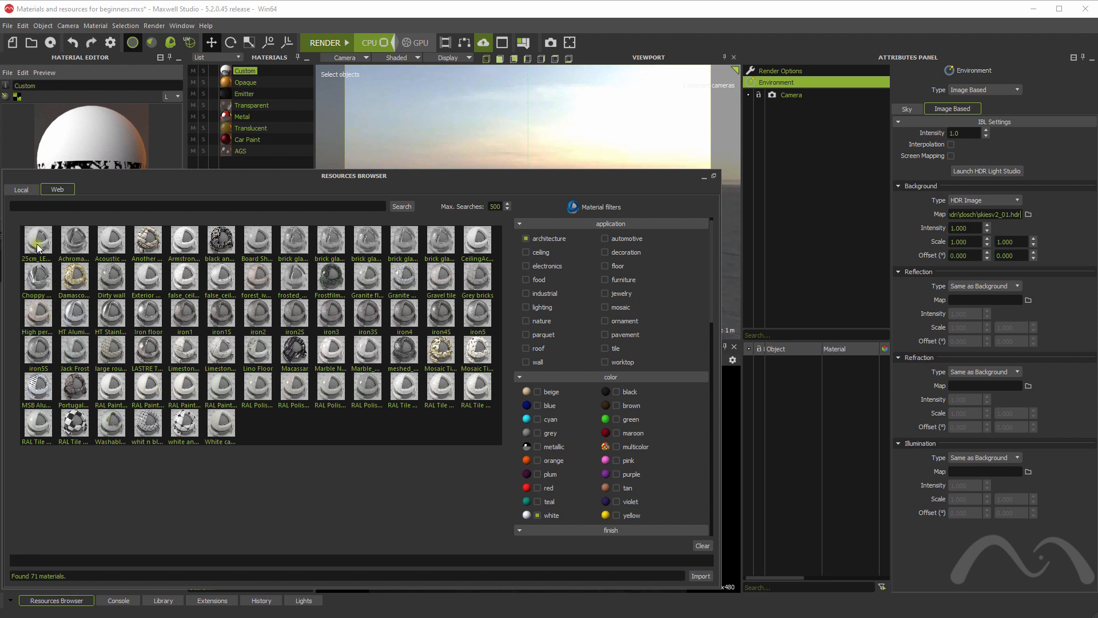
- Import the Acoustic ceiling white coco material into the scene
click(36, 240)
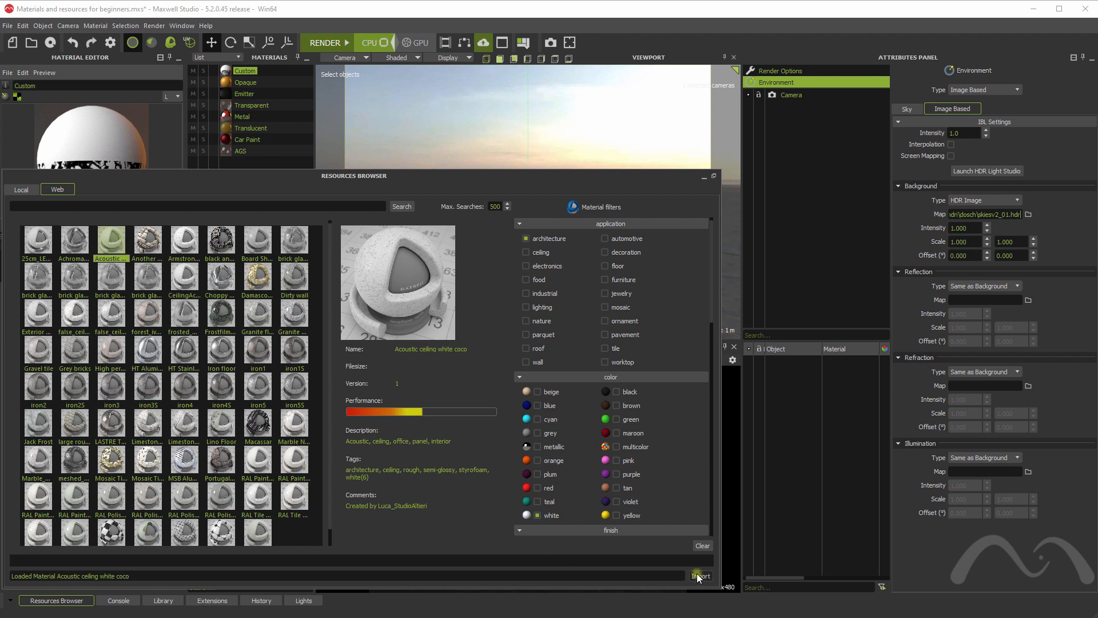
click(700, 575)
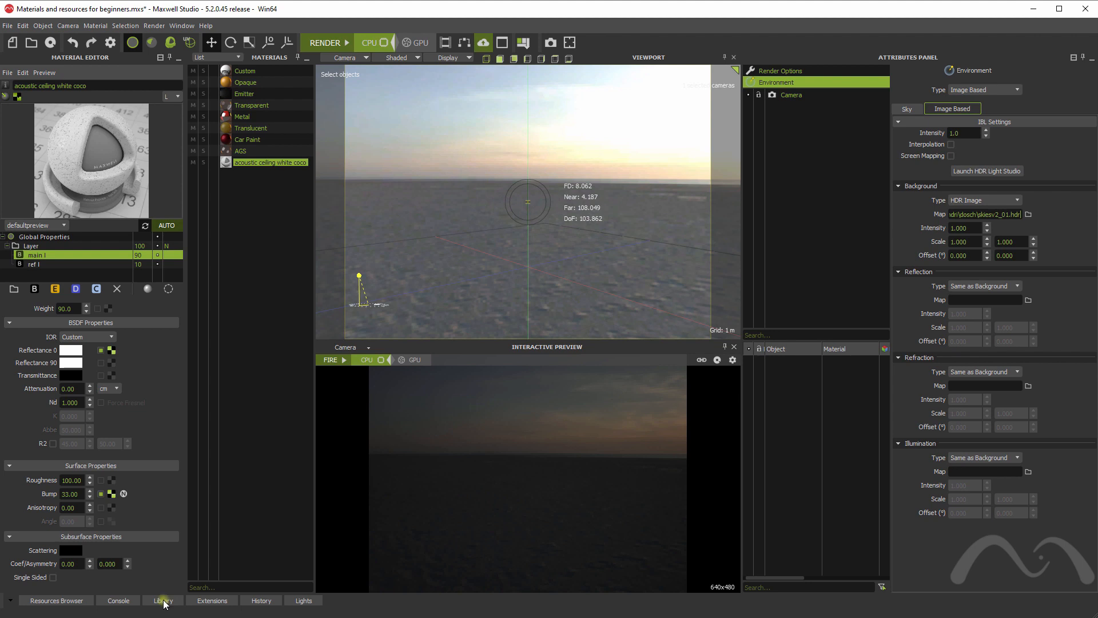
- Browse the Standard libraries for lights and review the emitter type options
click(161, 600)
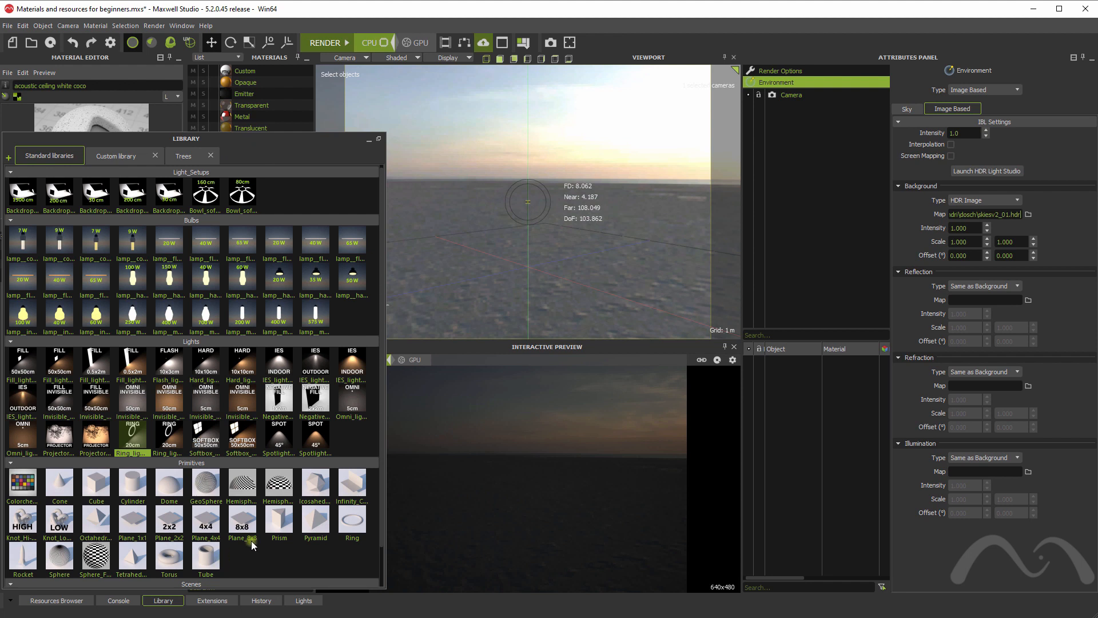
scroll(down, 3)
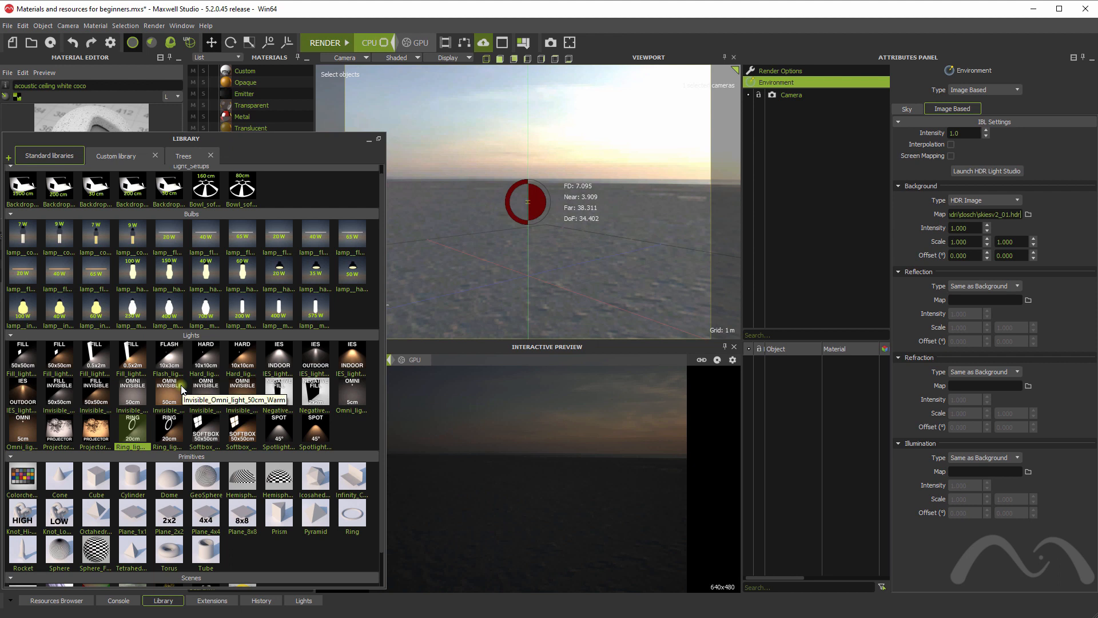
mouse_move(368, 147)
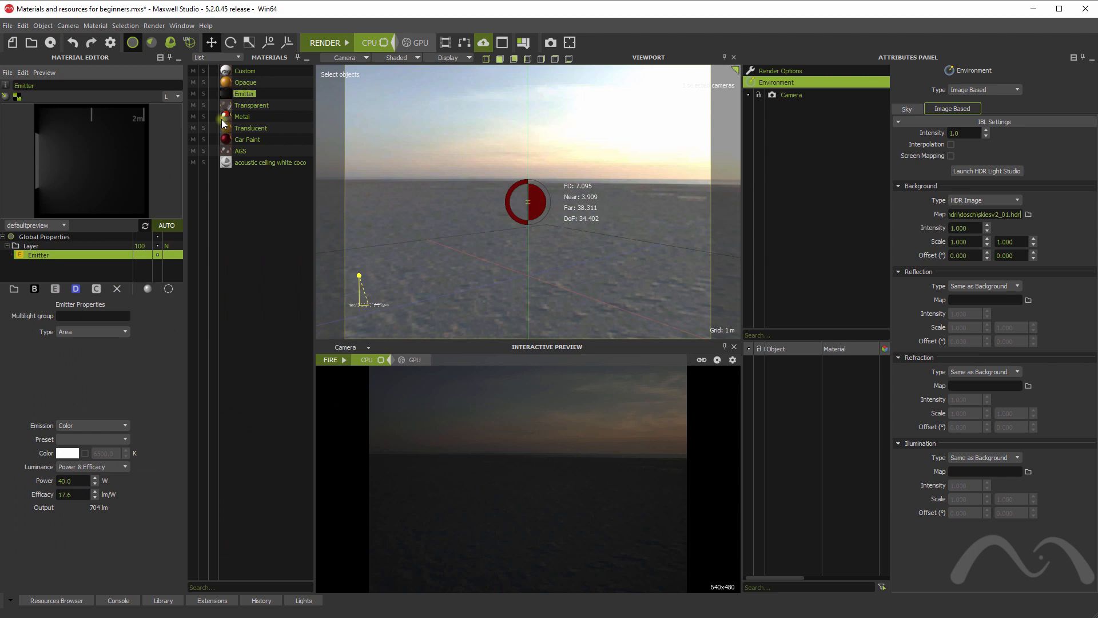
click(91, 332)
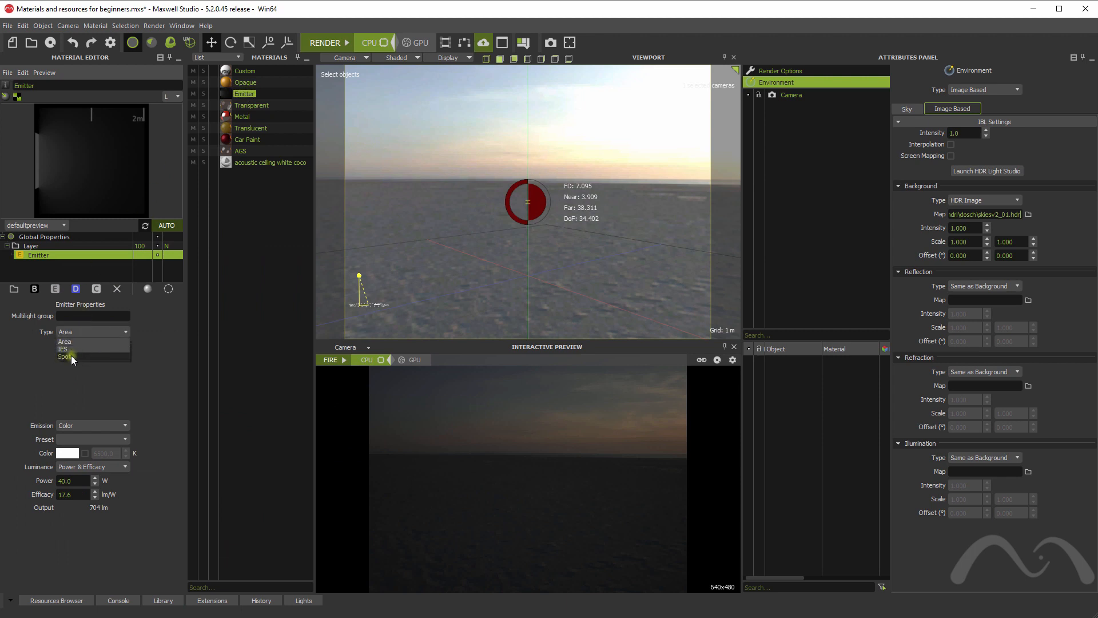
mouse_move(95, 394)
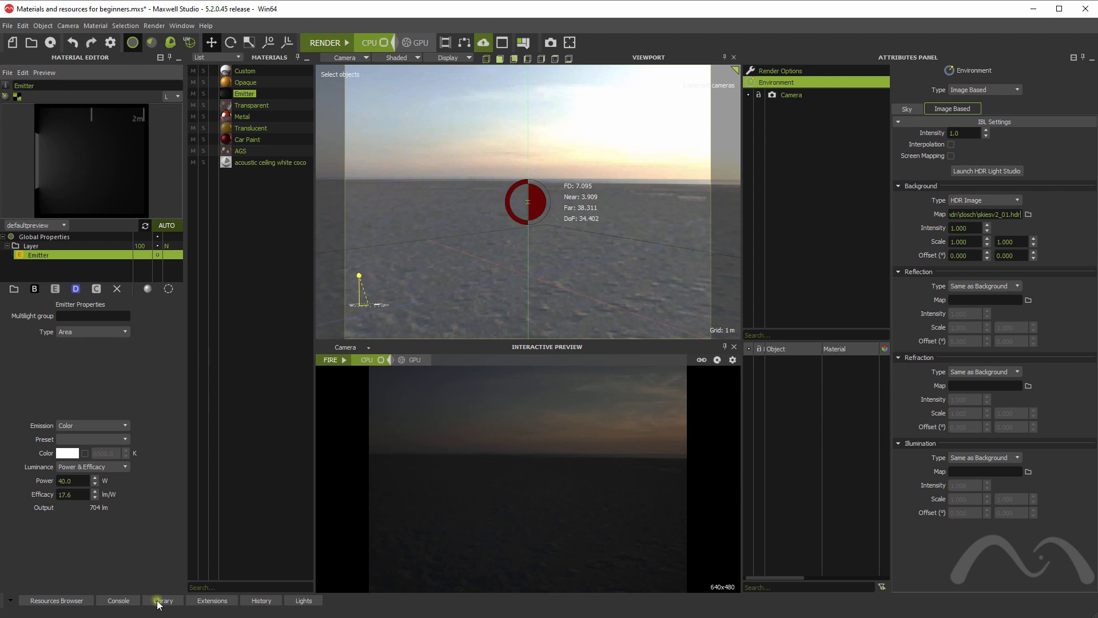
- Drag the Fill light, IES outdoor, Ring light and Infinity Curve backdrop into the viewport
click(162, 600)
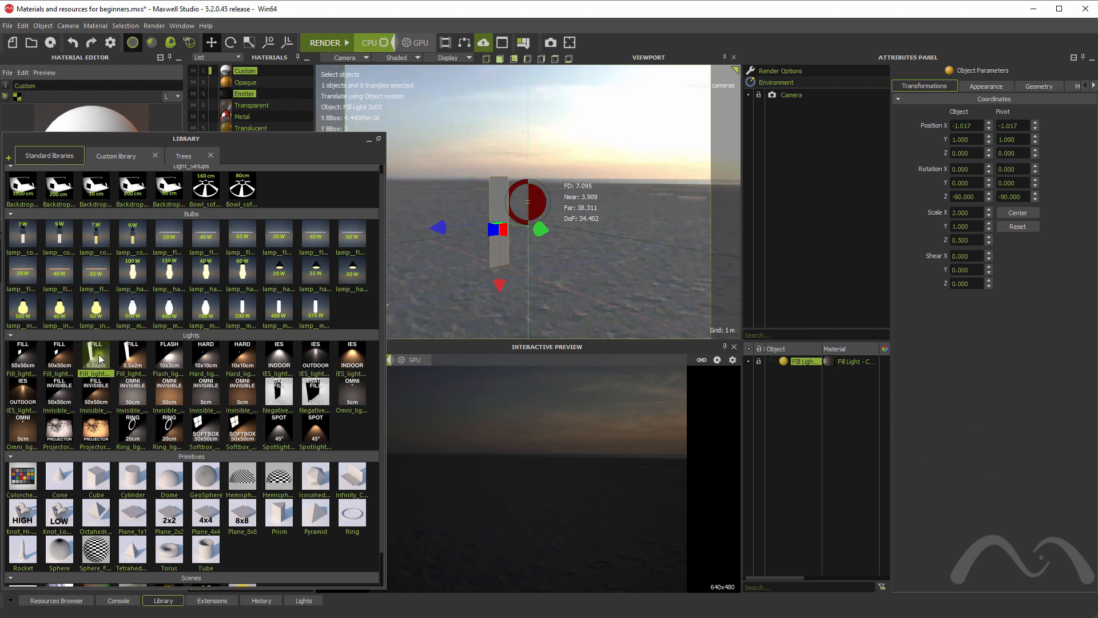
mouse_move(308, 359)
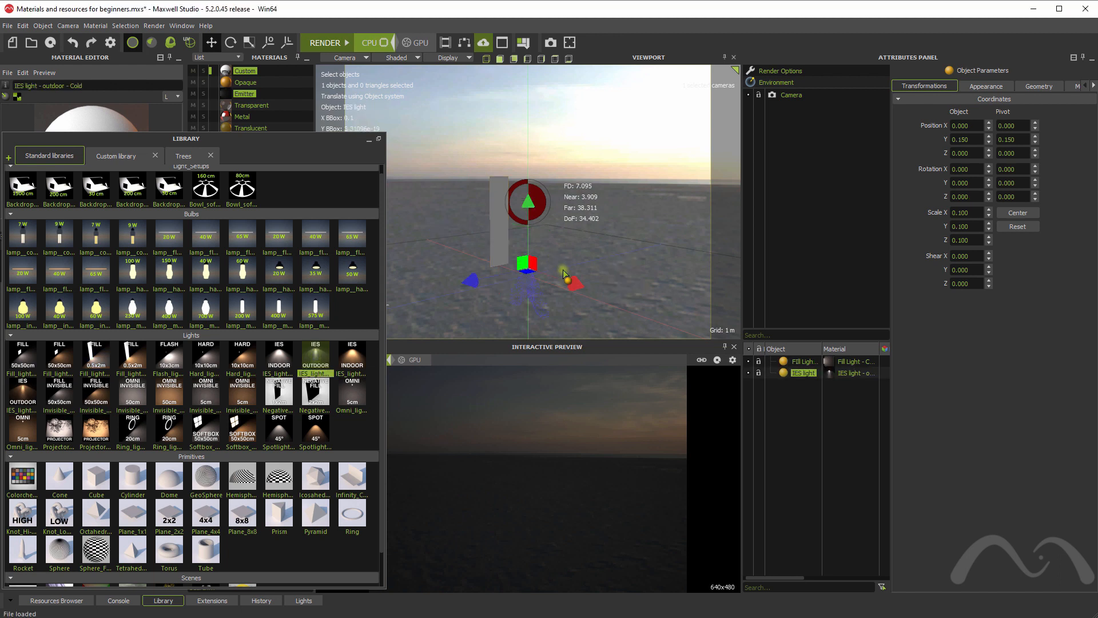
drag(526, 264, 558, 170)
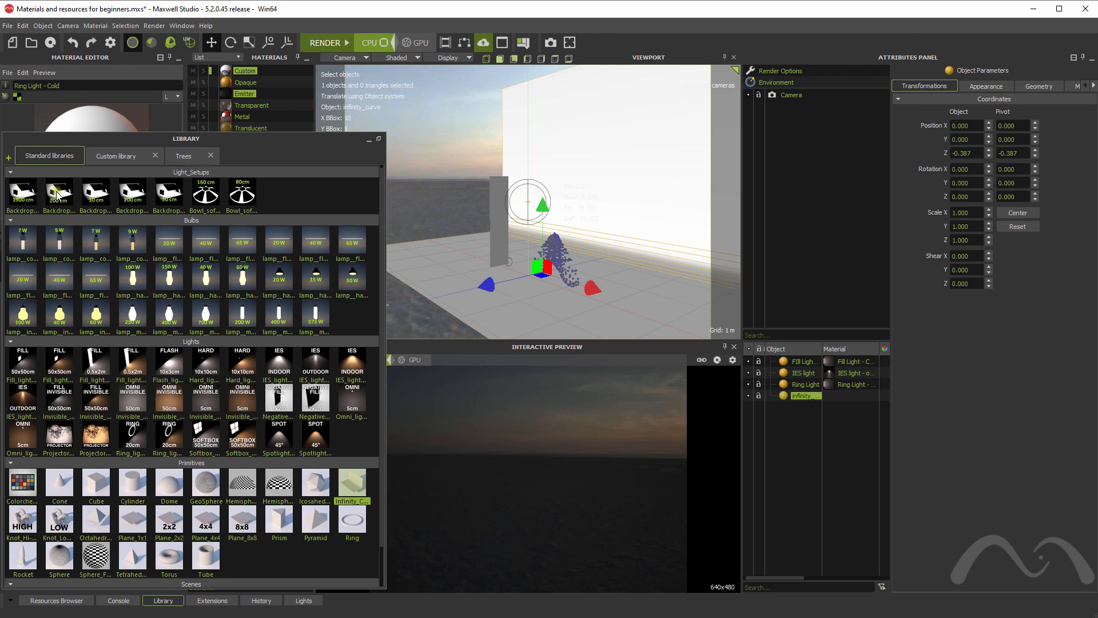
mouse_move(27, 210)
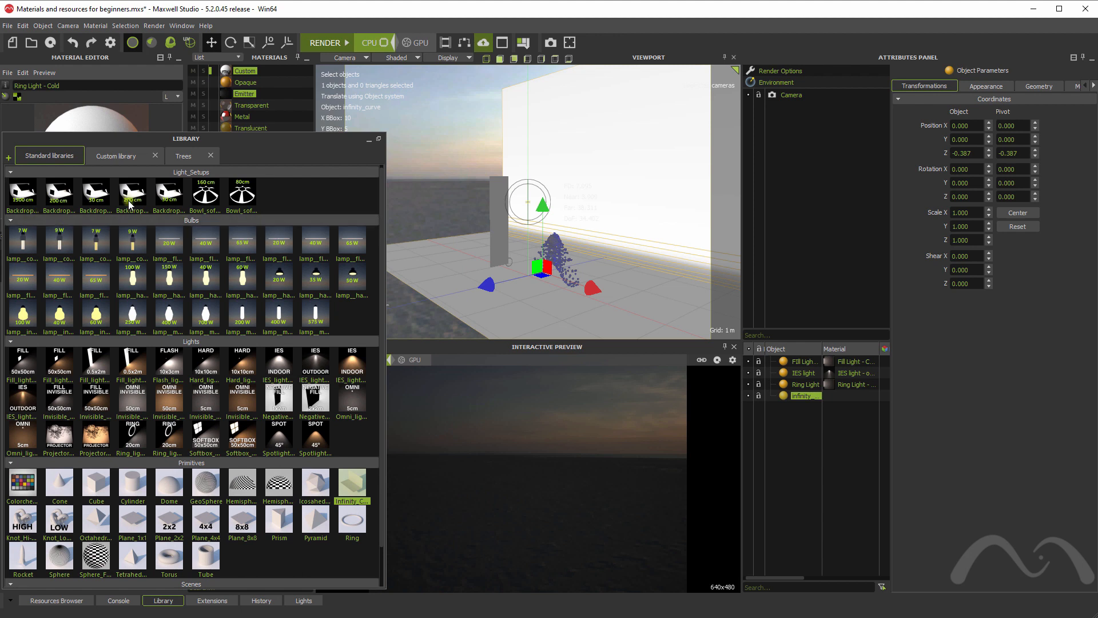
mouse_move(130, 192)
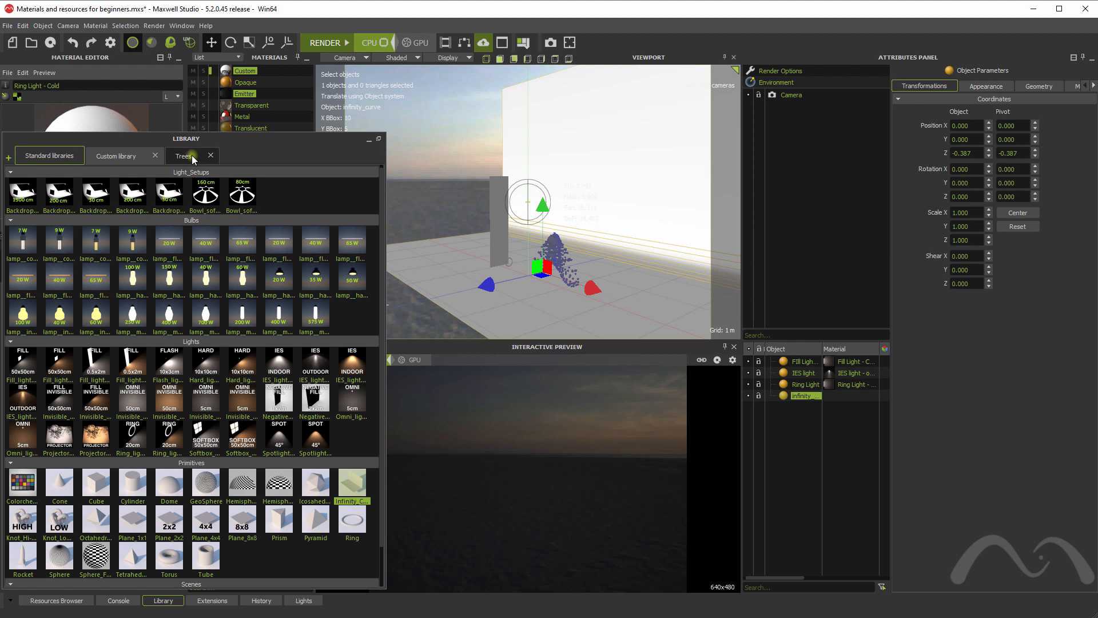
- Place a tree from the custom Trees collection beside the backdrop, then return to Standard libraries
click(183, 156)
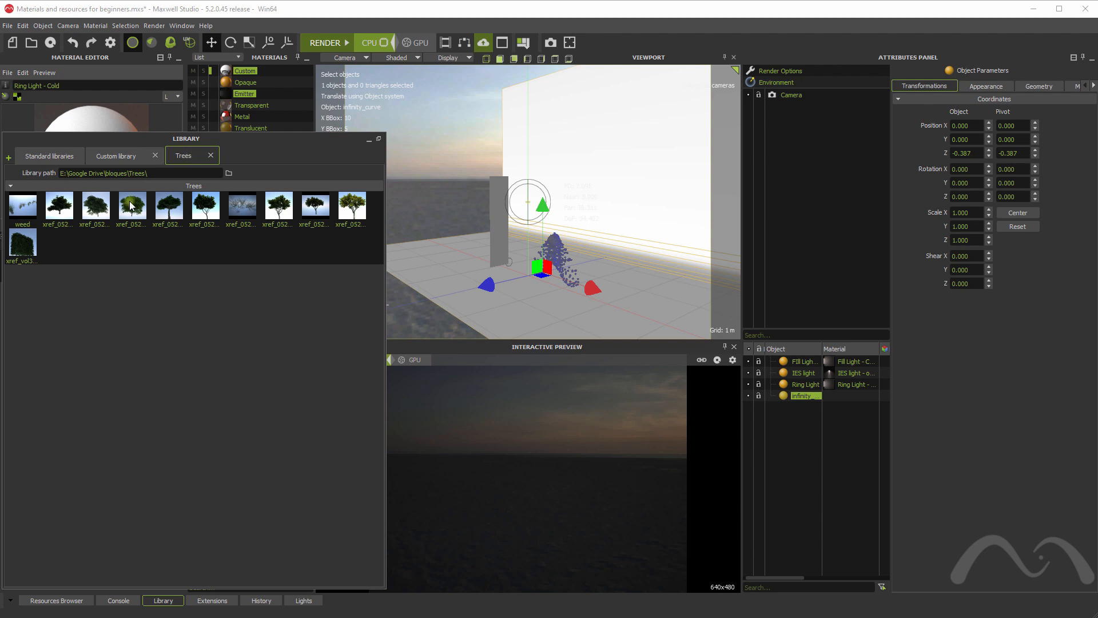
mouse_move(169, 210)
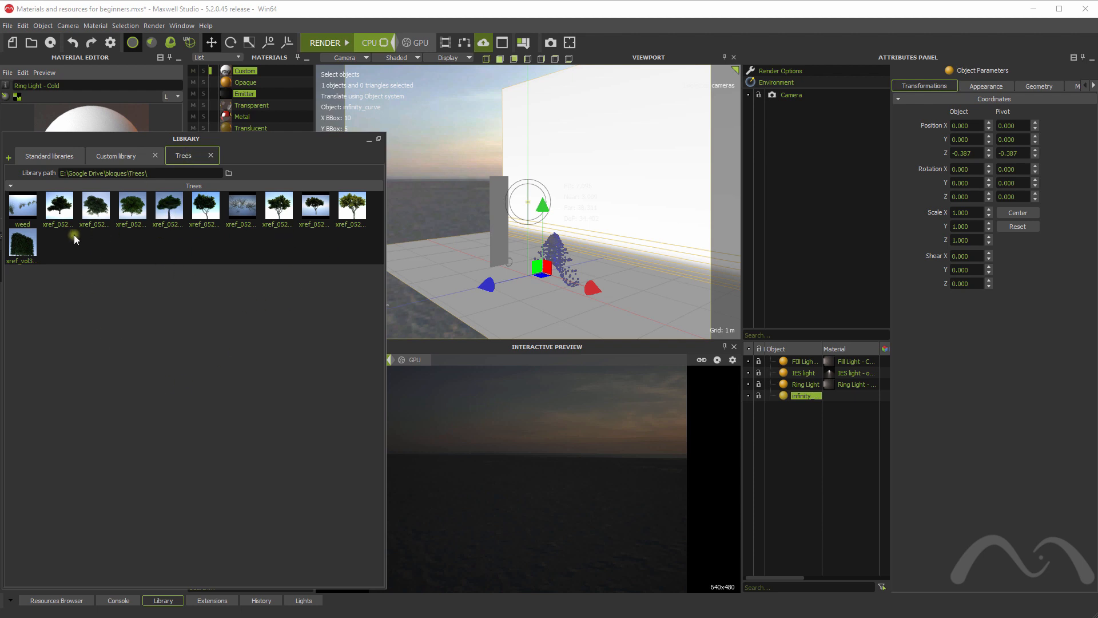
mouse_move(175, 225)
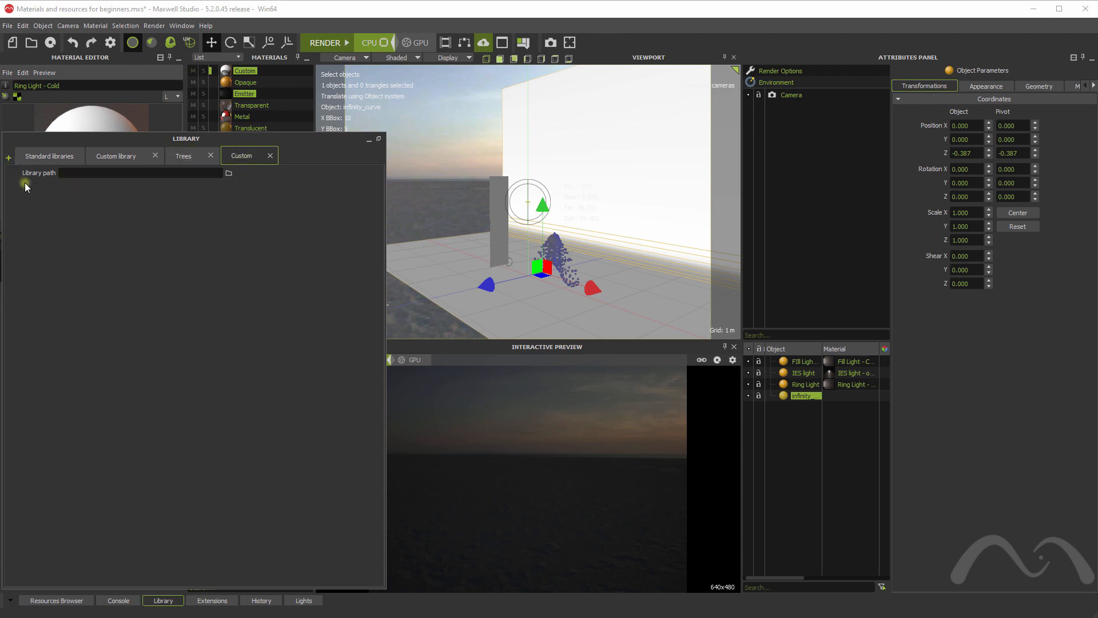
click(183, 155)
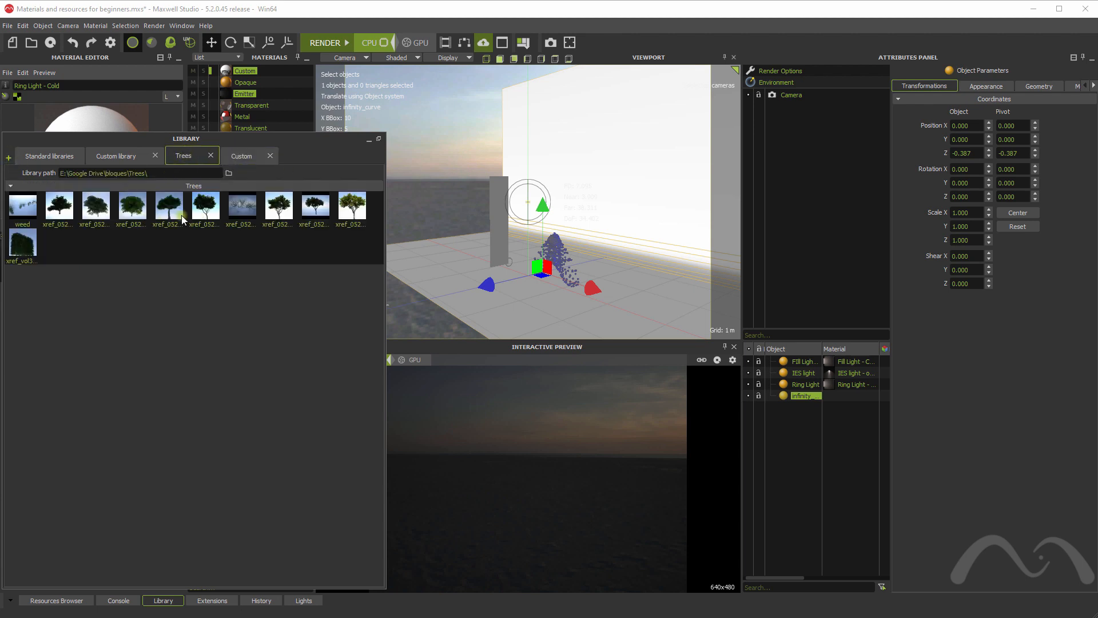
mouse_move(59, 207)
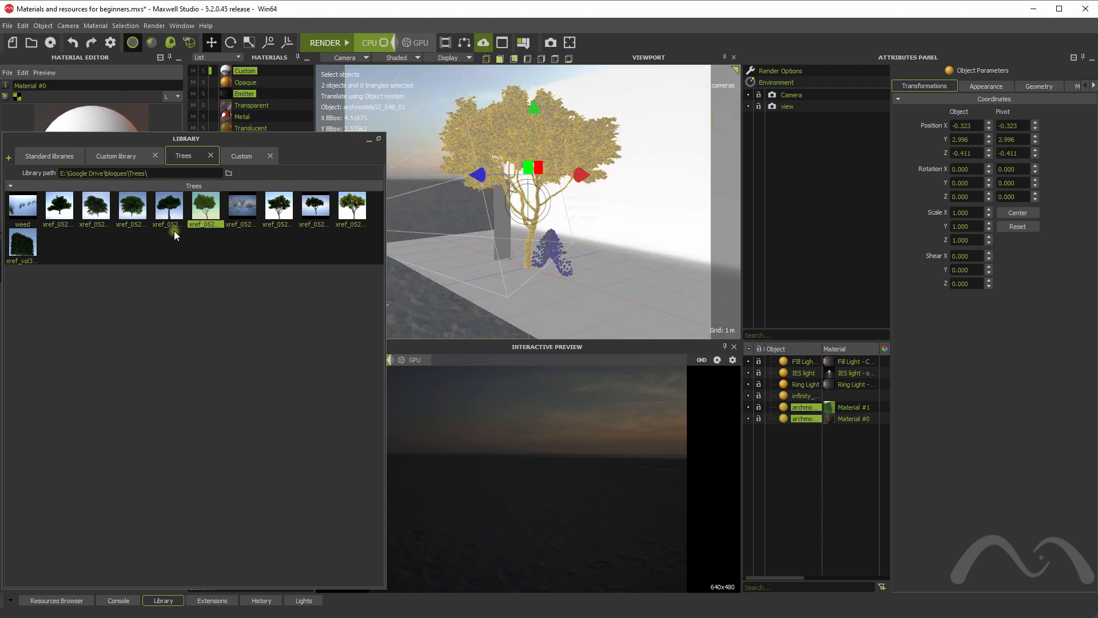
click(48, 156)
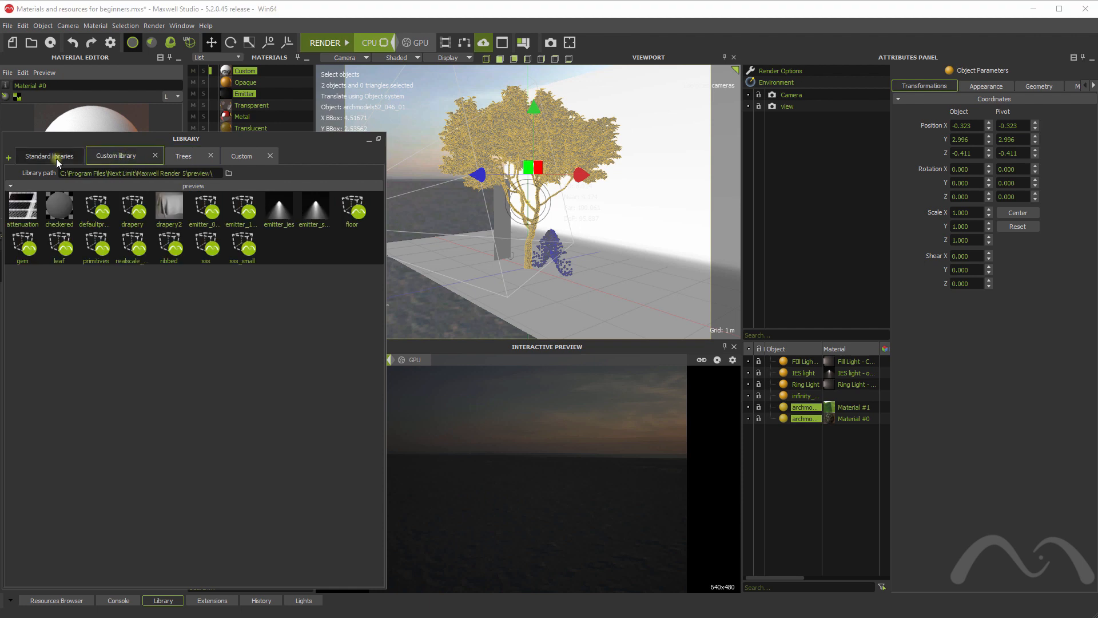
click(48, 154)
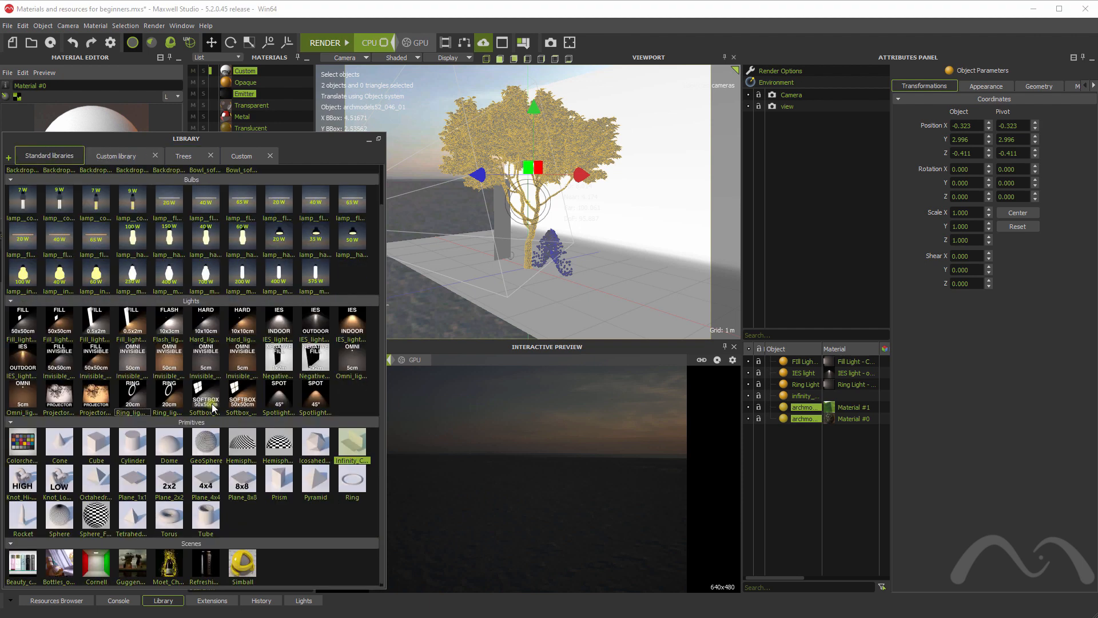
mouse_move(64, 564)
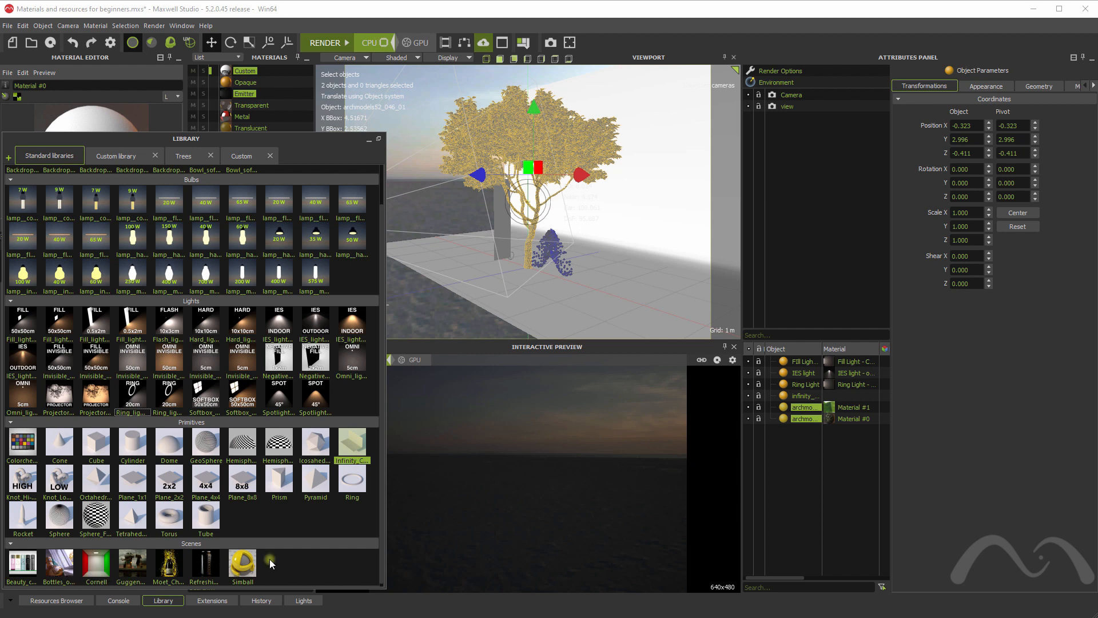
mouse_move(370, 144)
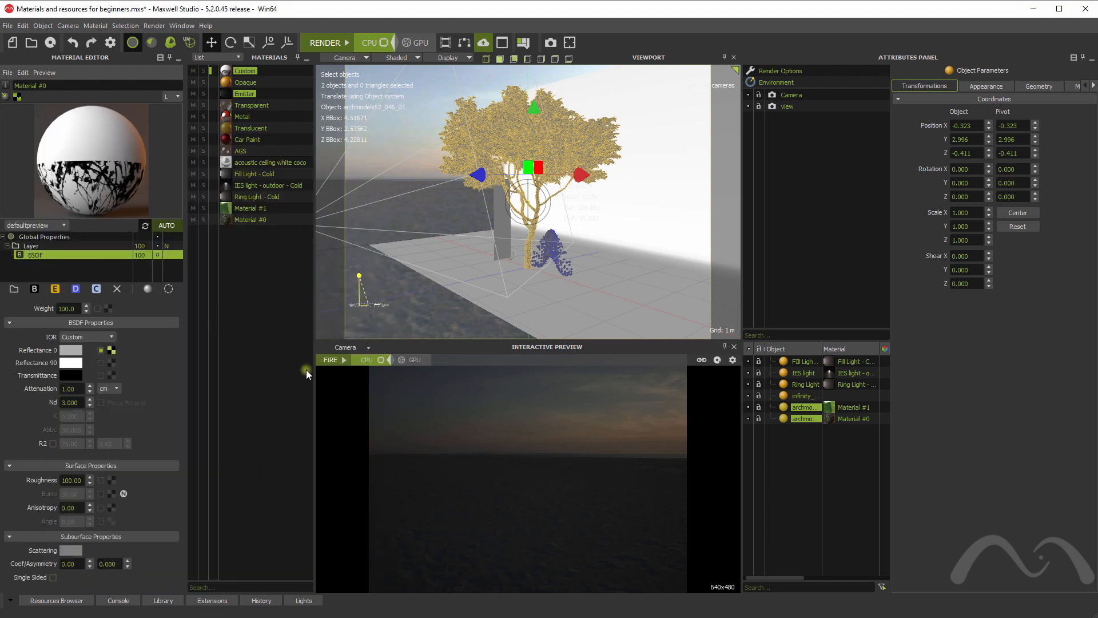
mouse_move(256, 409)
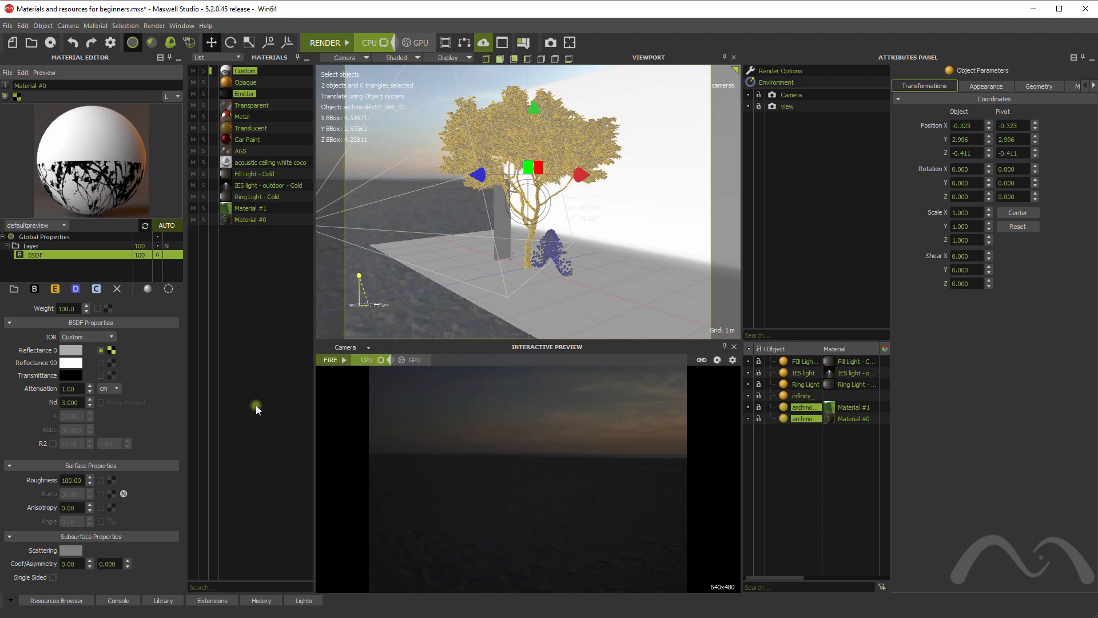